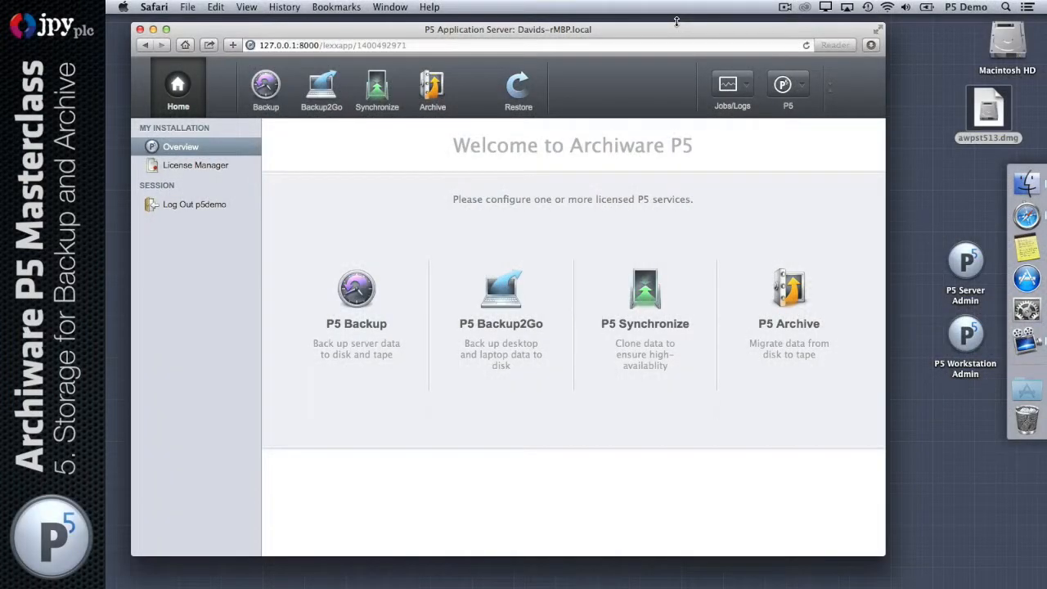
# - Open the Backup section's three-step guide for source, target and schedule
pyautogui.click(265, 86)
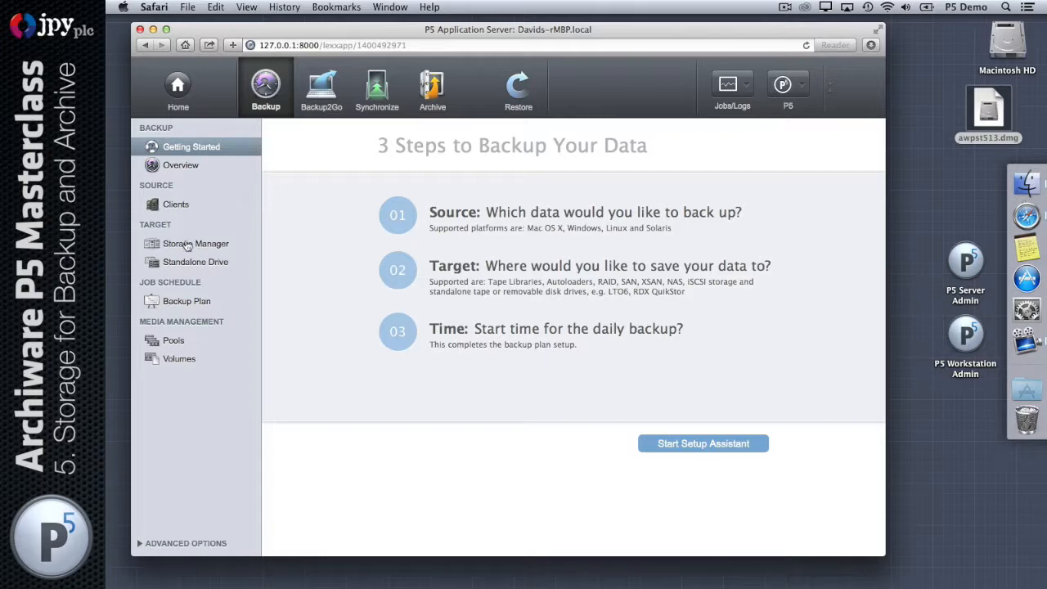
pyautogui.moveTo(196, 243)
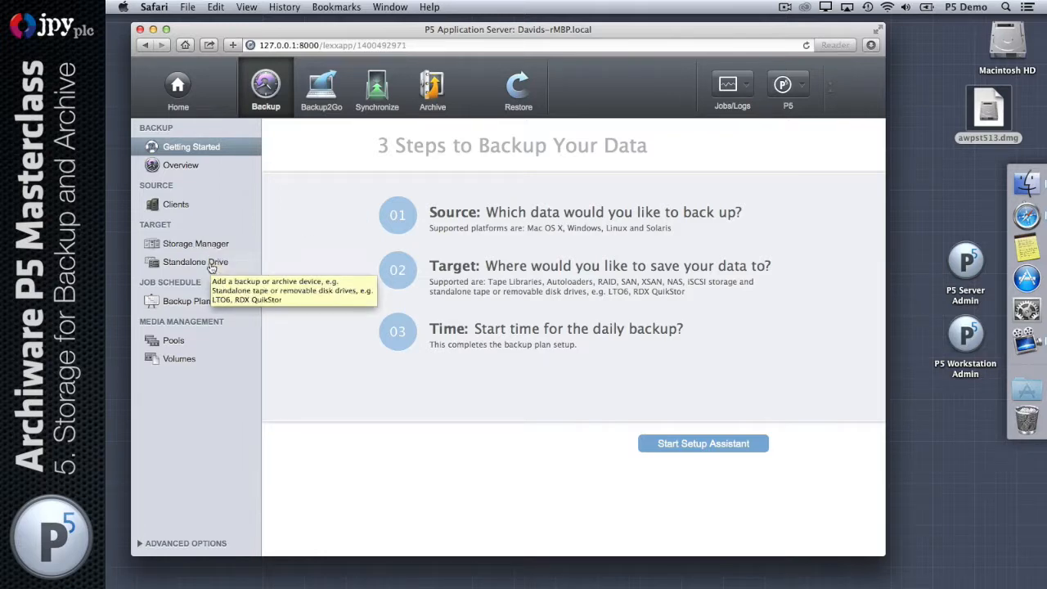
pyautogui.moveTo(193, 229)
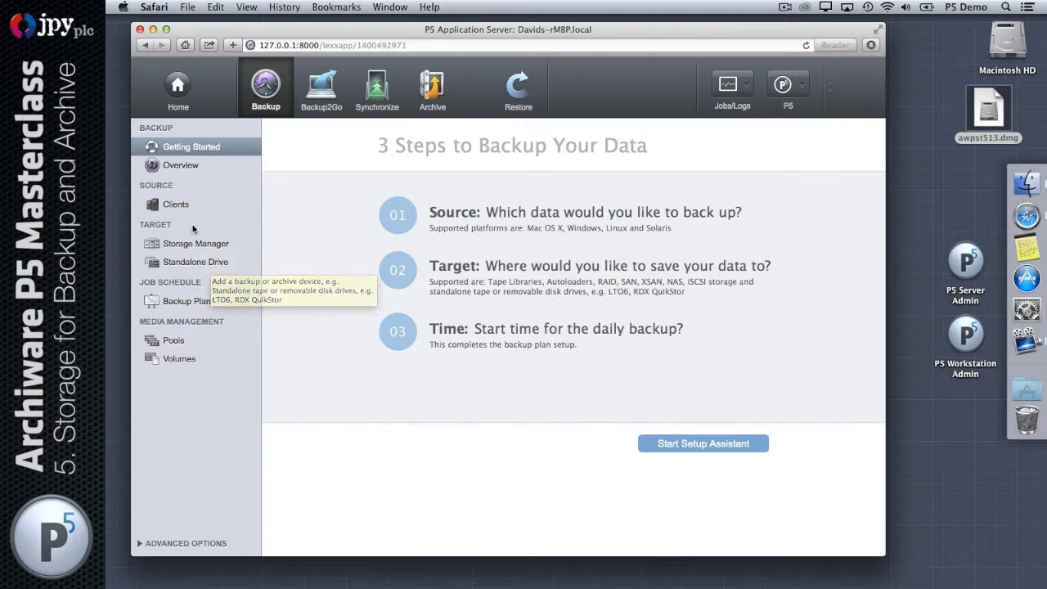
pyautogui.moveTo(181, 234)
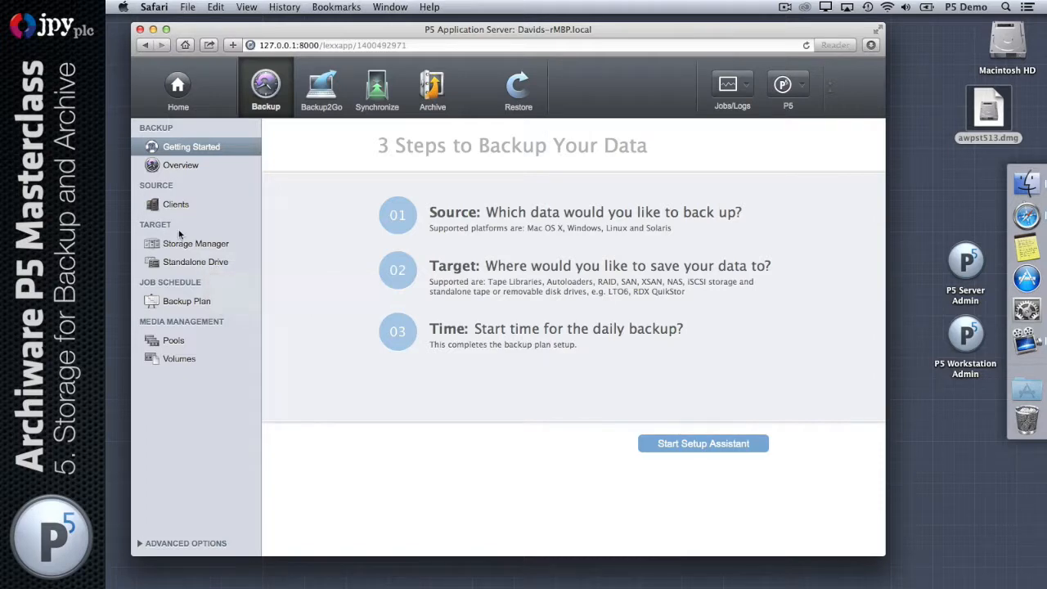
pyautogui.moveTo(419, 93)
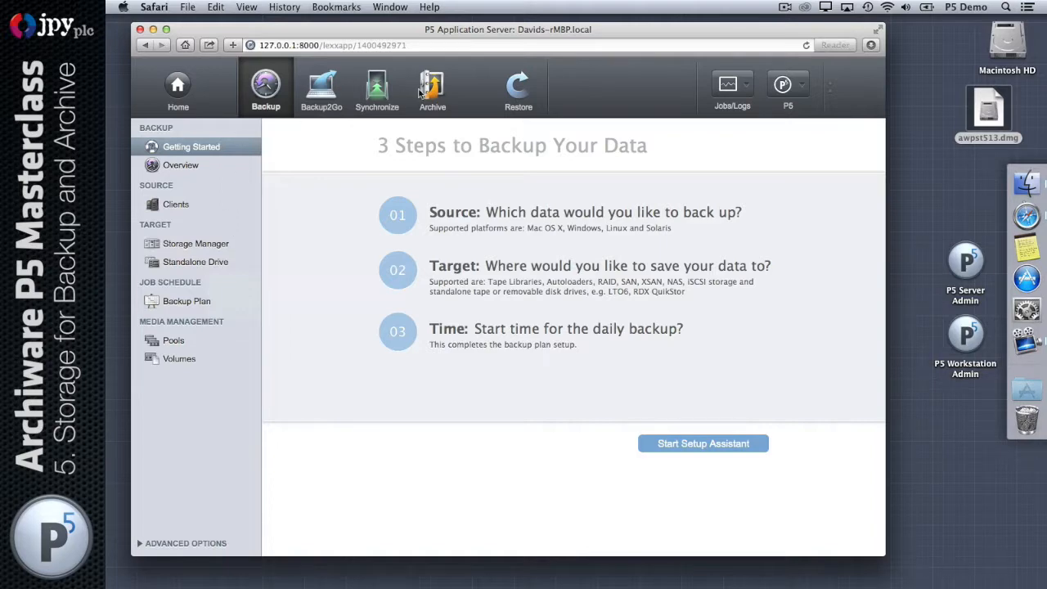
pyautogui.click(431, 88)
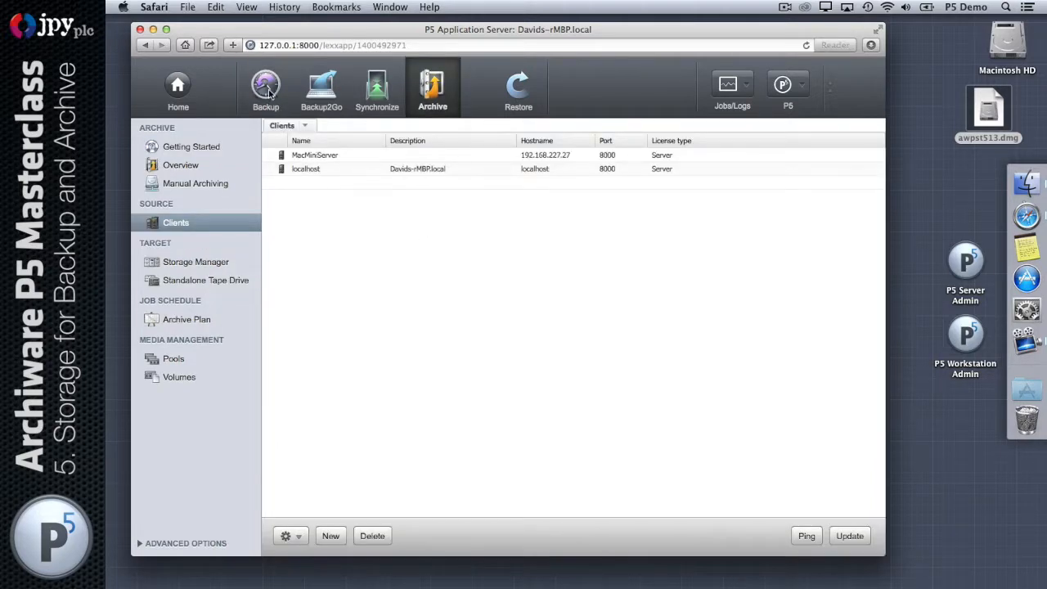
pyautogui.moveTo(283, 88)
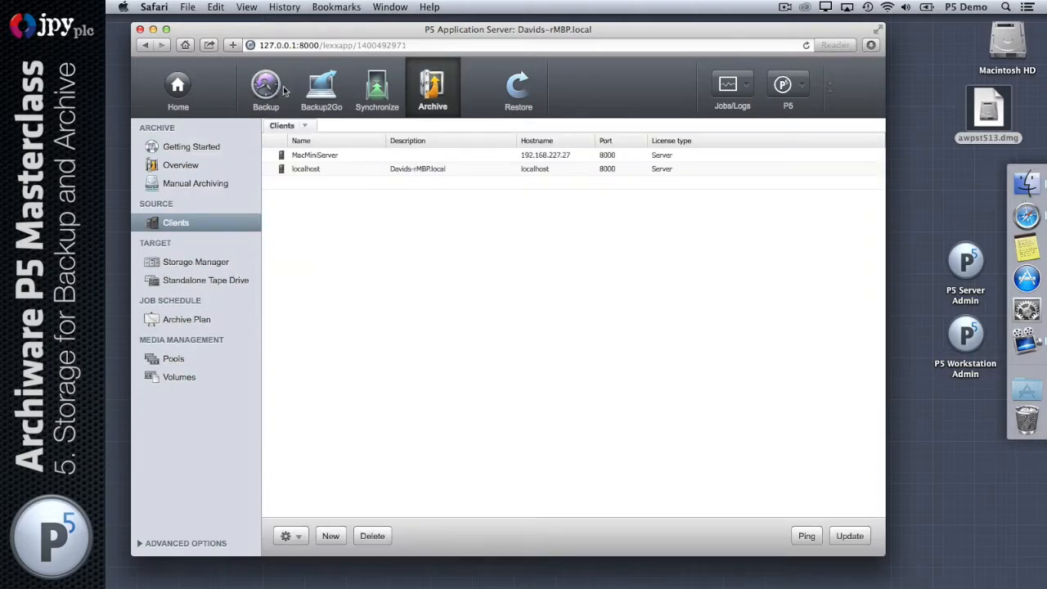
pyautogui.click(265, 85)
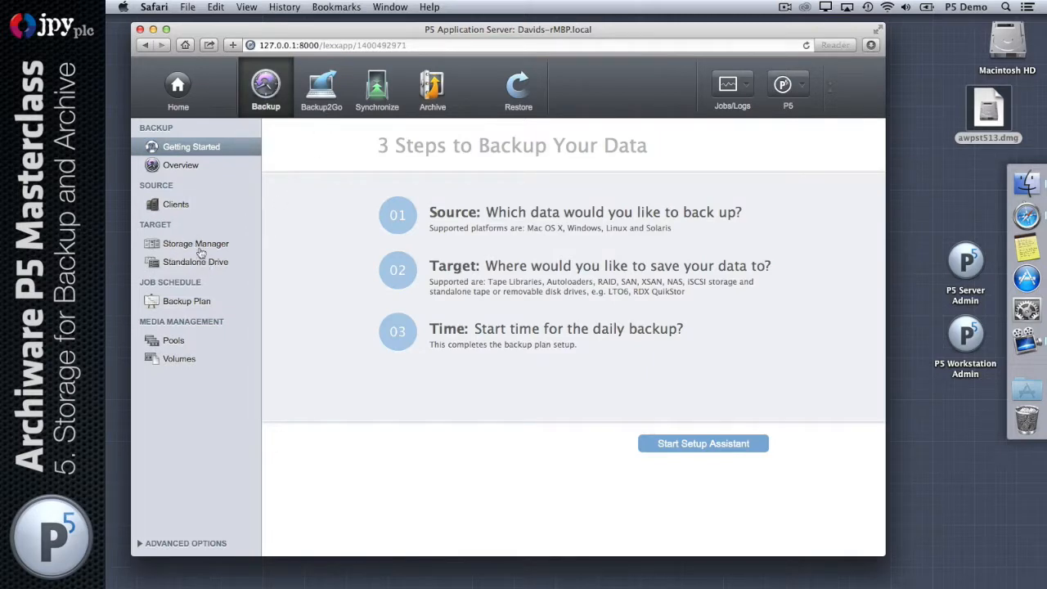
pyautogui.moveTo(210, 256)
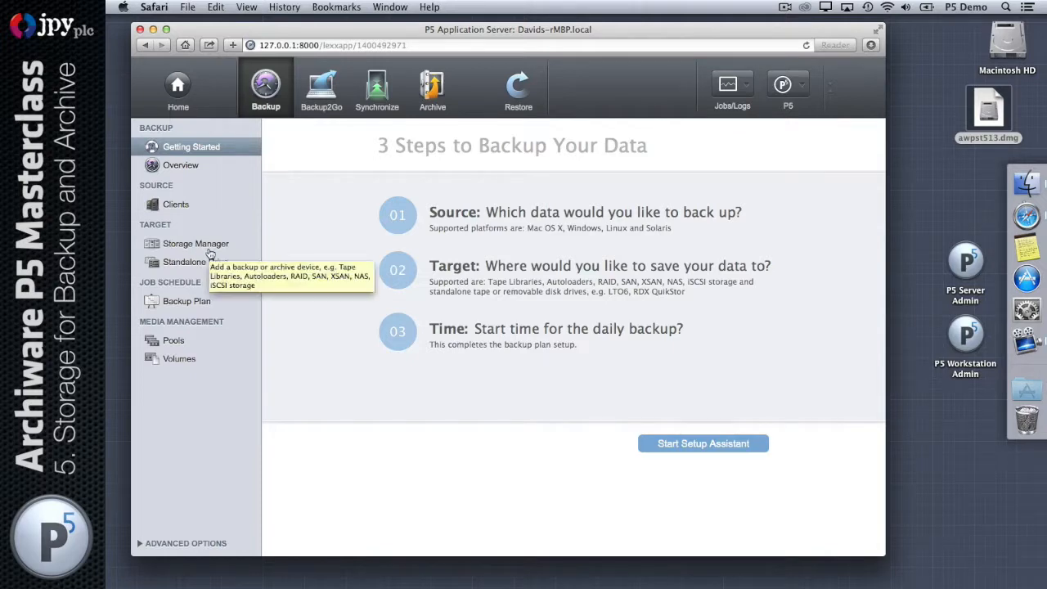
# - Glance at the Backup2Go and Synchronize guides, then list Archive clients MacMiniServer and localhost
pyautogui.click(321, 84)
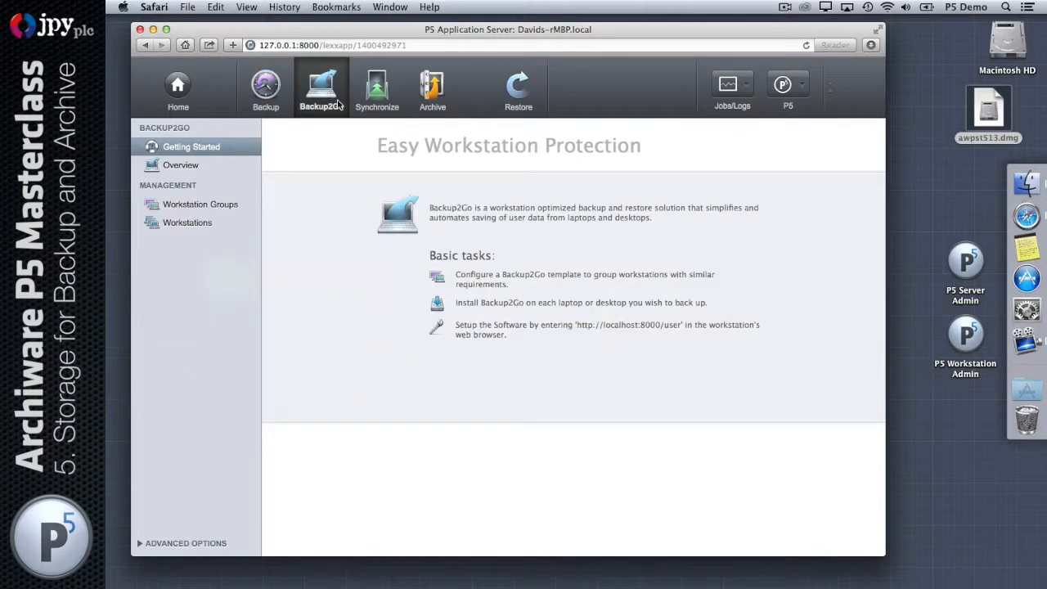
pyautogui.click(376, 89)
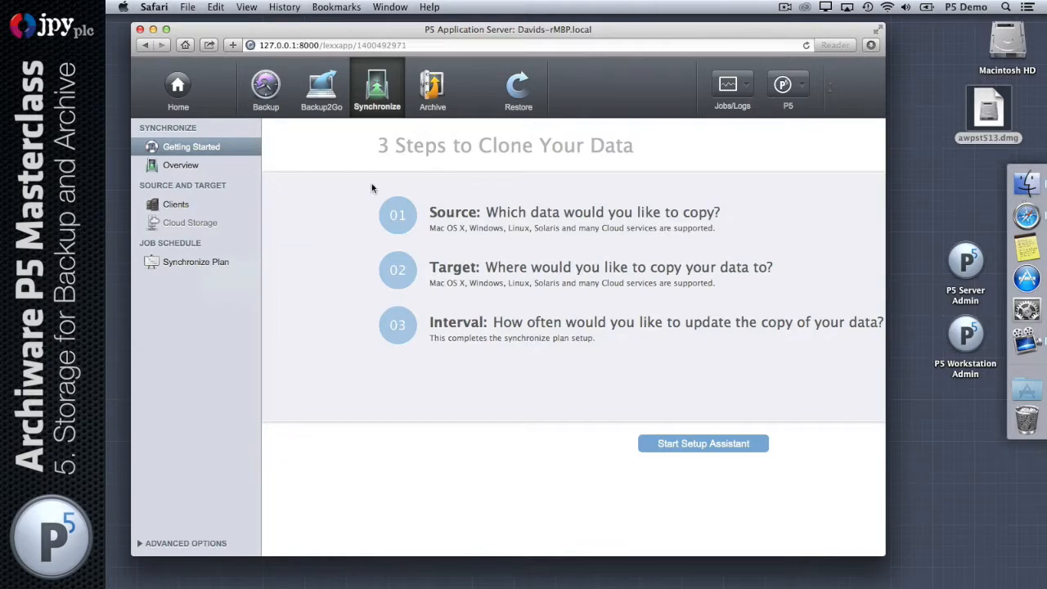
pyautogui.moveTo(394, 235)
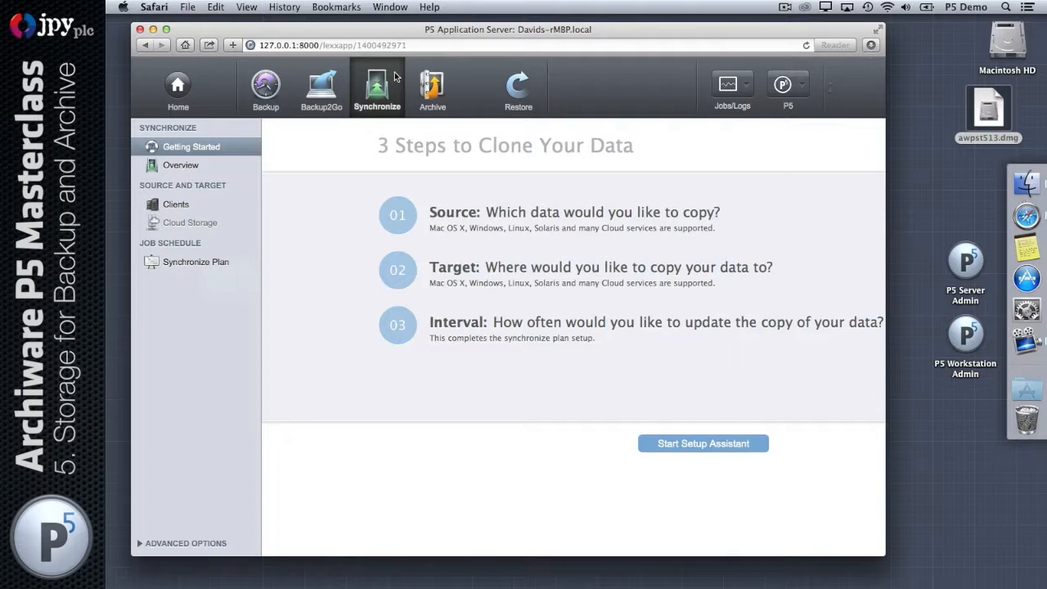
pyautogui.moveTo(365, 110)
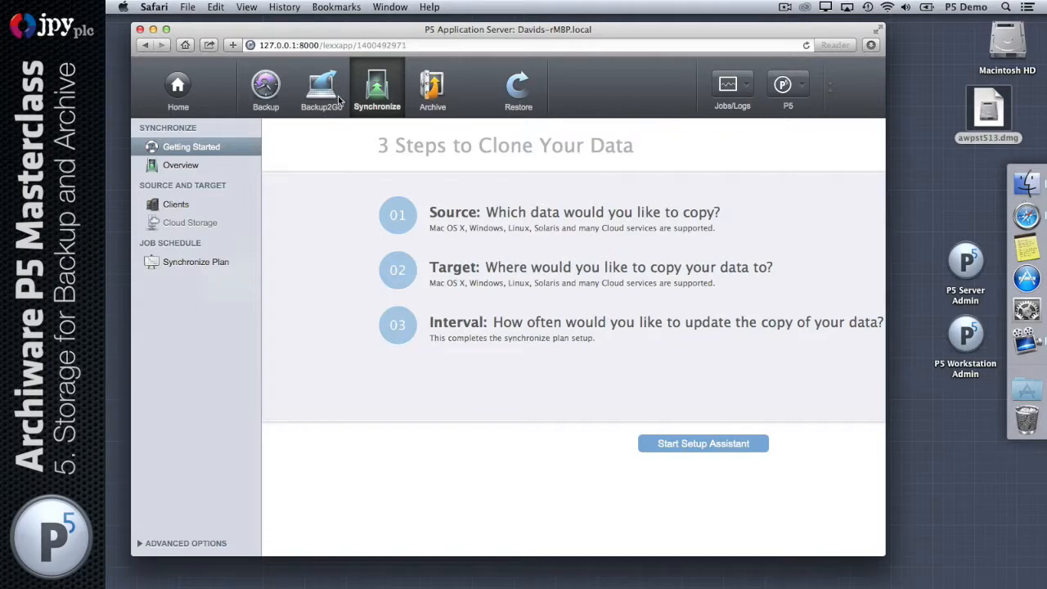
pyautogui.click(322, 86)
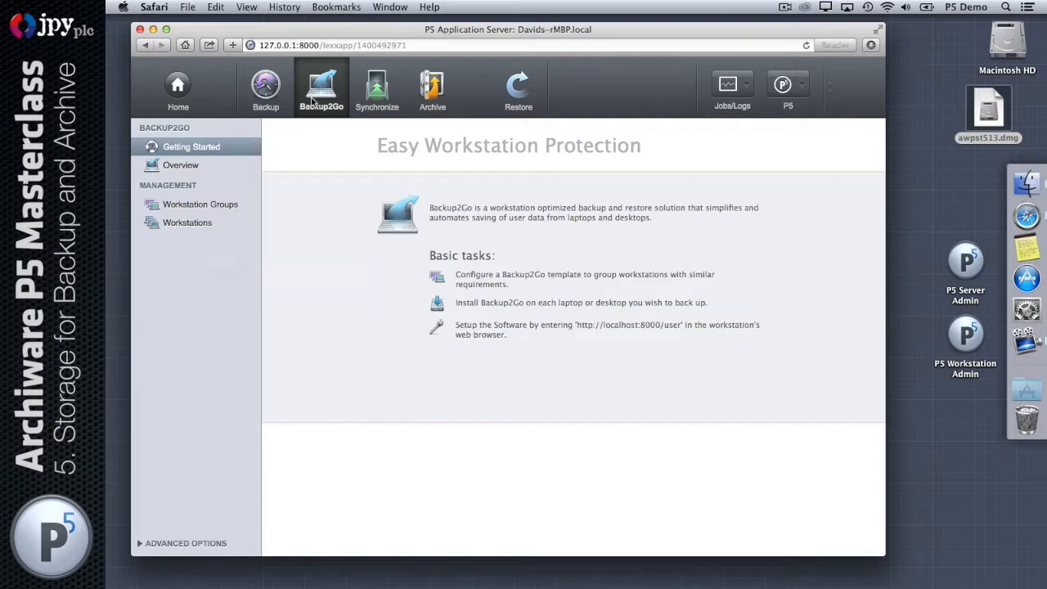
pyautogui.click(431, 88)
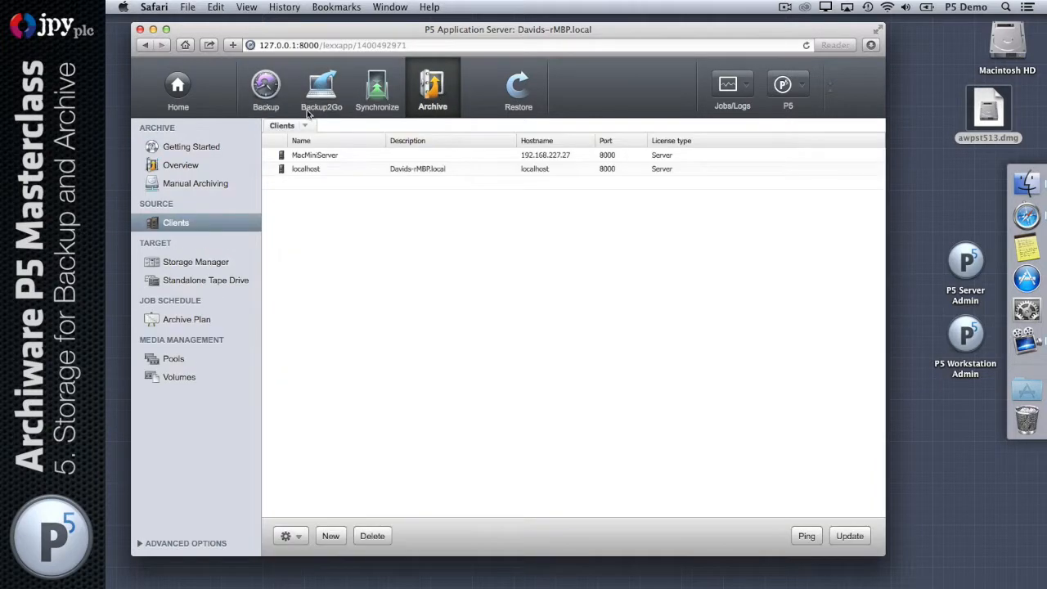
# - Leave the Archive client list and return to Backup's three-step guide
pyautogui.click(265, 88)
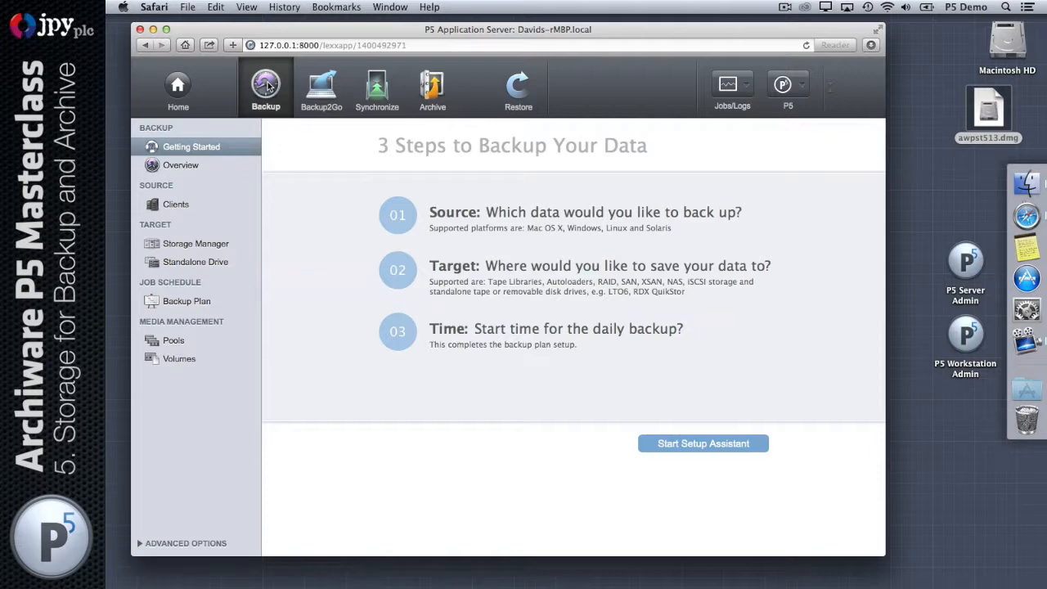
pyautogui.moveTo(167, 204)
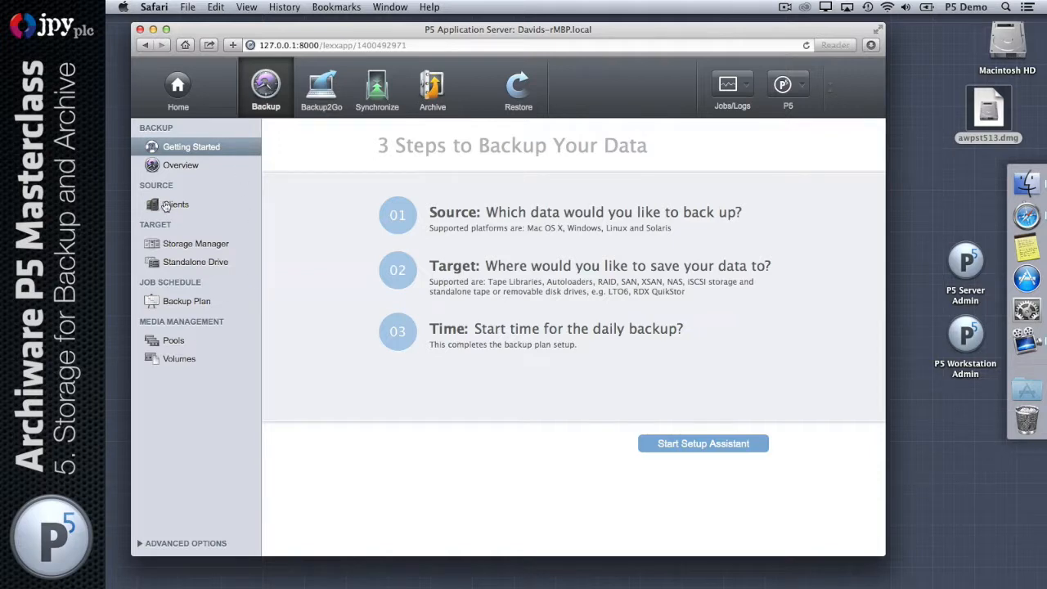
pyautogui.moveTo(170, 204)
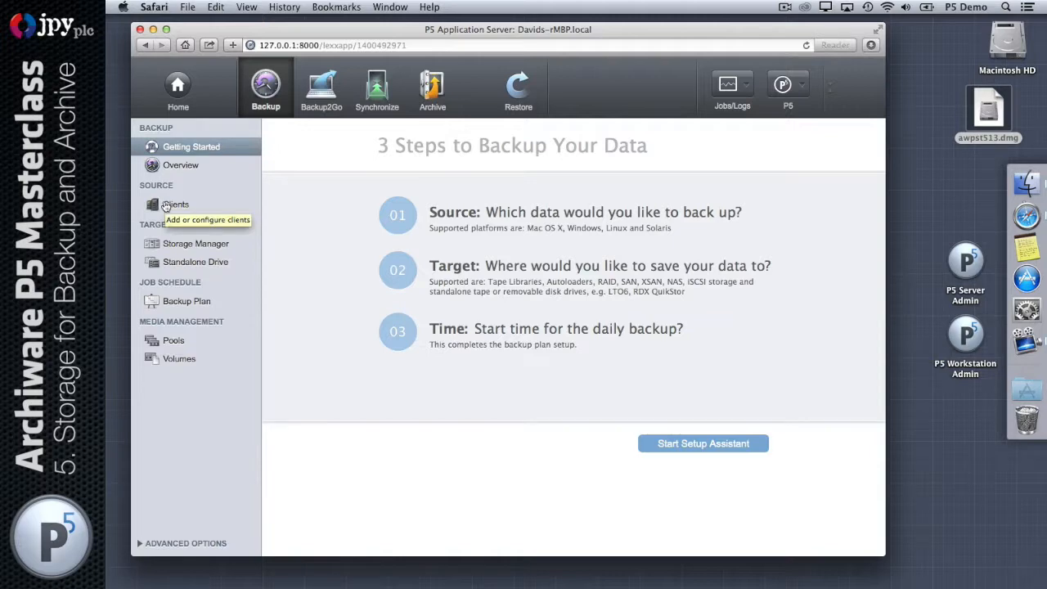
pyautogui.moveTo(197, 261)
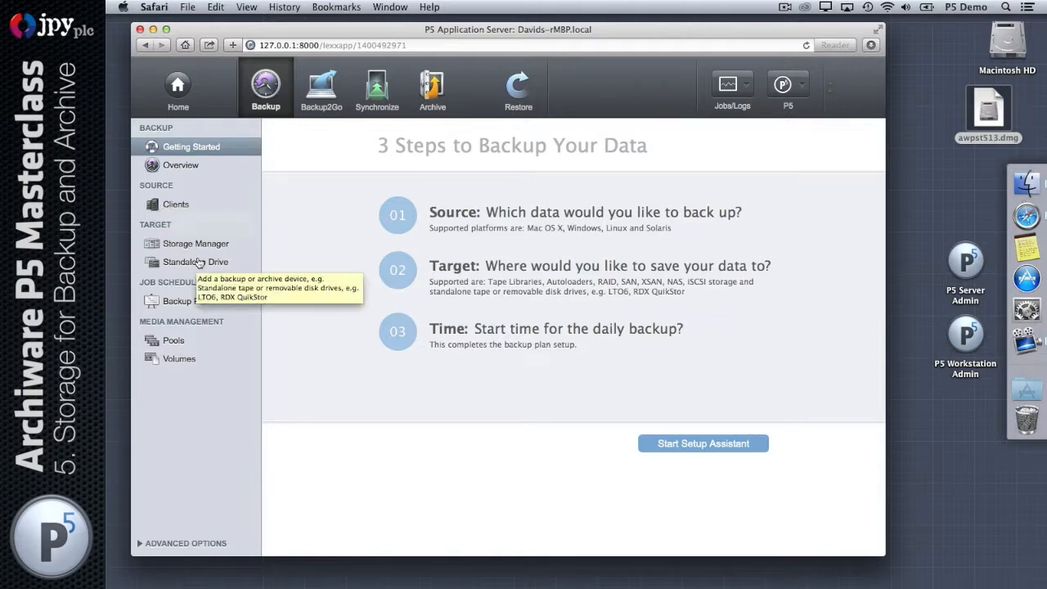
pyautogui.moveTo(208, 240)
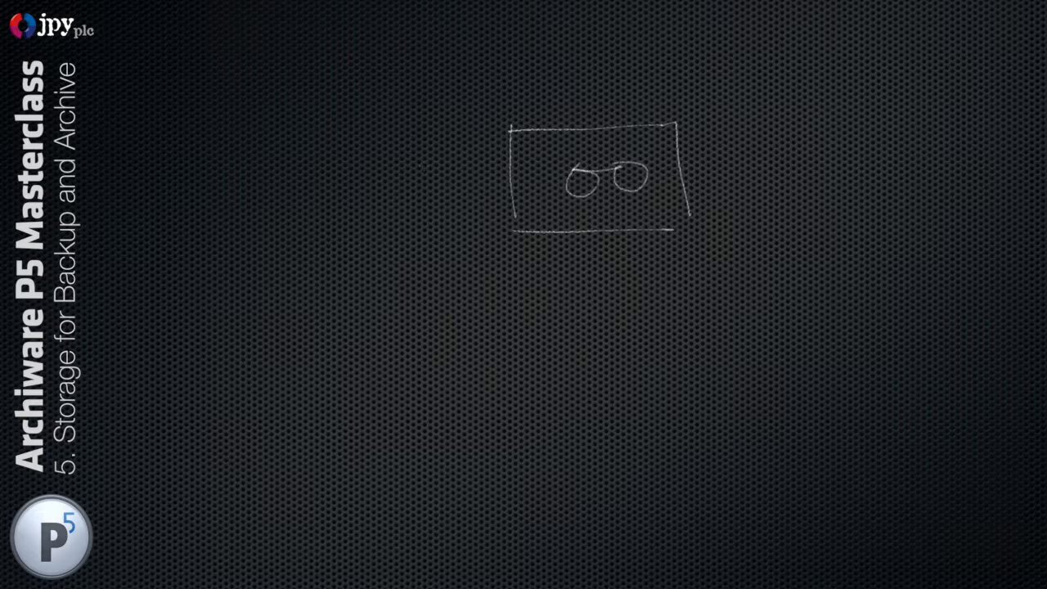
# - Enter the text VOLUME while lettering the cleared whiteboard
pyautogui.write('VOLUME')
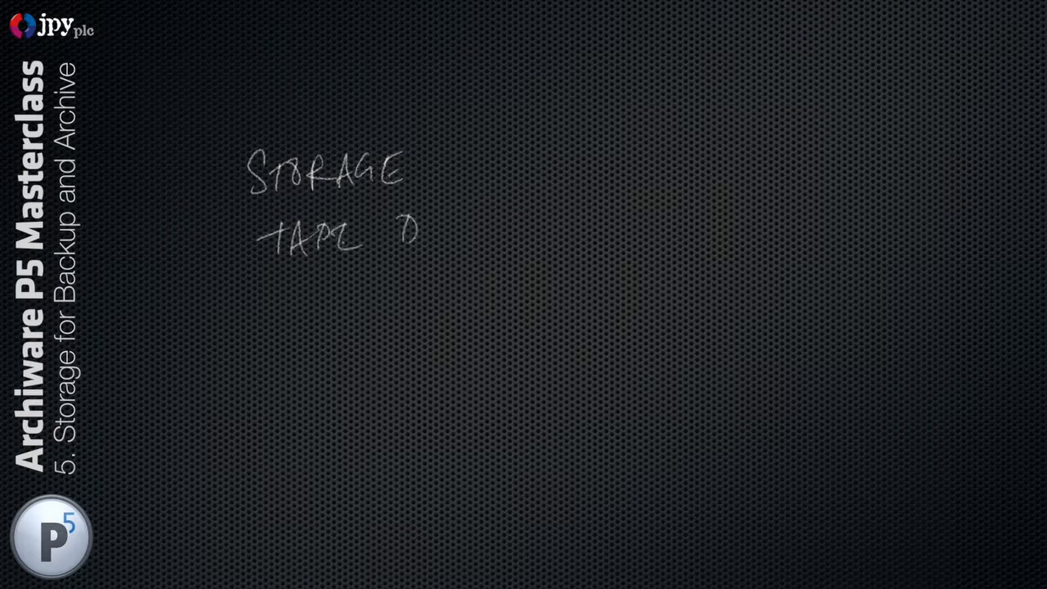
pyautogui.write('DISK')
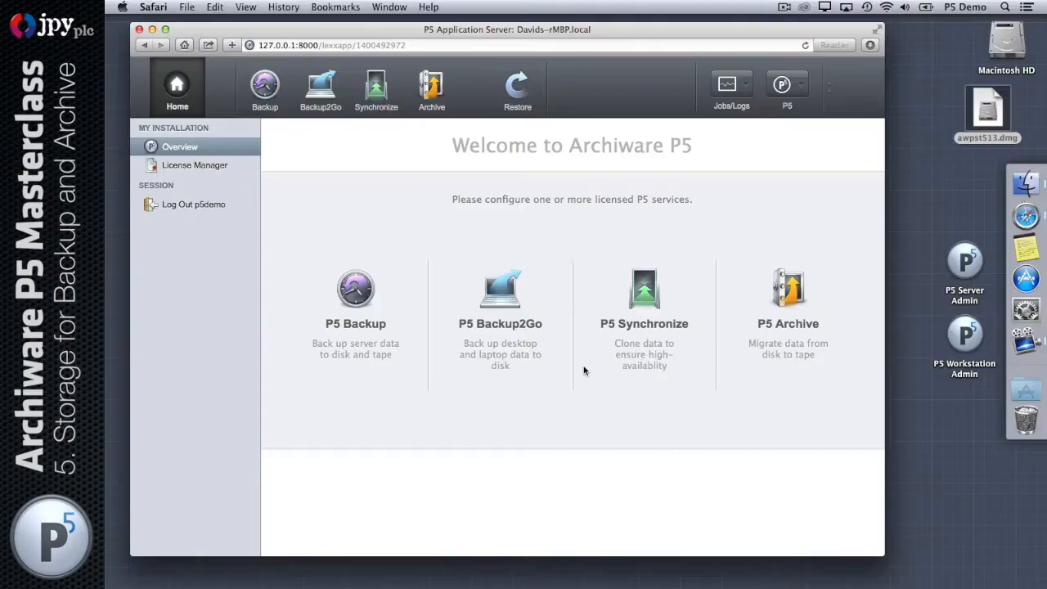
pyautogui.moveTo(299, 119)
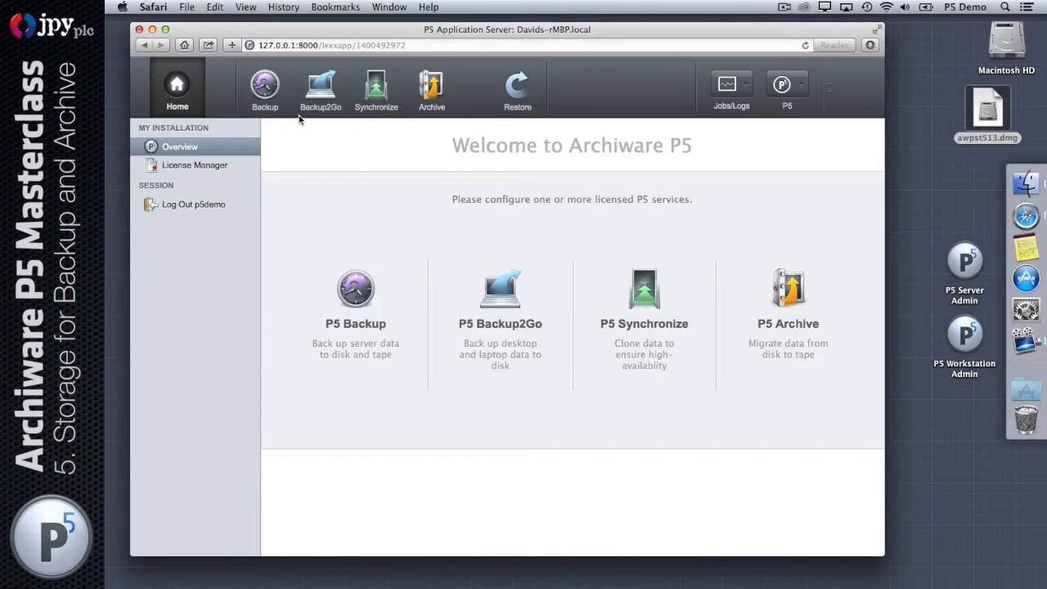
# - Open Backup's Storage Manager, which has no disk or tape storage yet
pyautogui.click(265, 90)
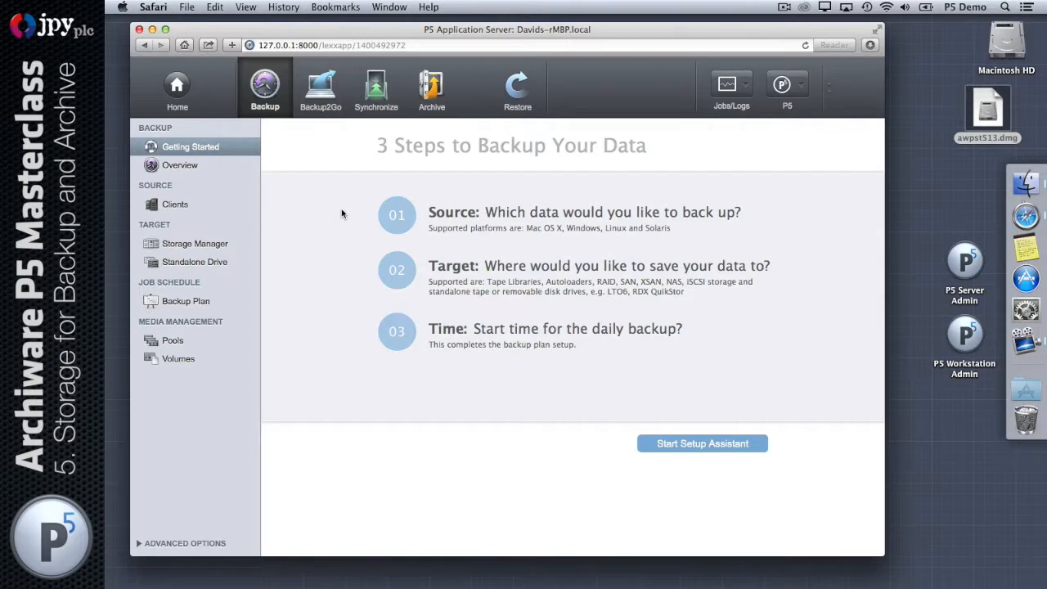
pyautogui.click(194, 242)
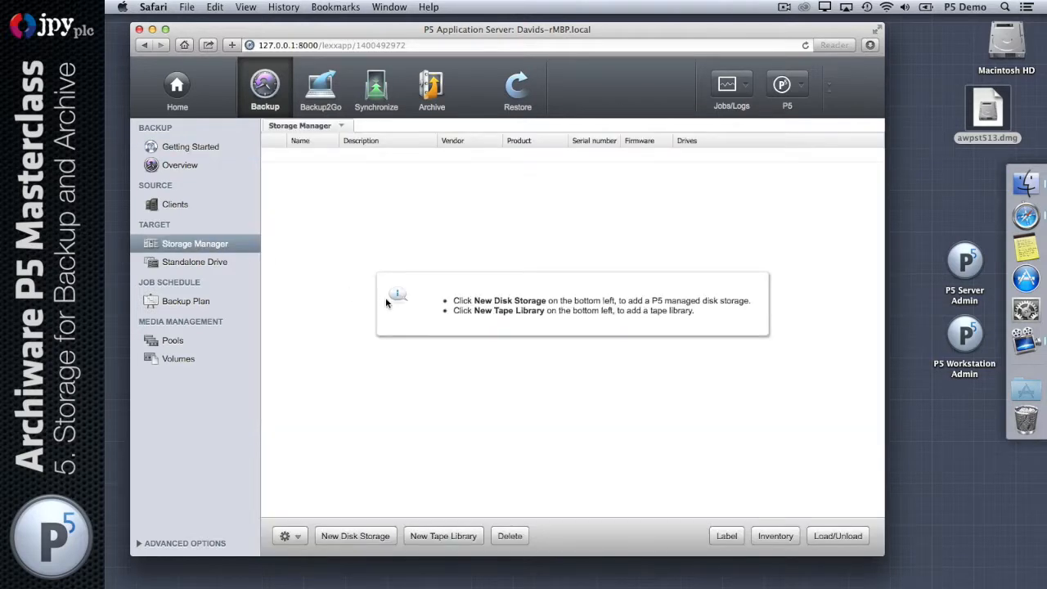
pyautogui.moveTo(465, 240)
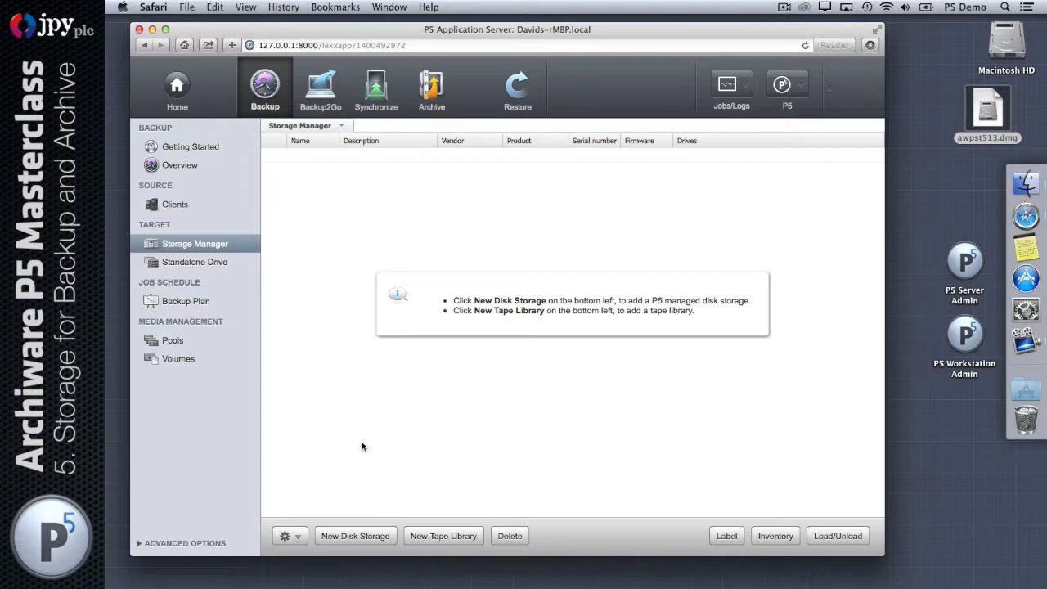
pyautogui.moveTo(356, 541)
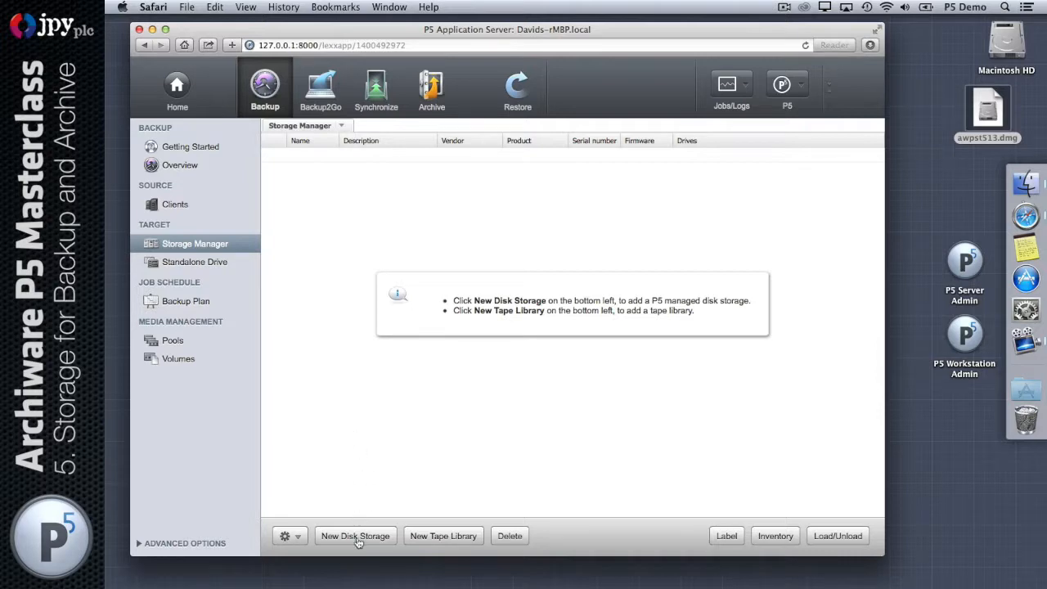
# - Start a new disk storage set to limited space and no labelling
pyautogui.click(355, 536)
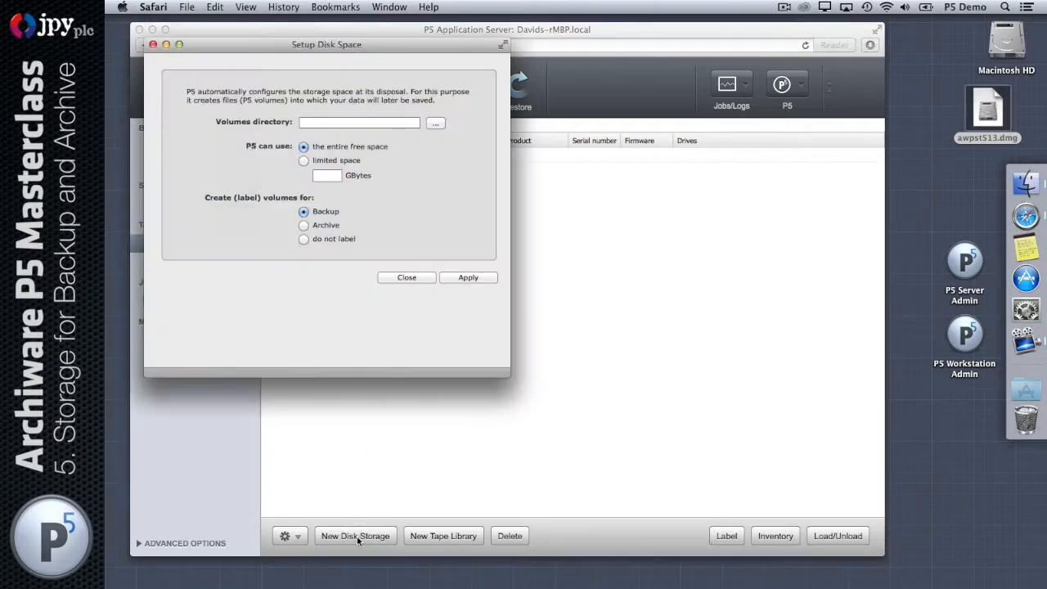
pyautogui.moveTo(326, 44); pyautogui.dragTo(504, 148)
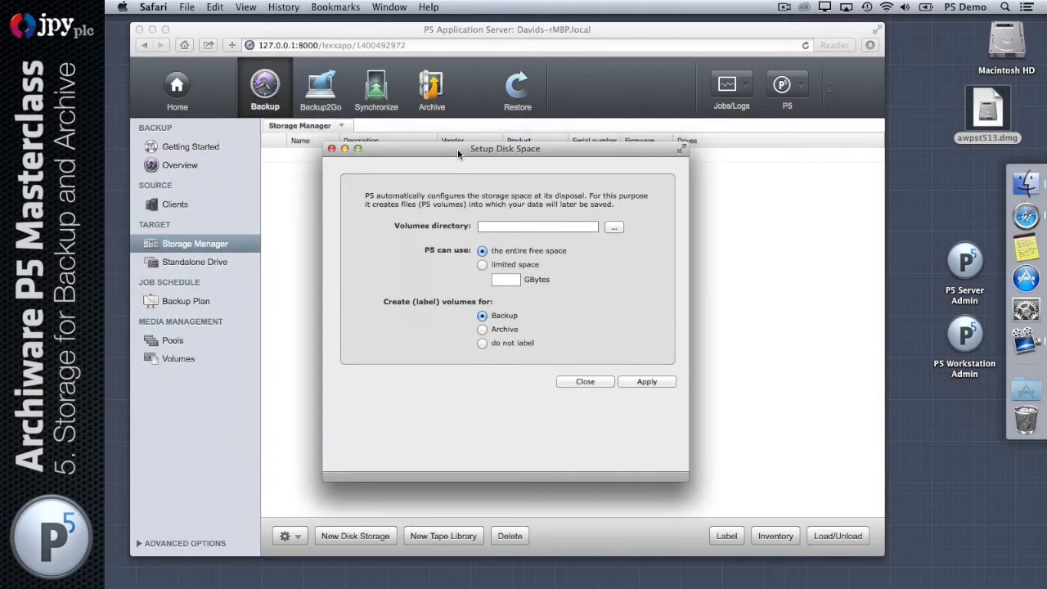
pyautogui.click(538, 226)
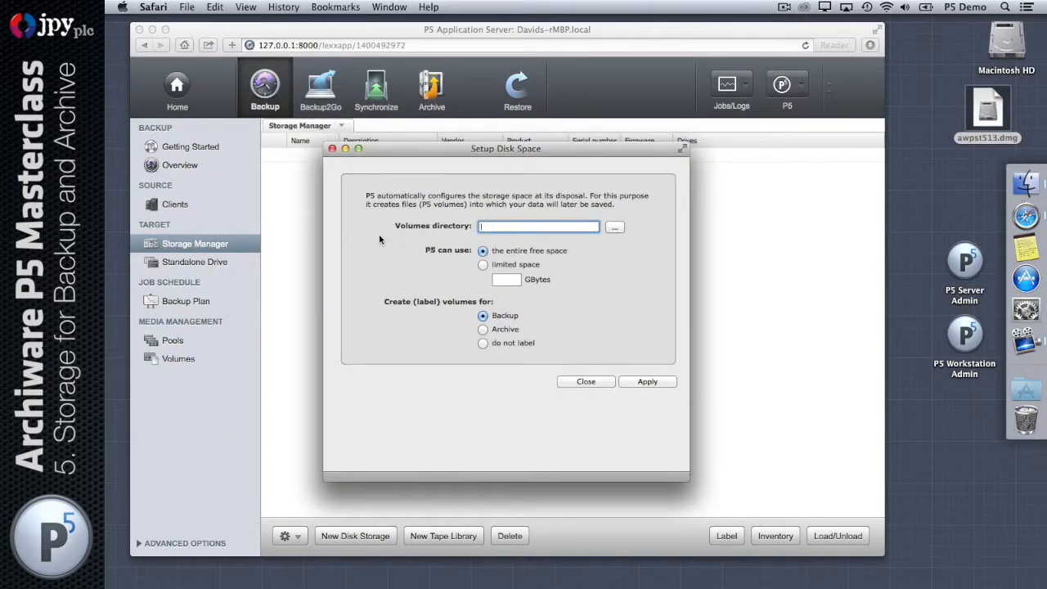
pyautogui.moveTo(375, 231)
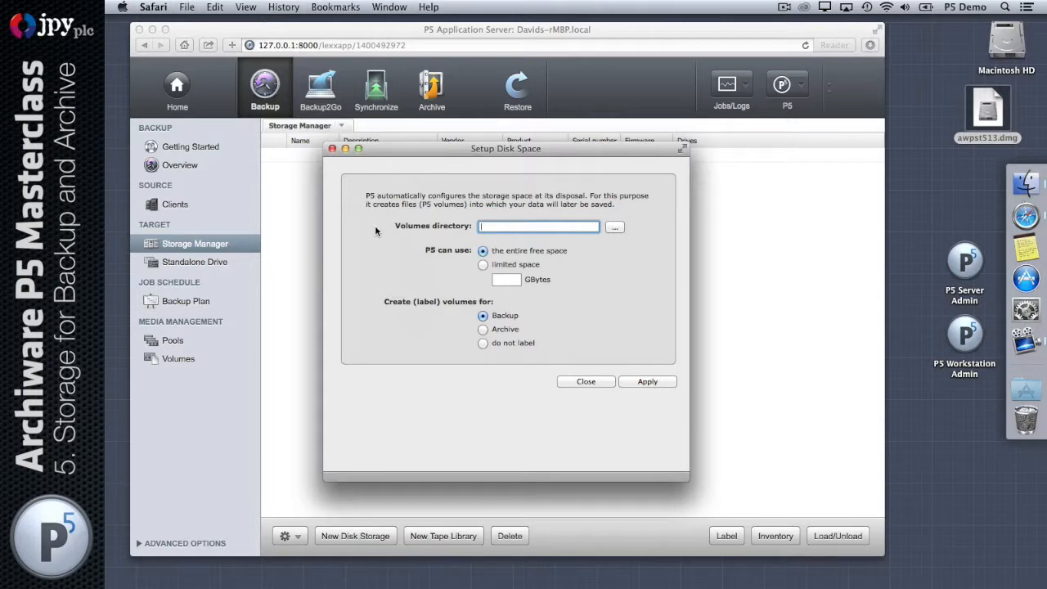
pyautogui.moveTo(485, 287)
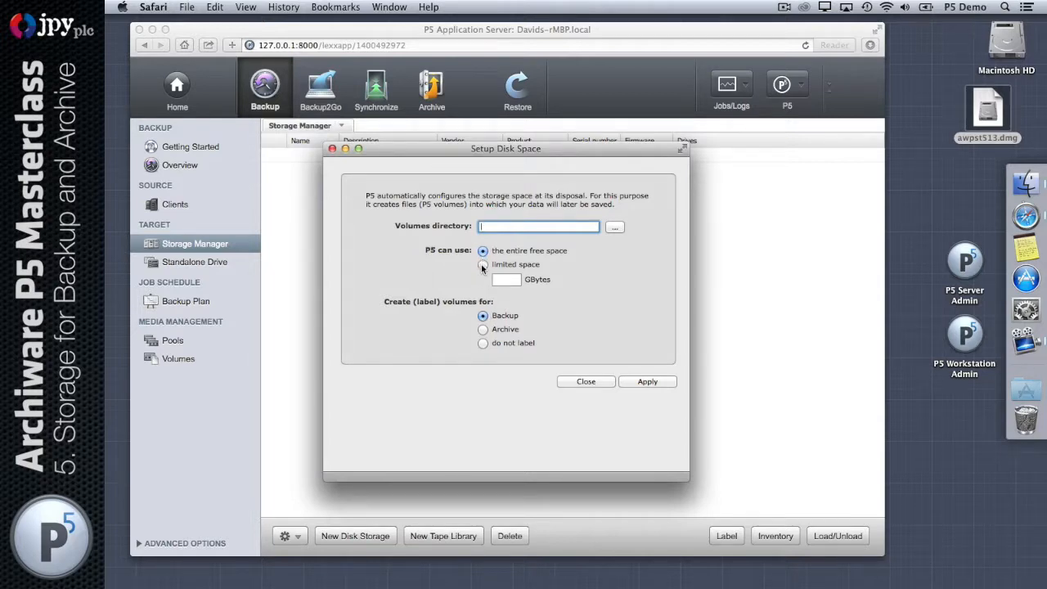
pyautogui.click(482, 264)
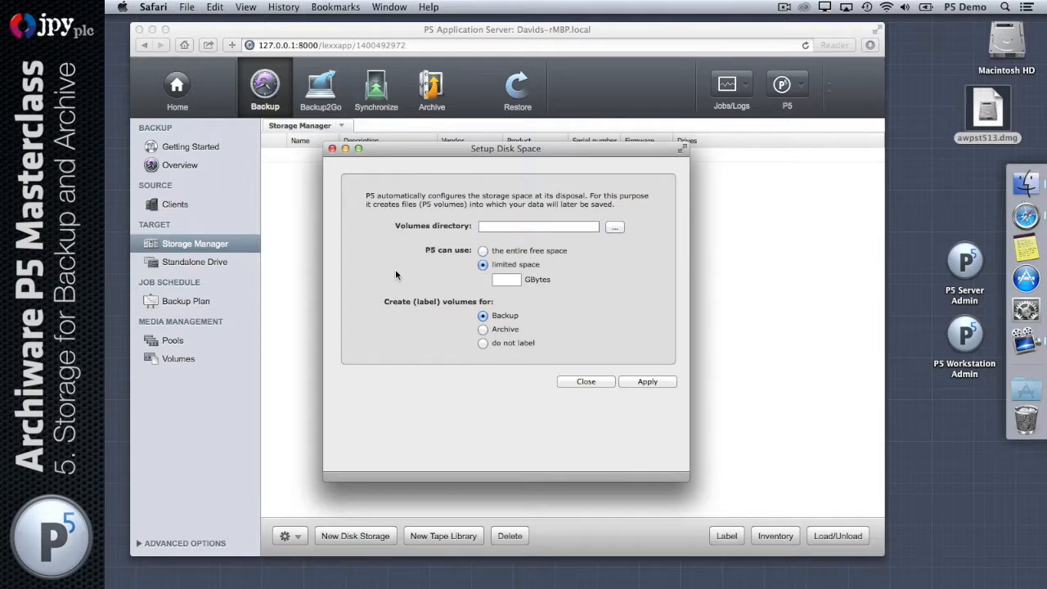
pyautogui.moveTo(464, 325)
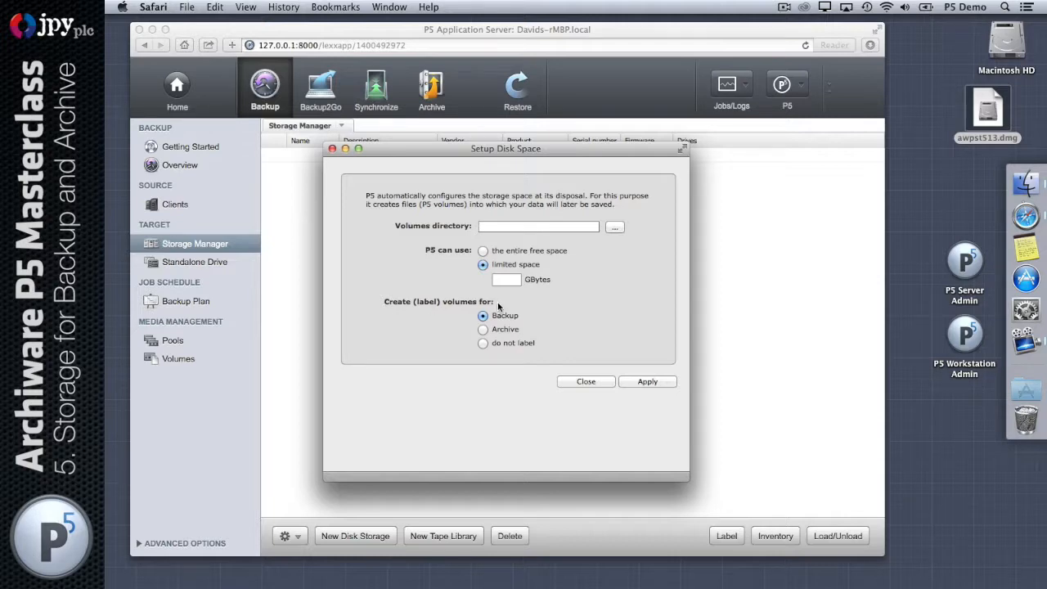
pyautogui.moveTo(402, 299)
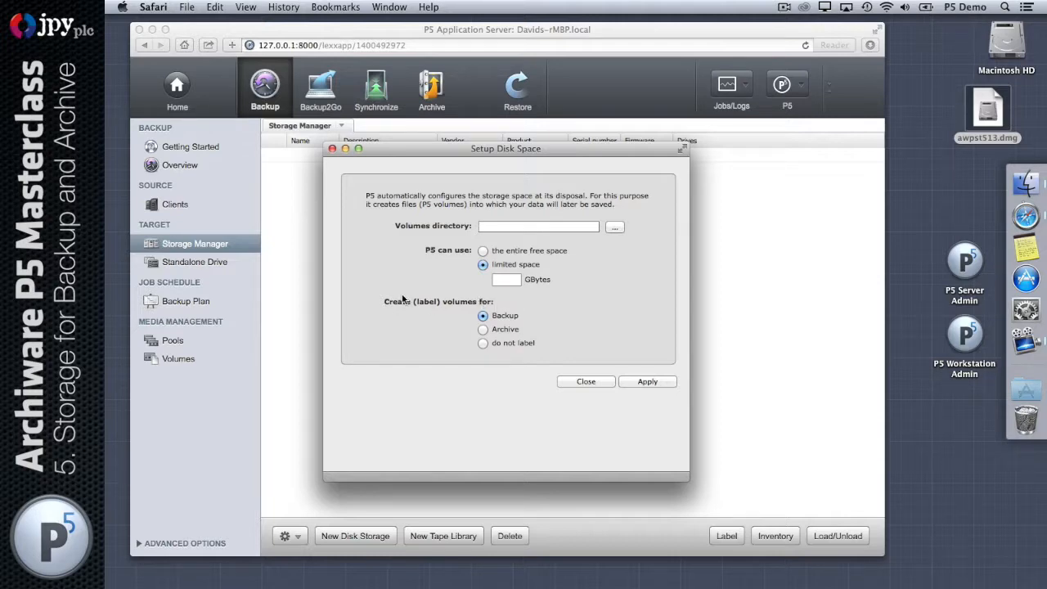
pyautogui.moveTo(438, 308)
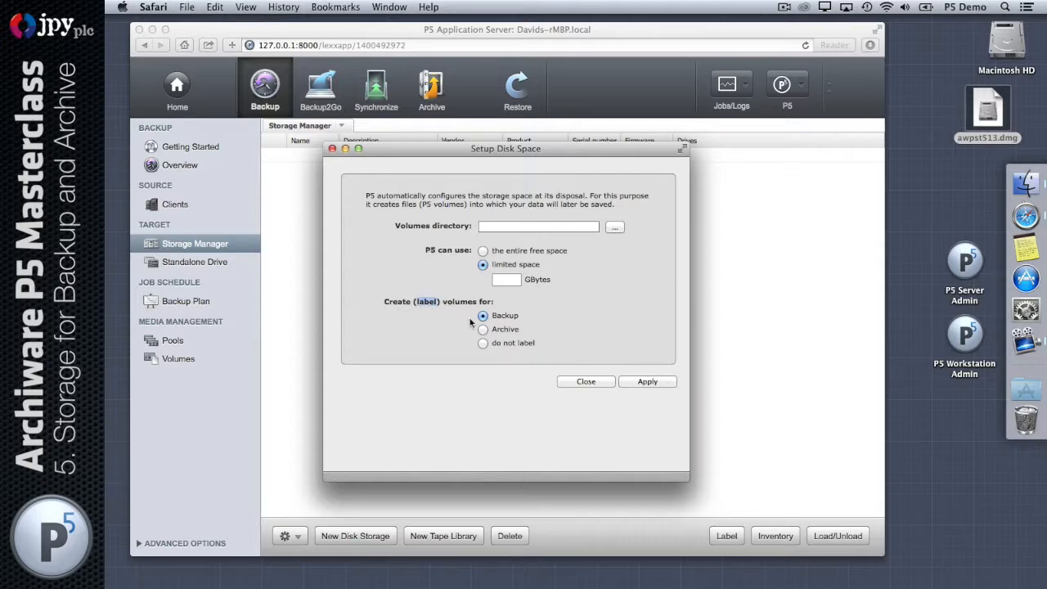
pyautogui.click(482, 342)
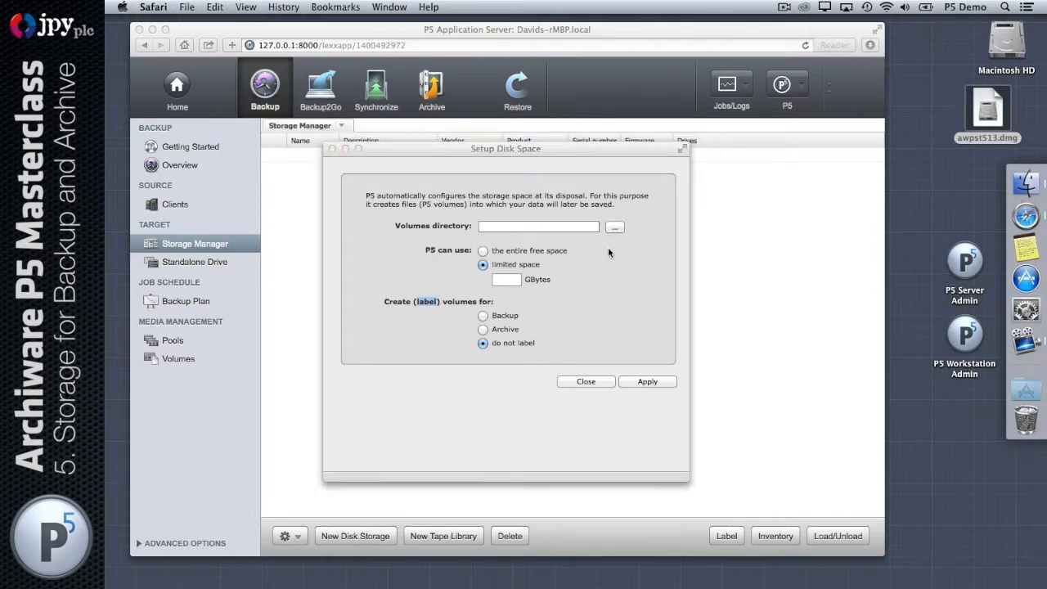
# - Create a disk_library folder on the Desktop for the volumes
pyautogui.click(614, 227)
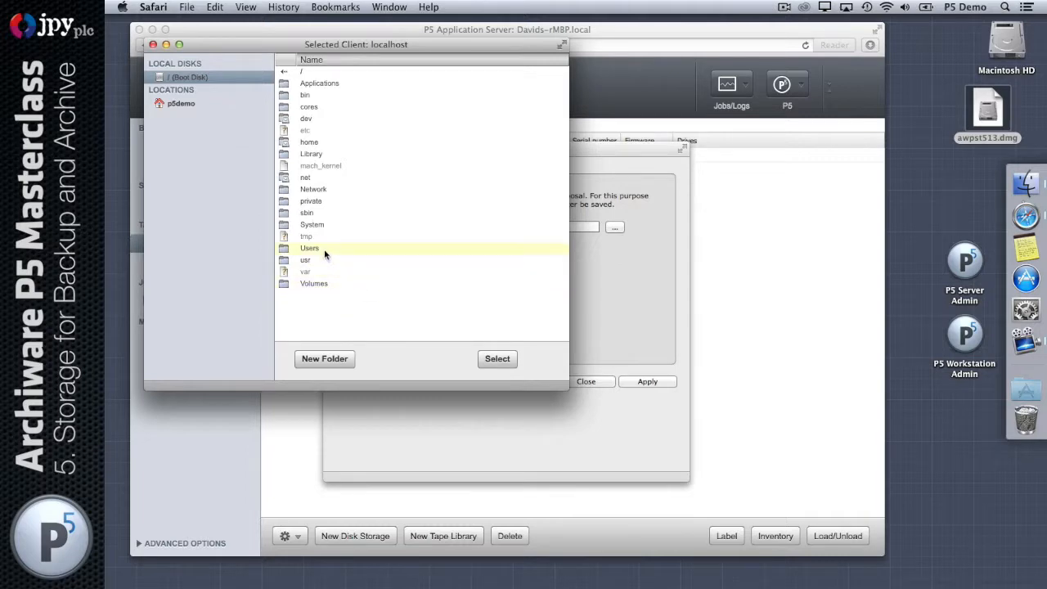
pyautogui.doubleClick(309, 248)
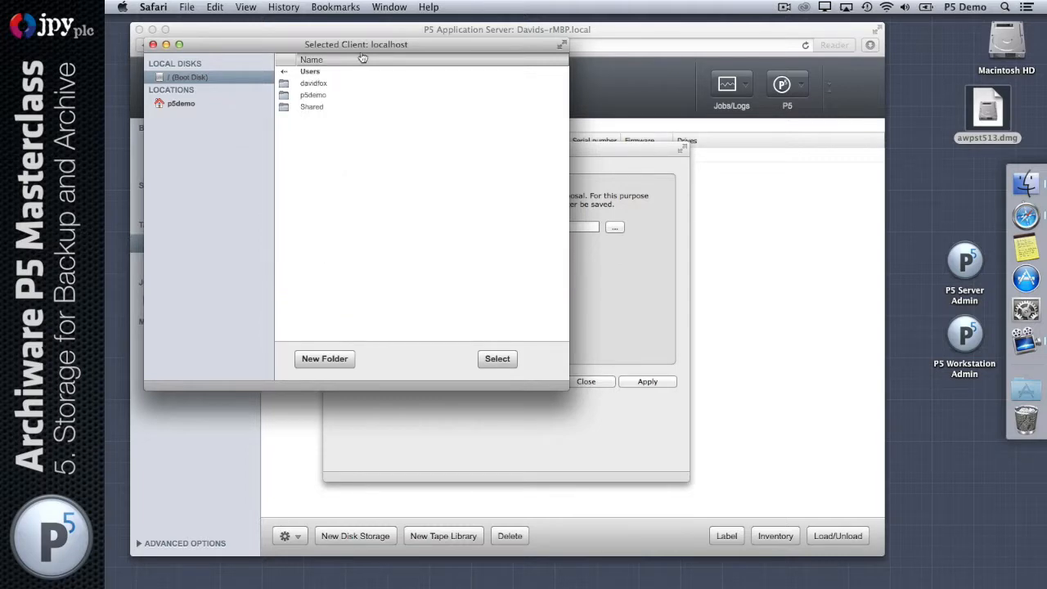
pyautogui.click(313, 94)
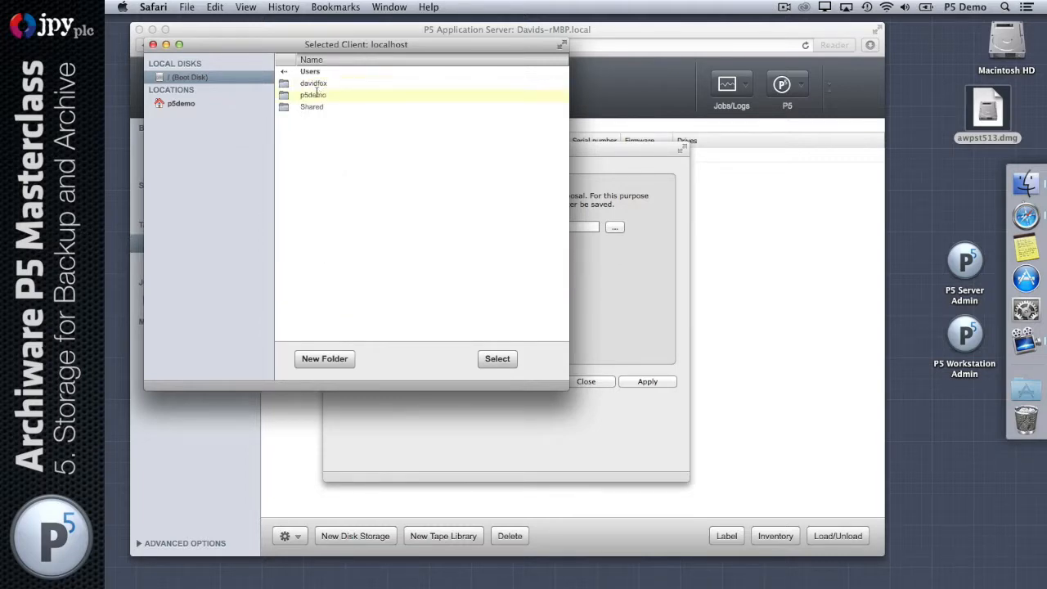
pyautogui.doubleClick(312, 94)
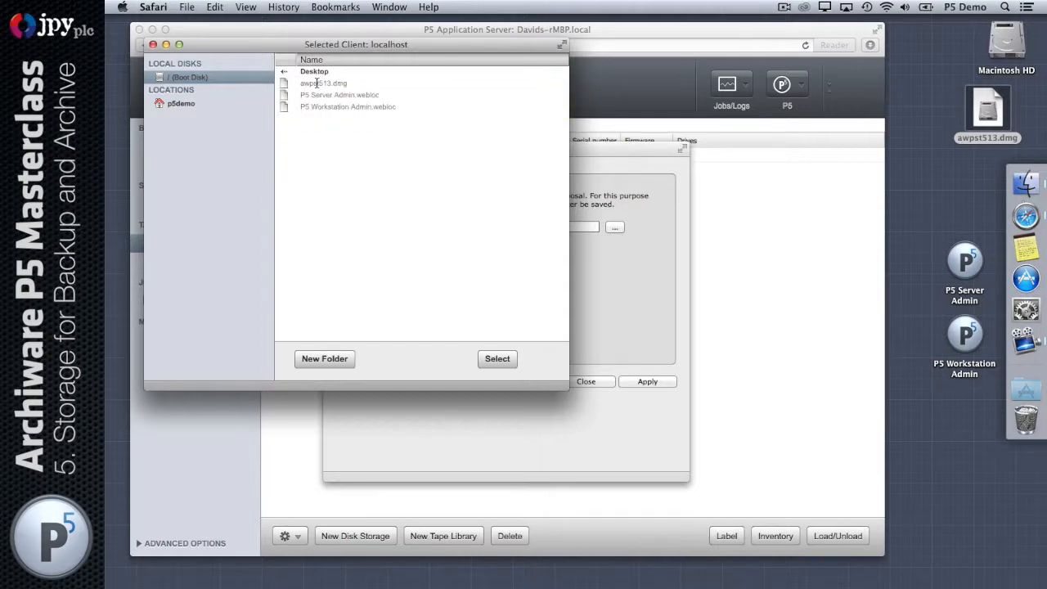
pyautogui.click(324, 359)
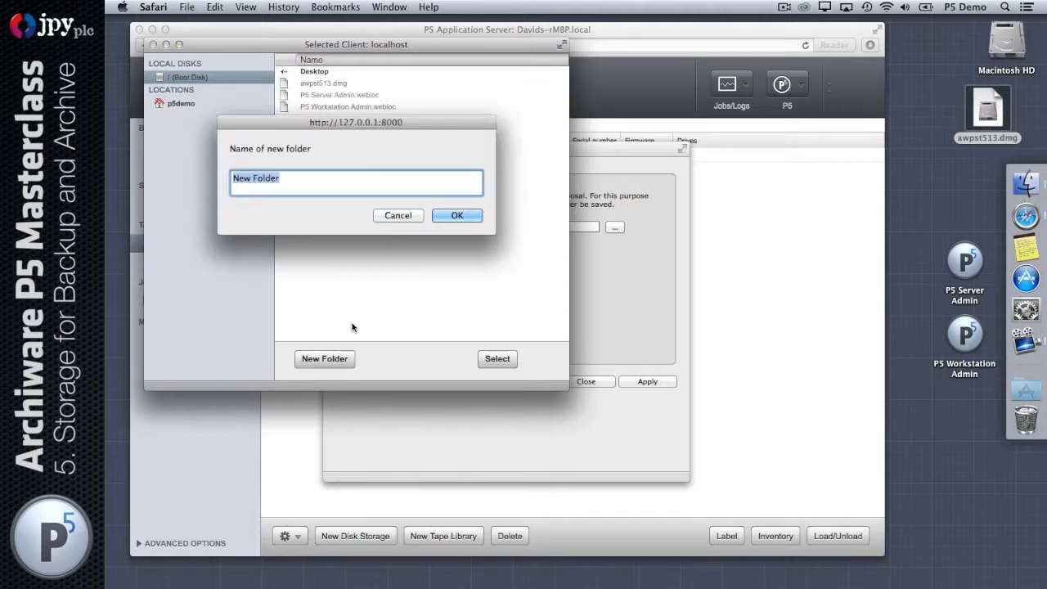
pyautogui.write('disk_library')
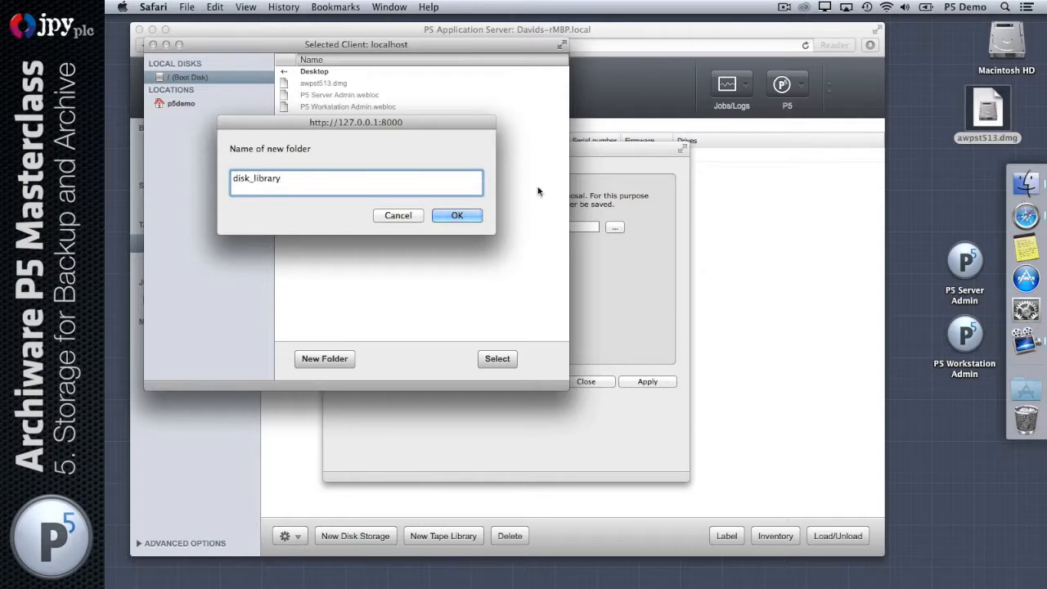
pyautogui.click(456, 215)
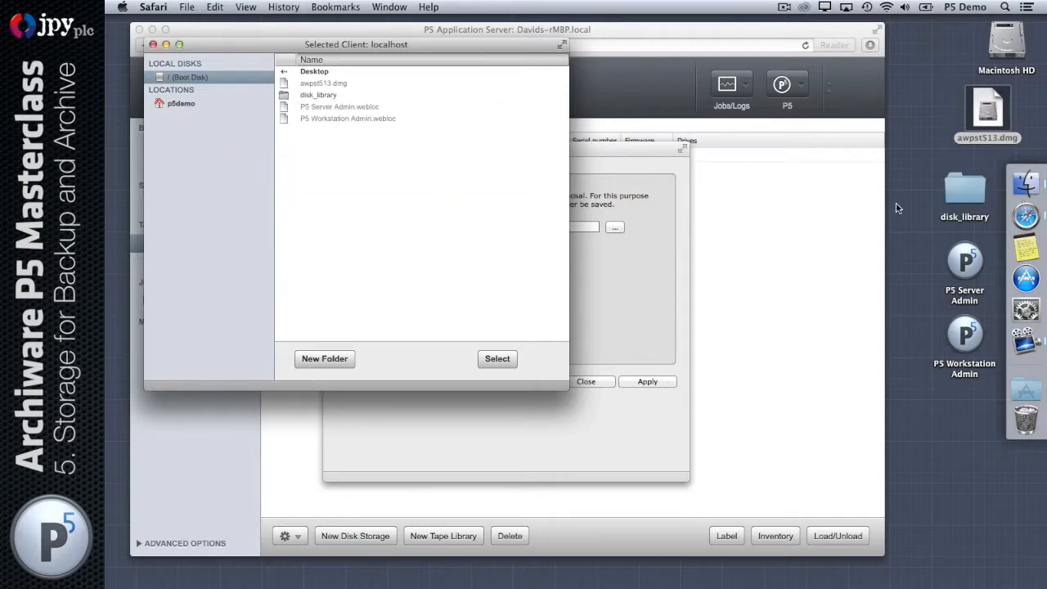
pyautogui.click(318, 95)
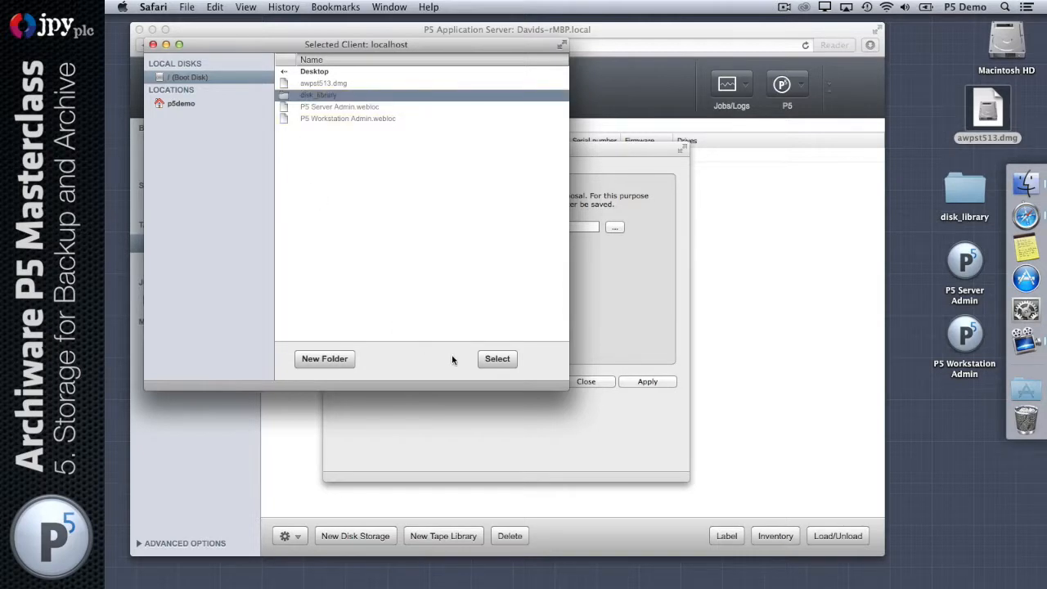
# - Store volumes in disk_library with a 20 GB space limit and apply
pyautogui.click(497, 359)
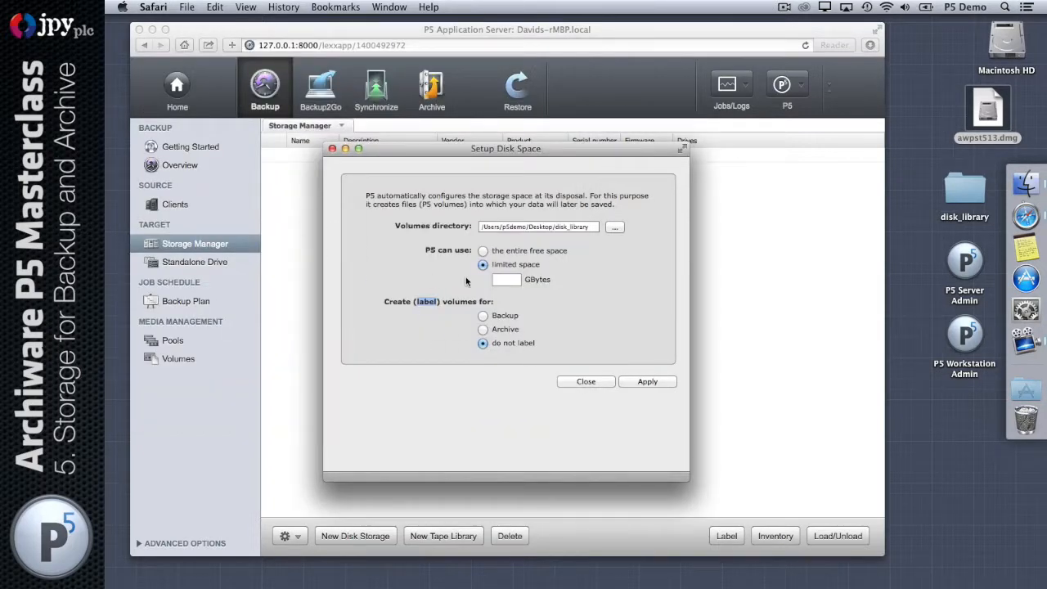
pyautogui.click(506, 278)
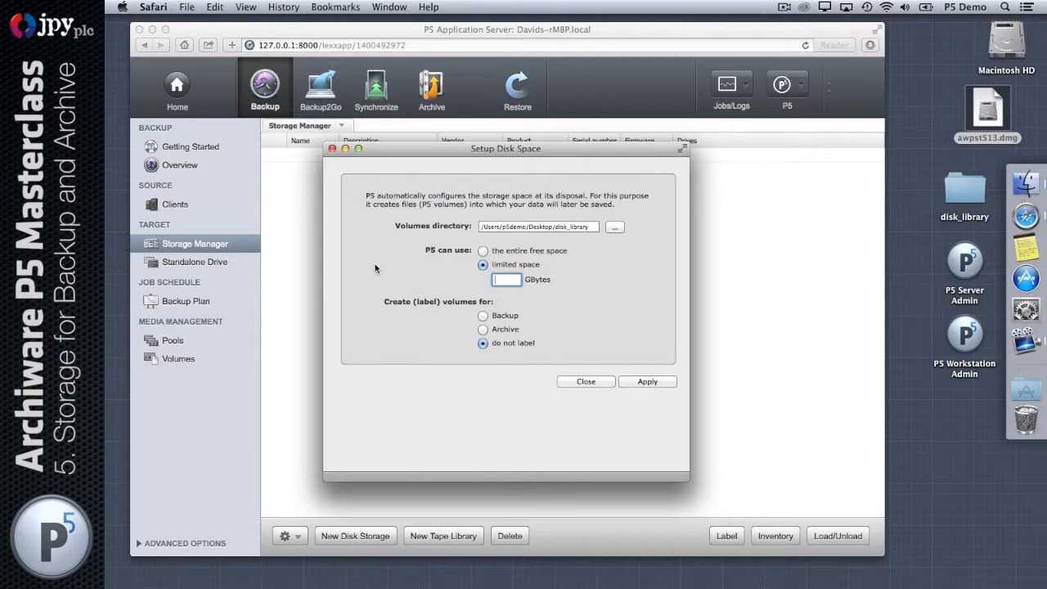
pyautogui.write('20')
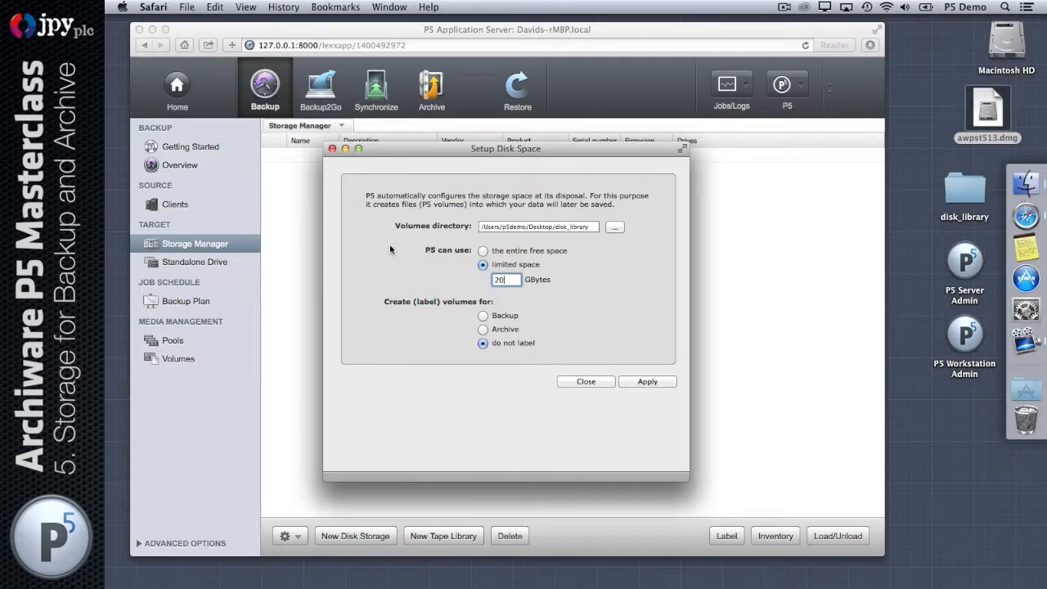
pyautogui.moveTo(506, 297)
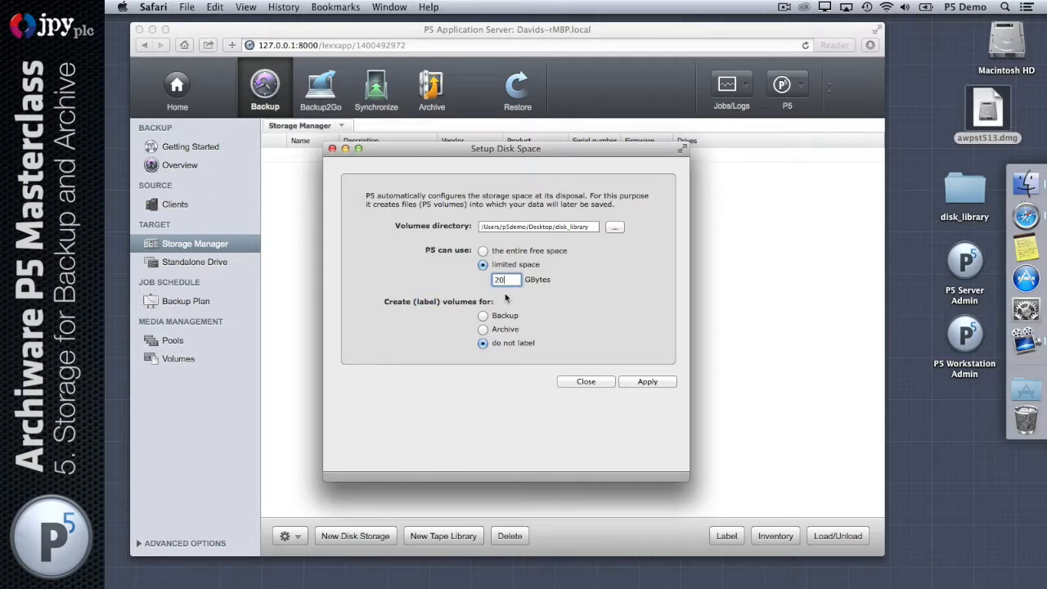
pyautogui.moveTo(597, 289)
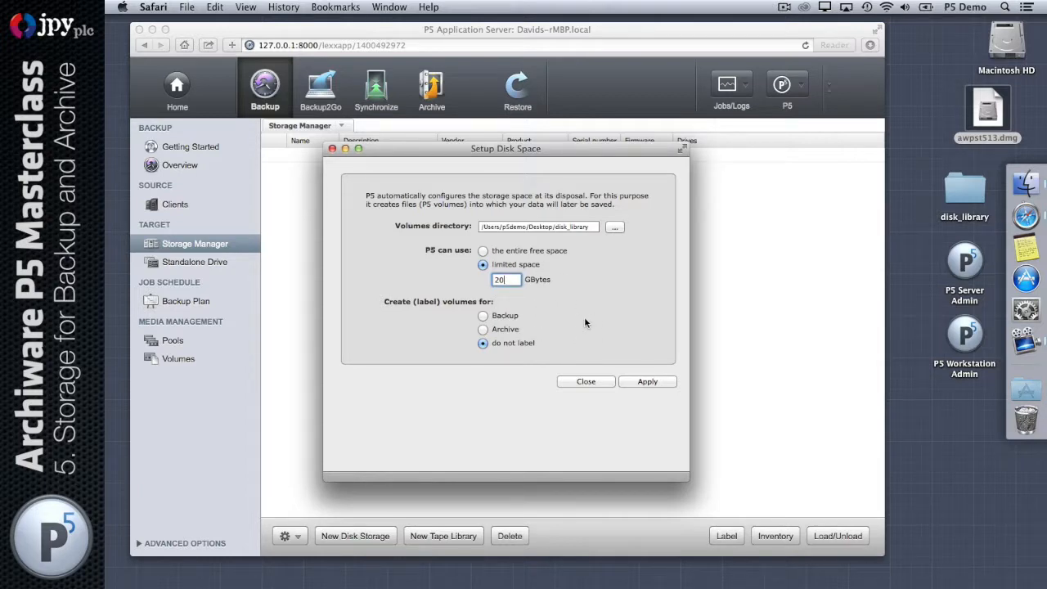
pyautogui.click(647, 381)
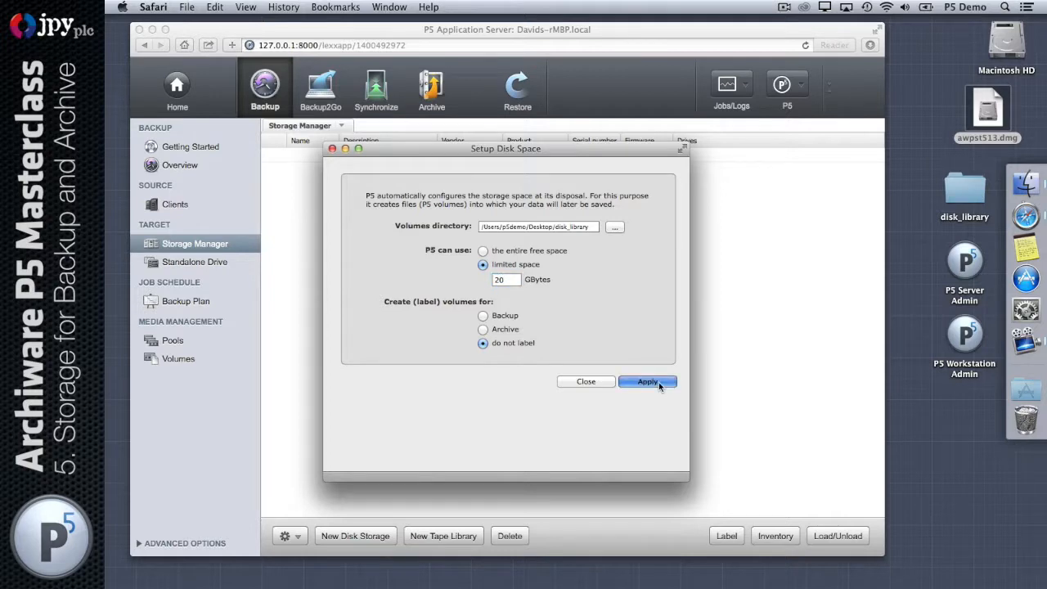
pyautogui.click(647, 381)
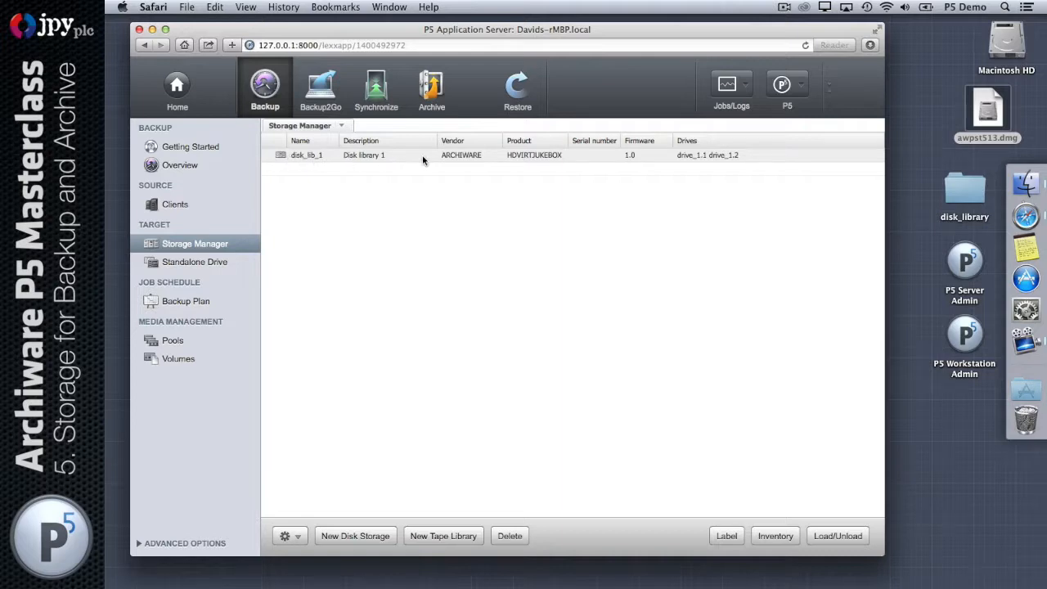
pyautogui.moveTo(520, 161)
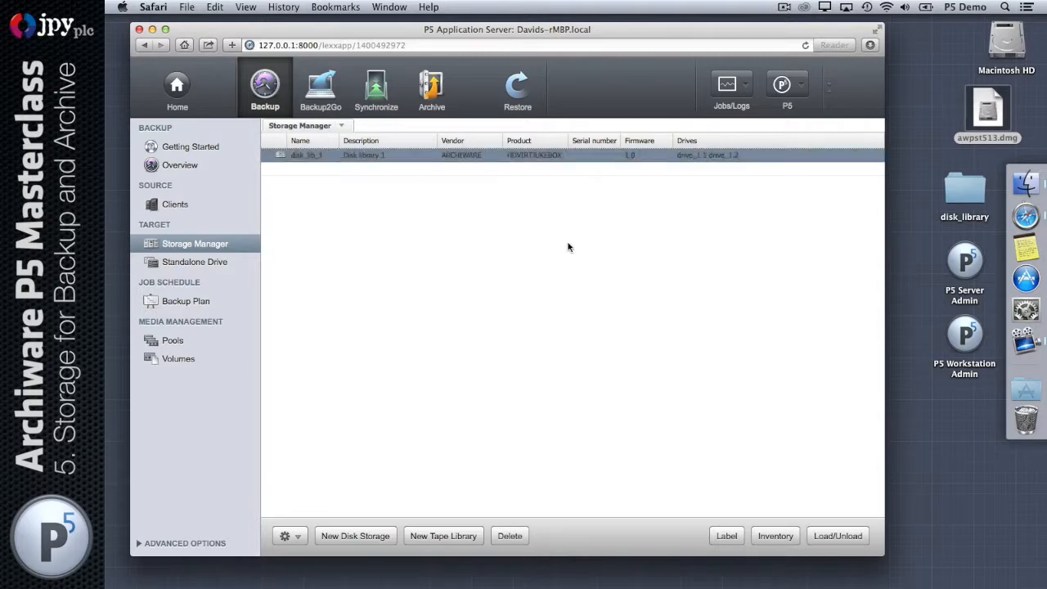
# - Give disk_lib_1 2 GByte container files, totalling 20 GBytes, and apply
pyautogui.doubleClick(310, 155)
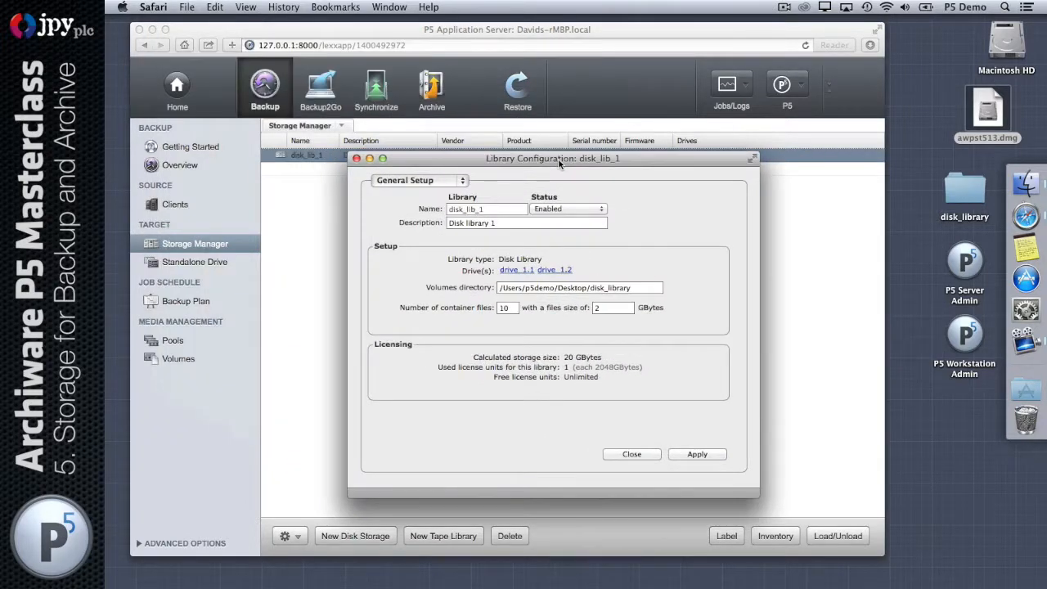
pyautogui.moveTo(594, 242)
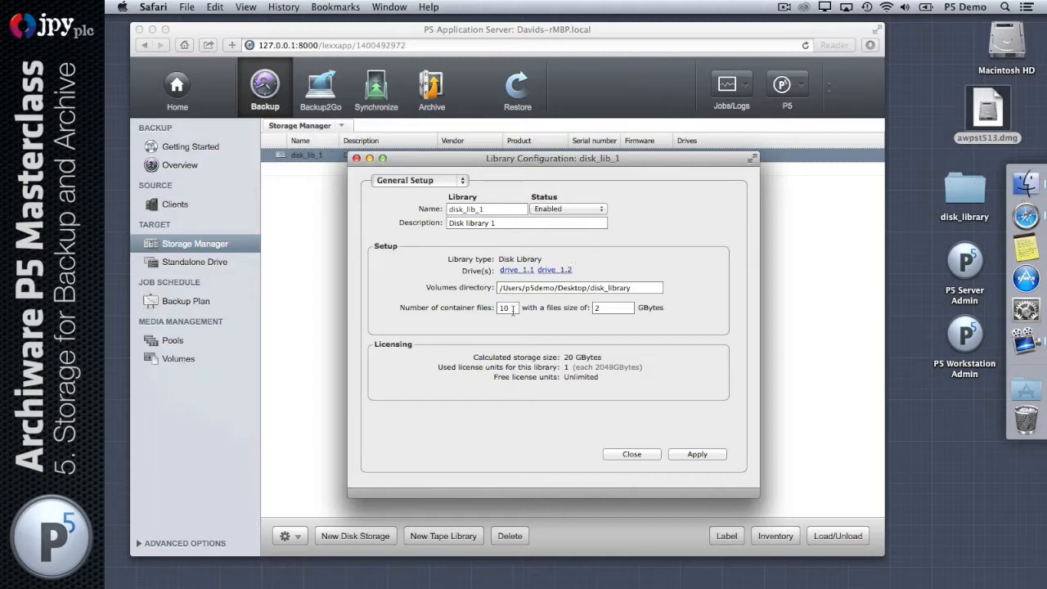
pyautogui.click(612, 308)
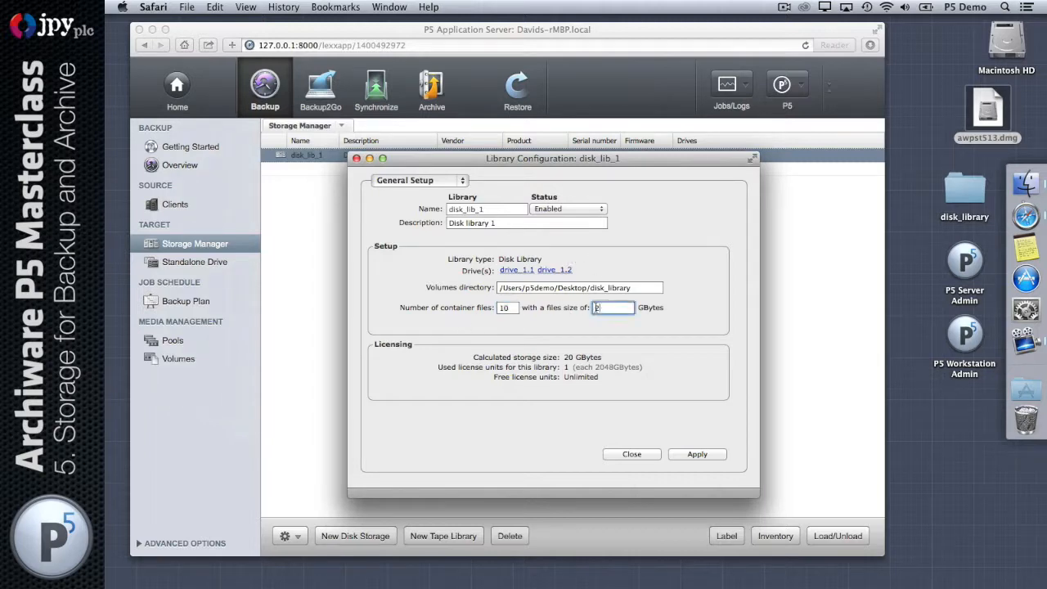
pyautogui.write('2')
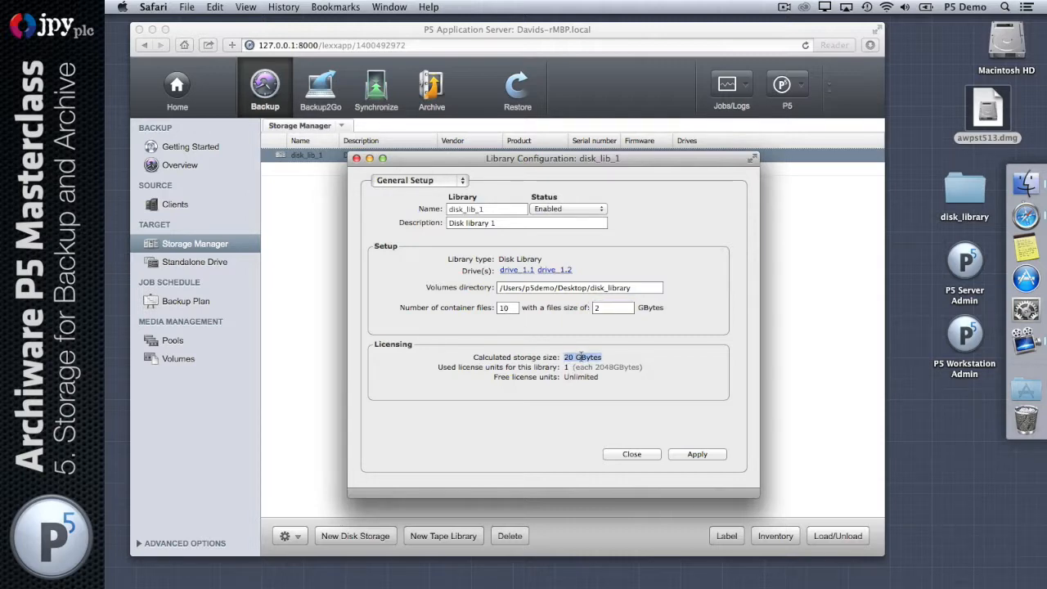
pyautogui.moveTo(580, 395)
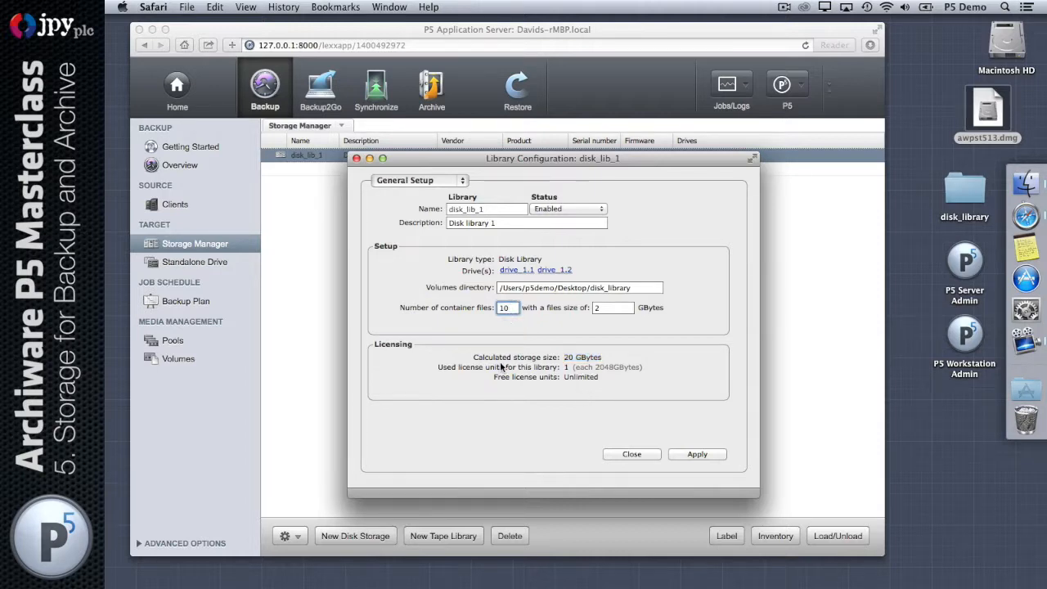
pyautogui.moveTo(624, 326)
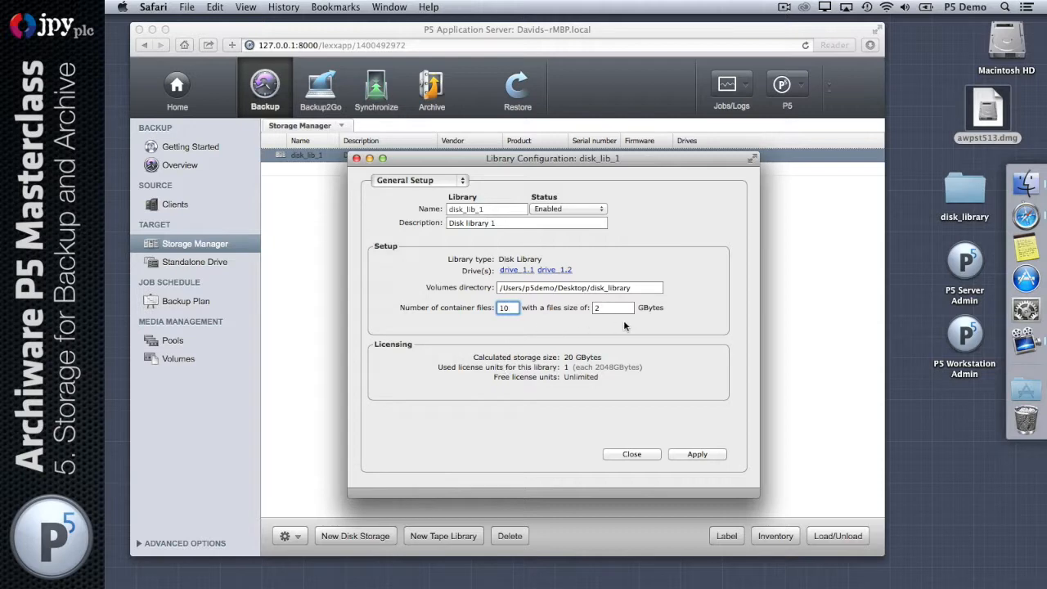
pyautogui.click(612, 308)
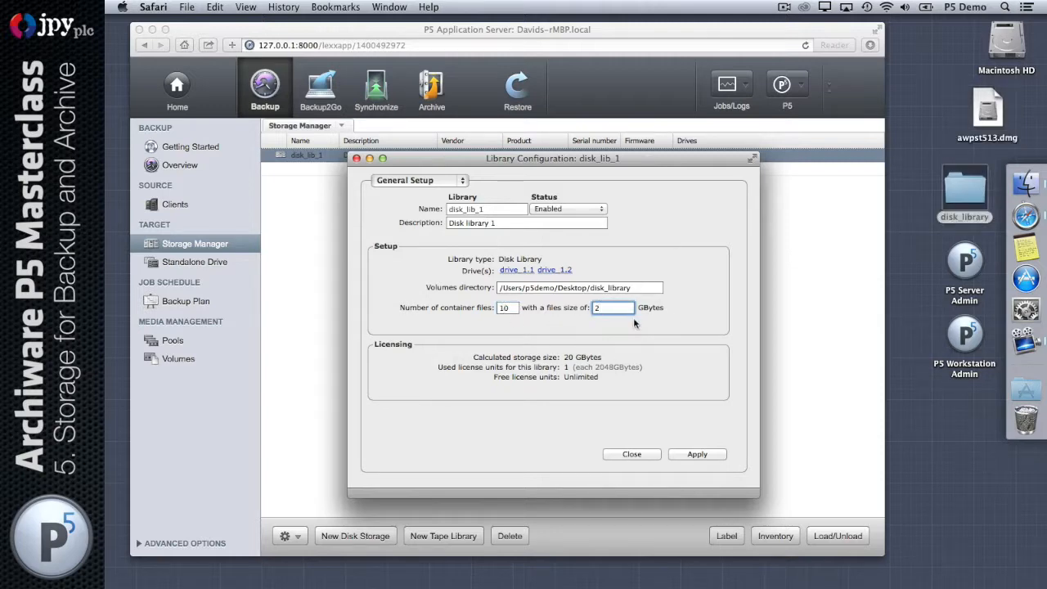
pyautogui.moveTo(658, 307)
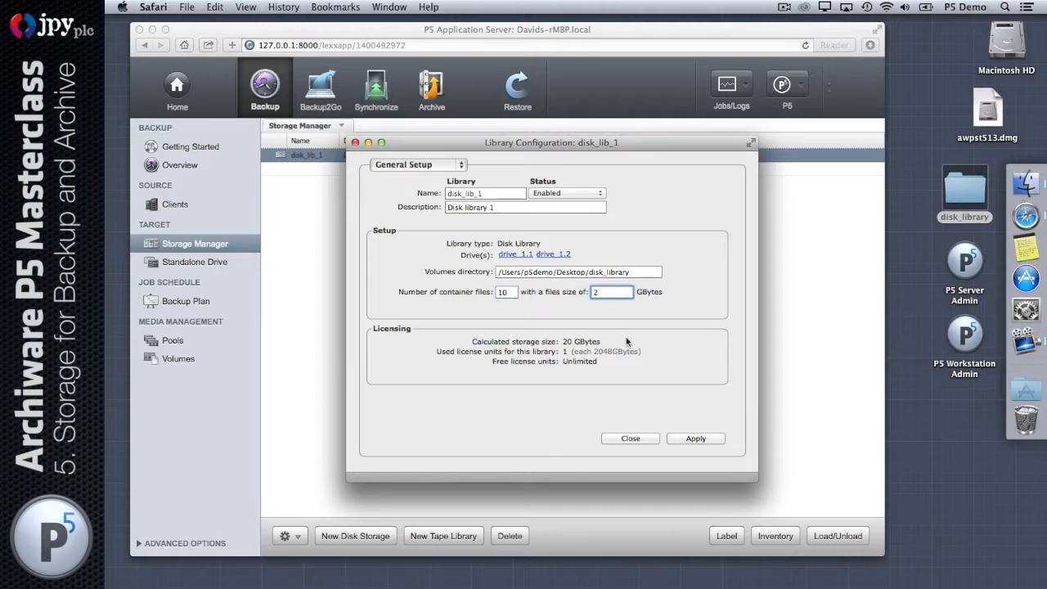
pyautogui.click(696, 439)
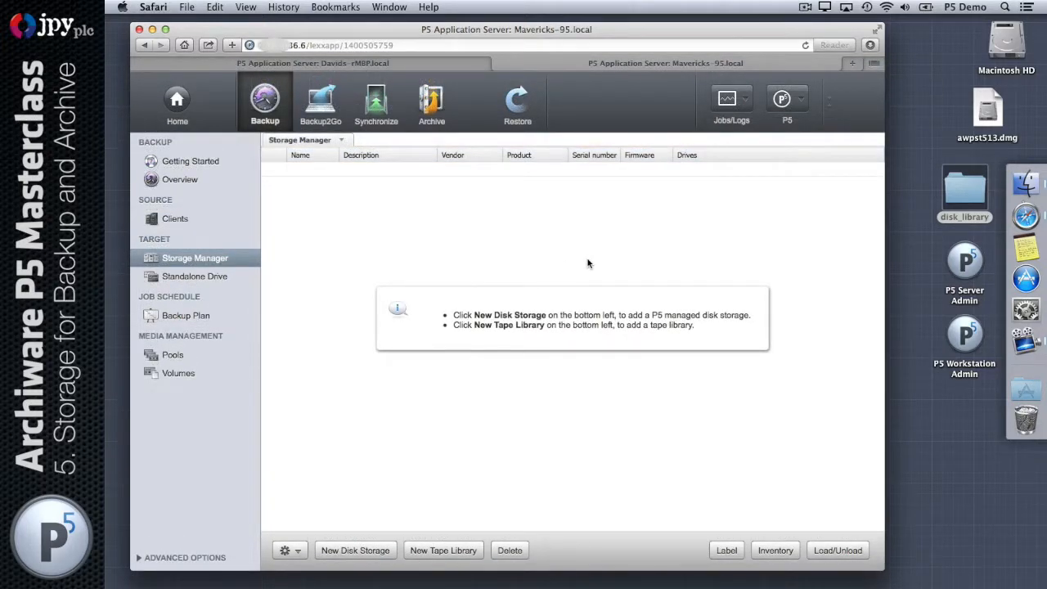
pyautogui.moveTo(424, 468)
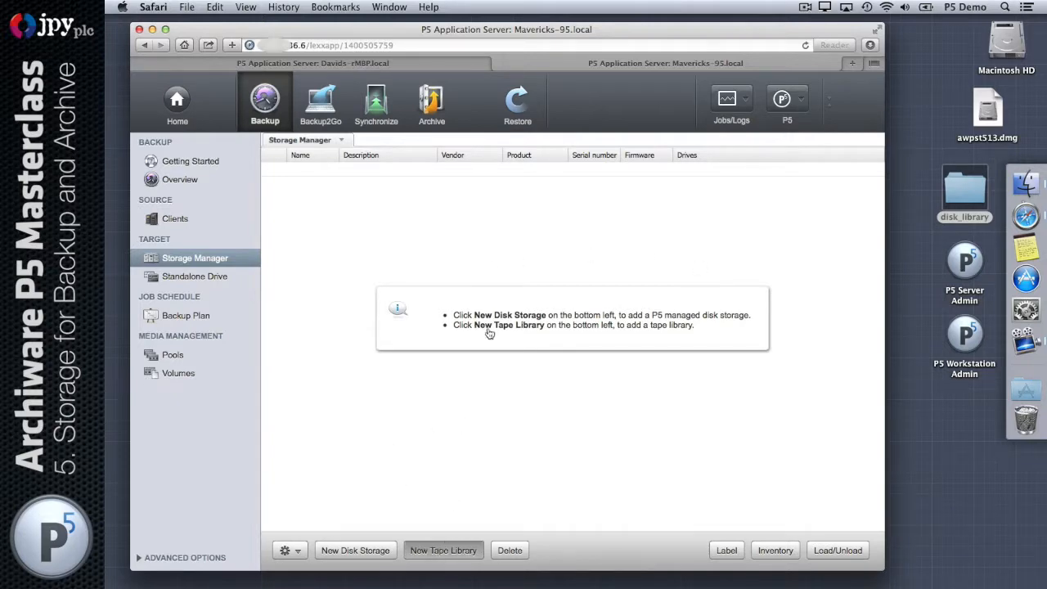
# - Launch the New Tape Library wizard on the Mavericks-95 server
pyautogui.click(442, 549)
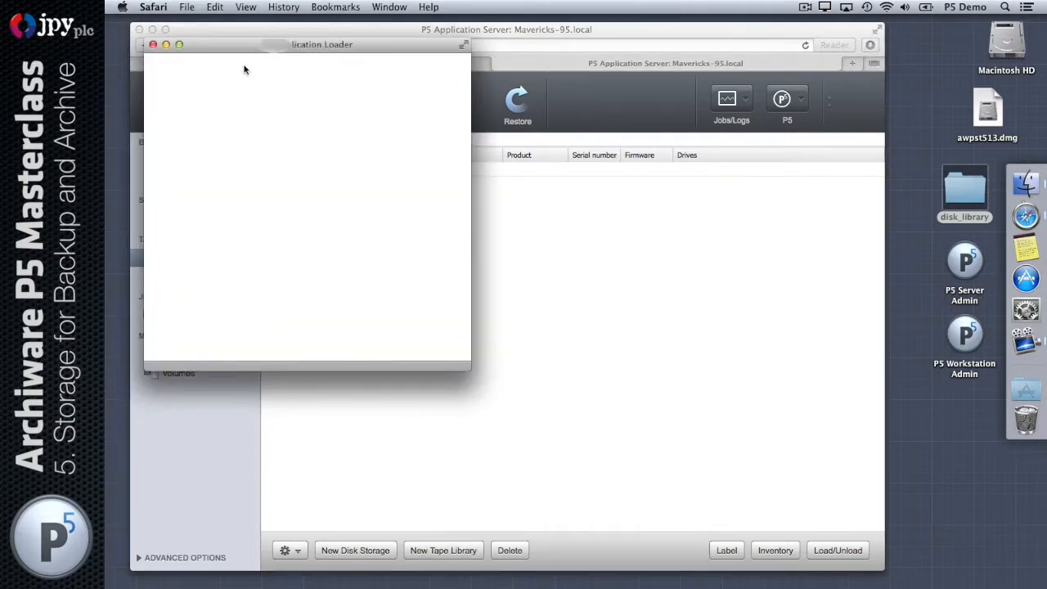
pyautogui.click(444, 549)
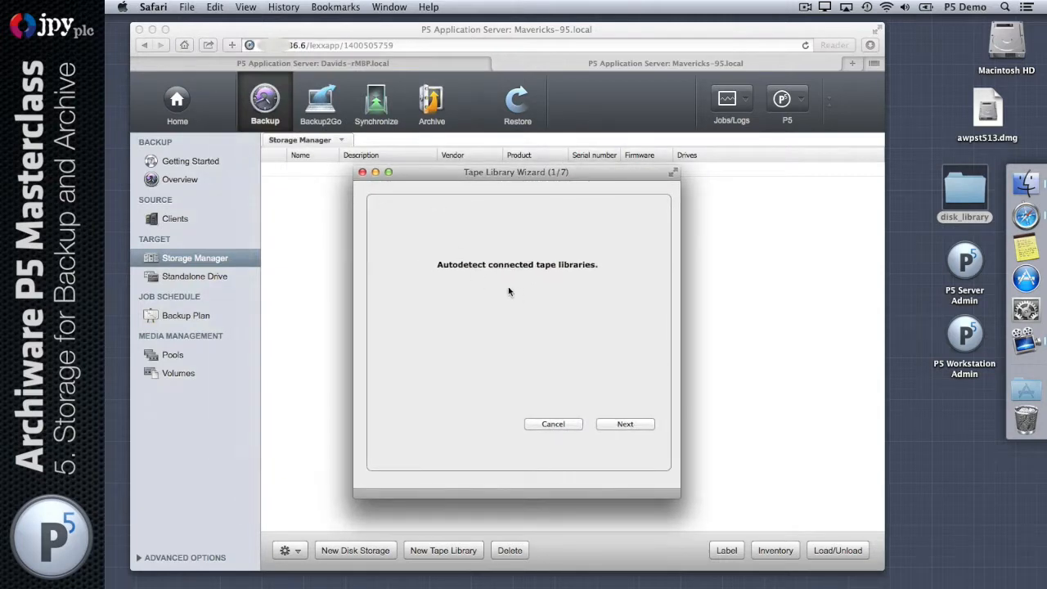
pyautogui.moveTo(542, 270)
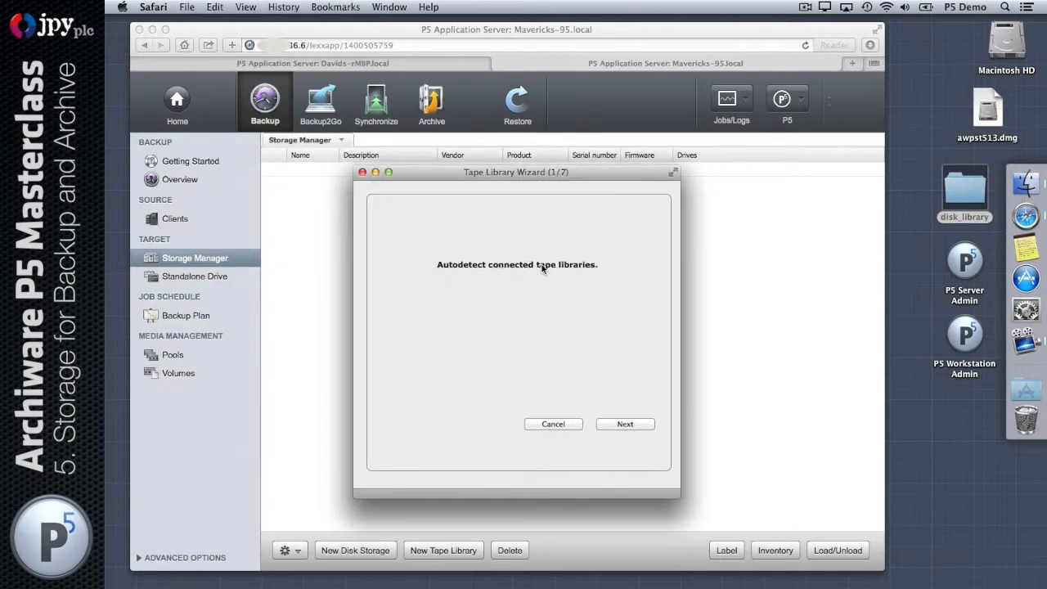
pyautogui.moveTo(578, 277)
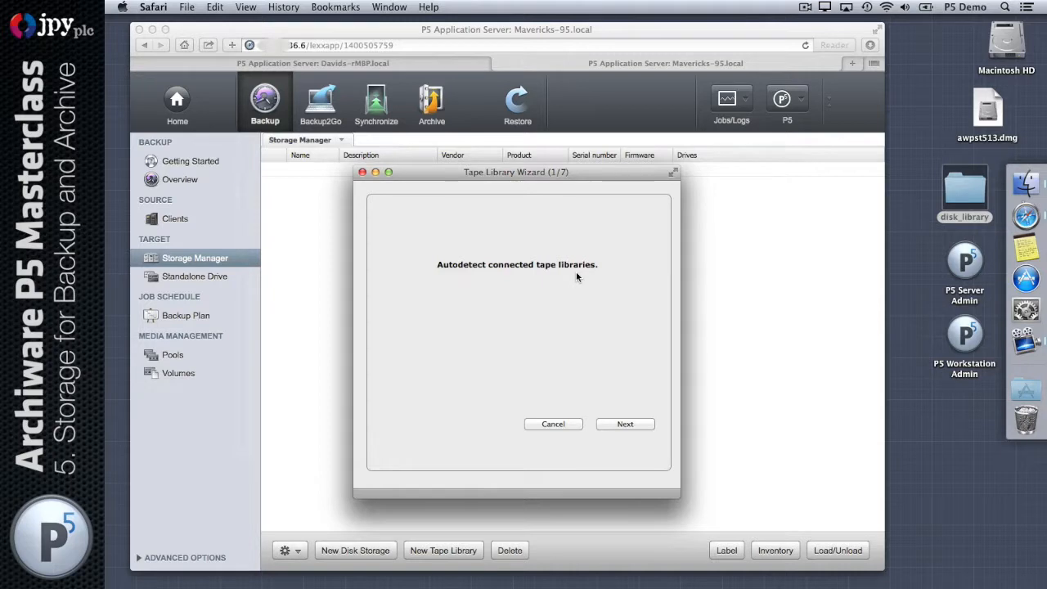
pyautogui.moveTo(560, 319)
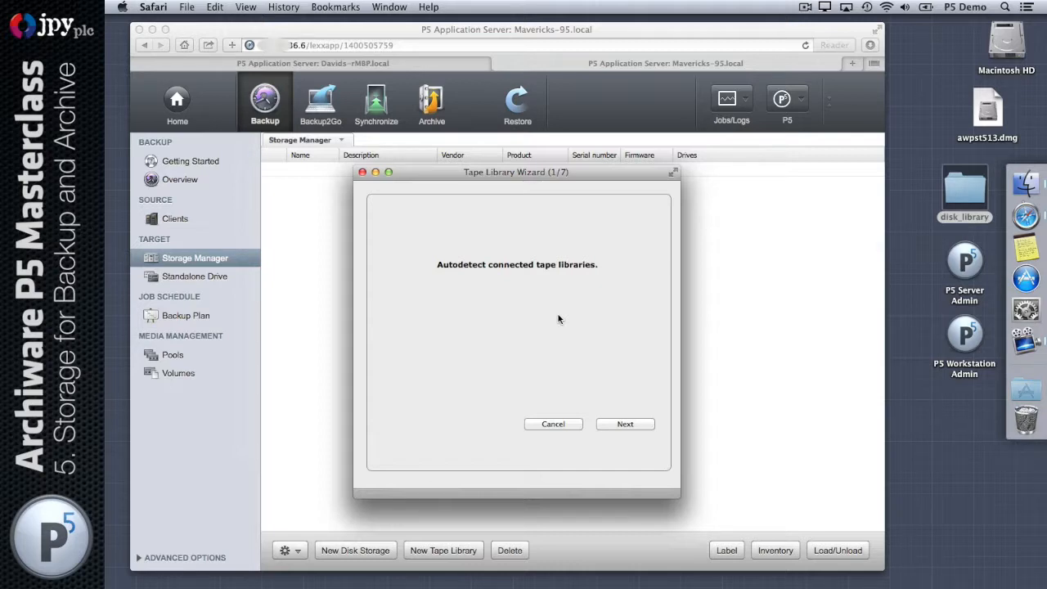
pyautogui.moveTo(572, 312)
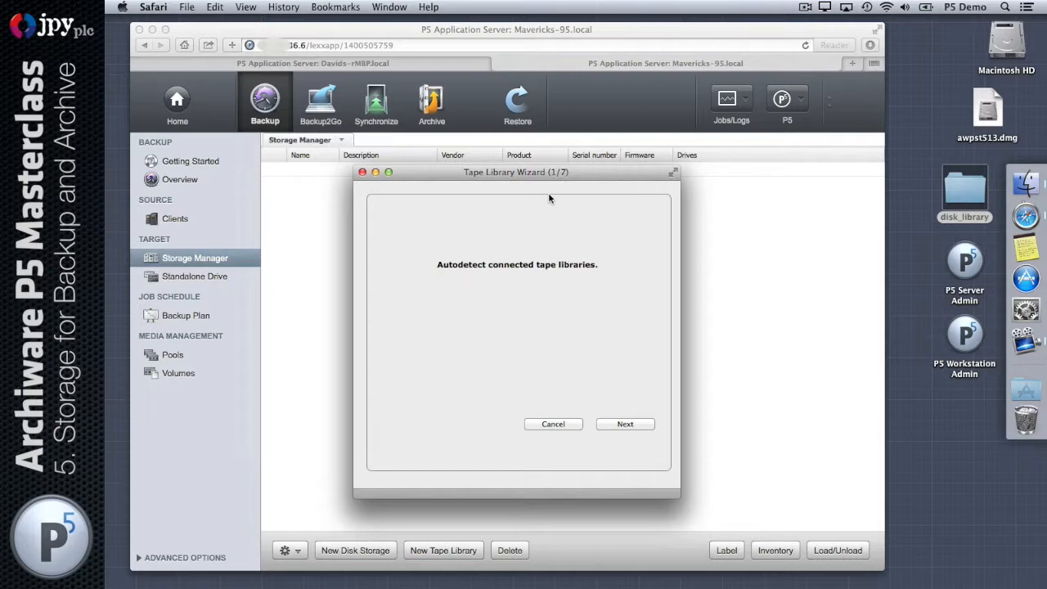
pyautogui.moveTo(688, 365)
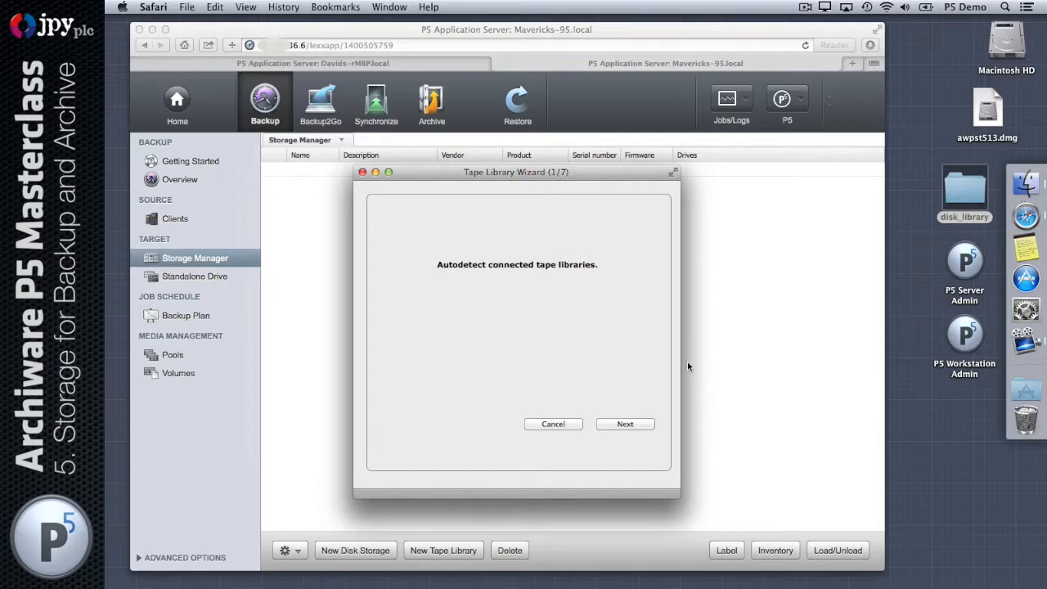
pyautogui.moveTo(684, 320)
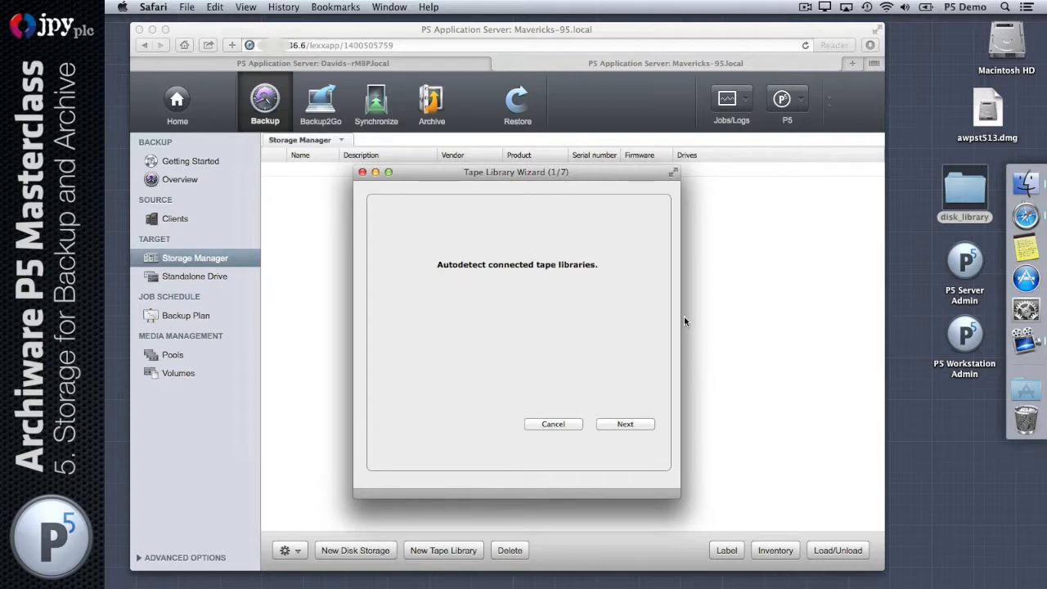
# - Autodetect and install TANDBERG StorageLoader awjb0, auto-assigning tape drive awst0
pyautogui.click(625, 424)
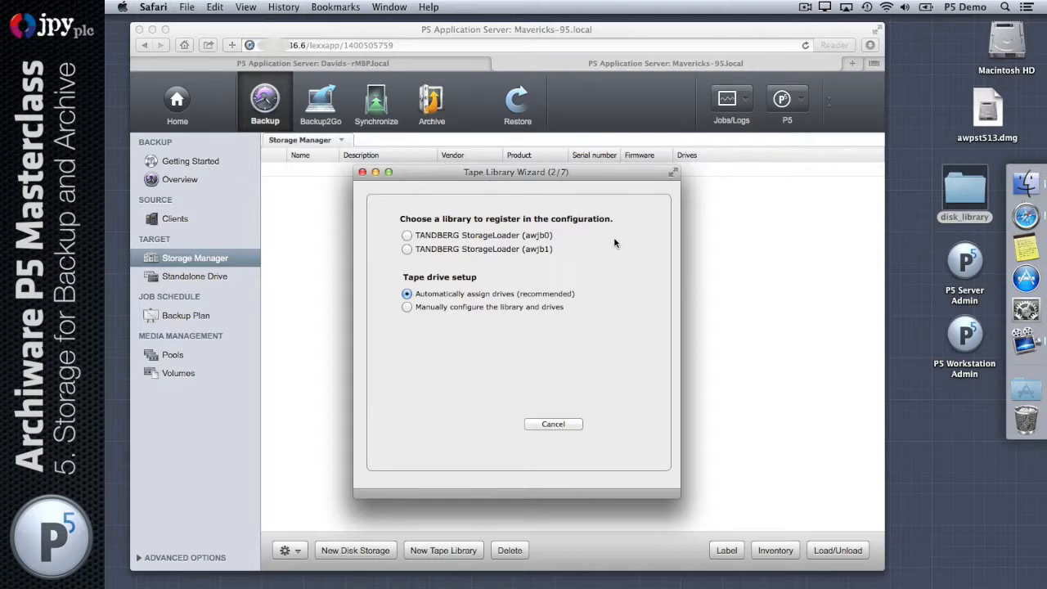
pyautogui.moveTo(542, 240)
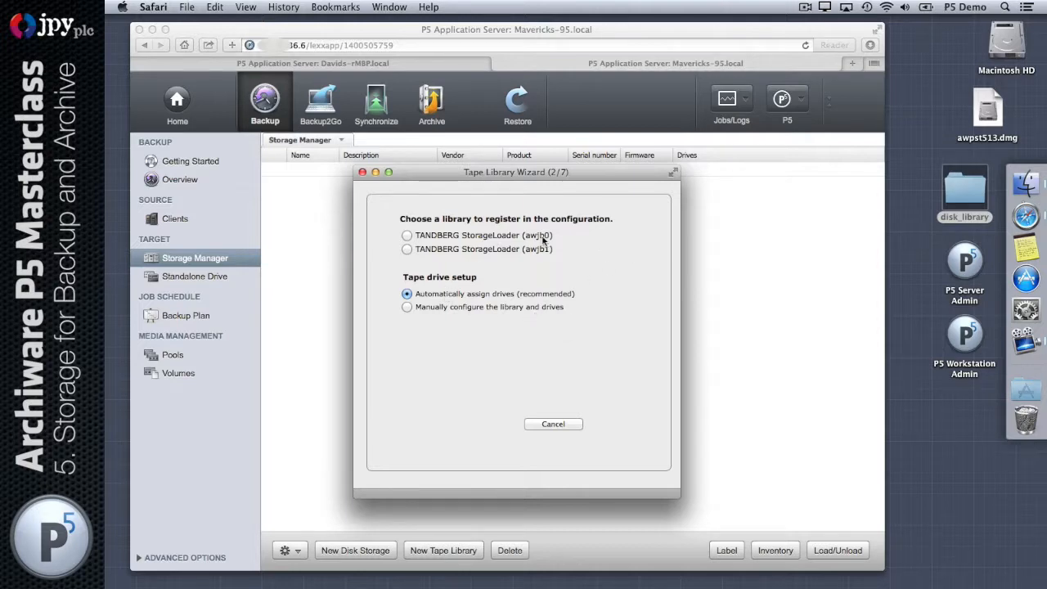
pyautogui.click(407, 235)
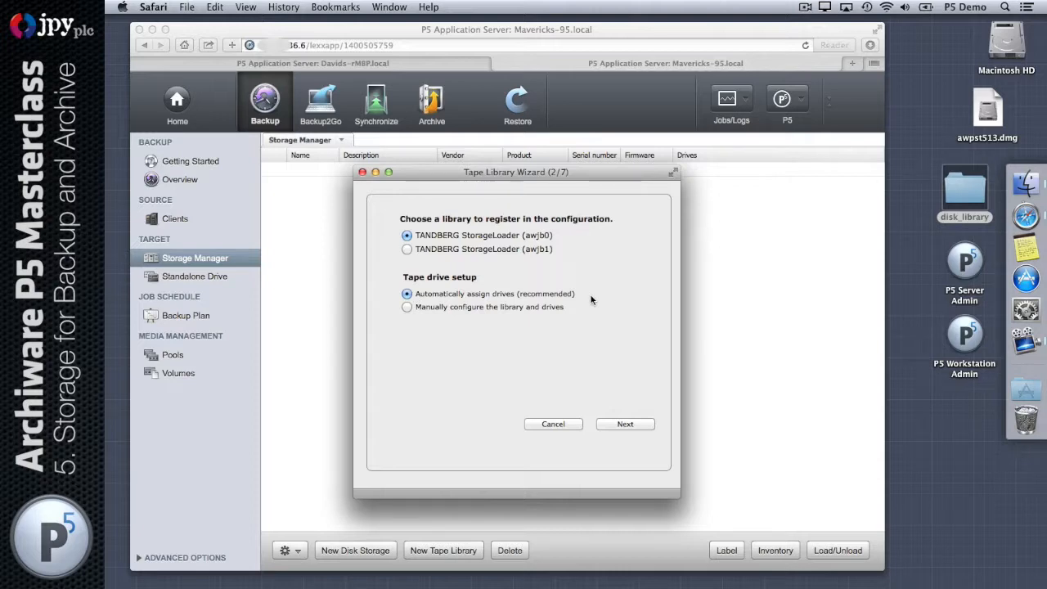
pyautogui.moveTo(513, 299)
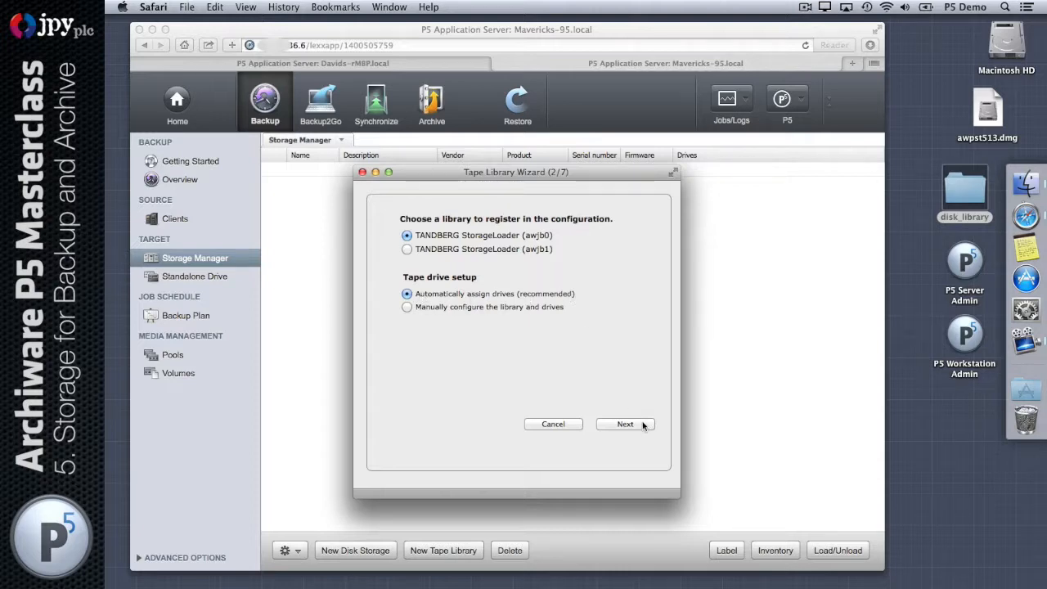
pyautogui.click(625, 424)
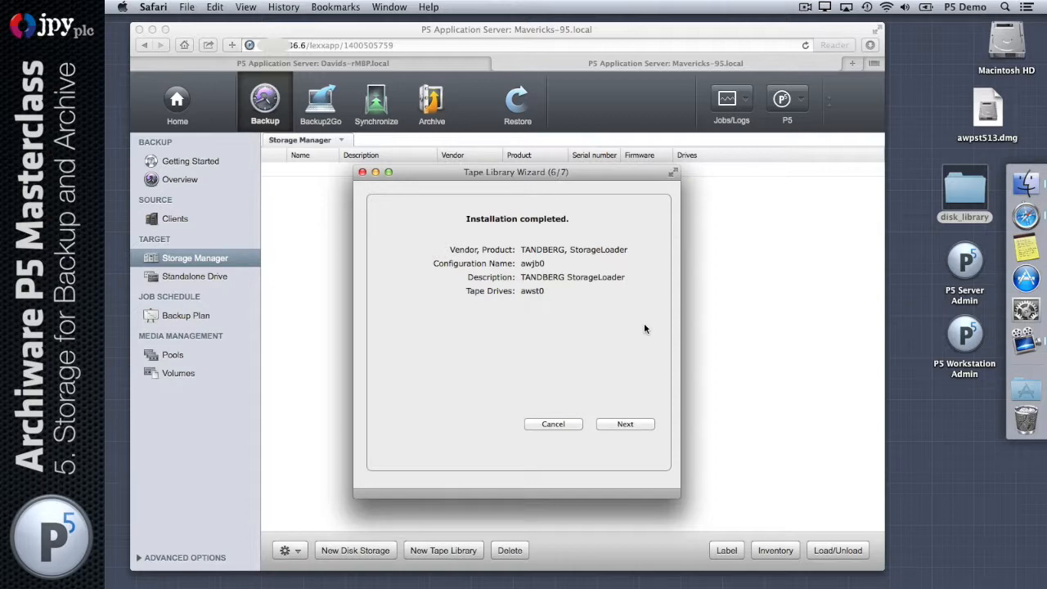
pyautogui.moveTo(570, 327)
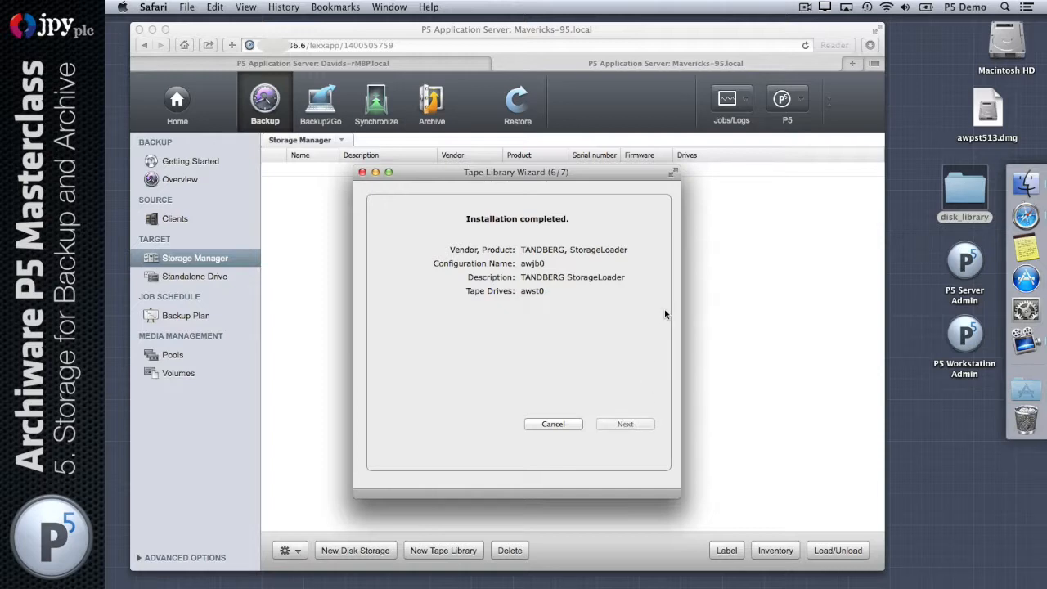
# - Advance to the labelling step and choose not to label media in slots 1–12
pyautogui.click(625, 424)
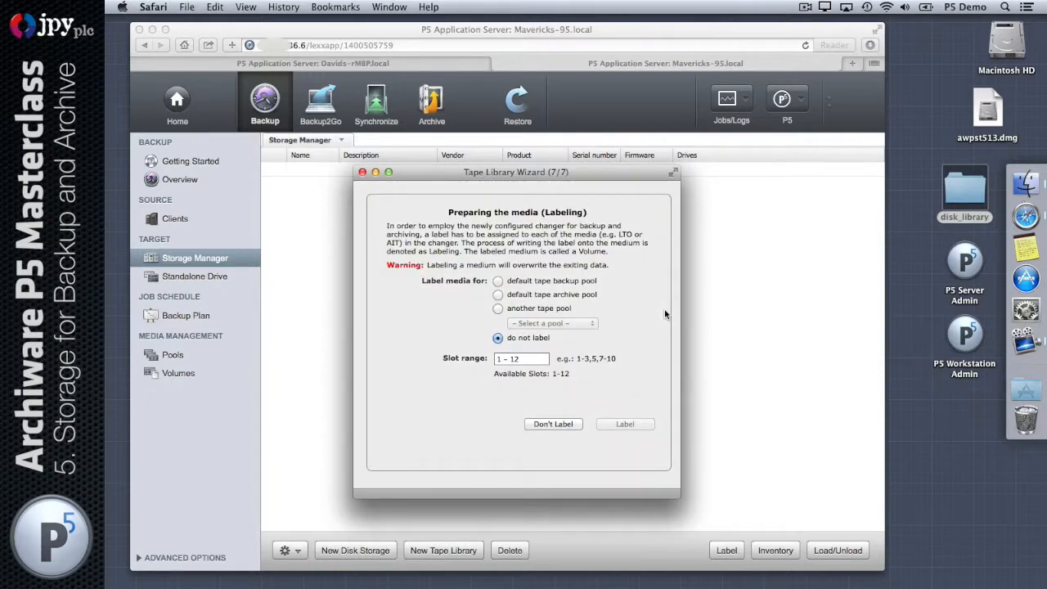
pyautogui.moveTo(565, 351)
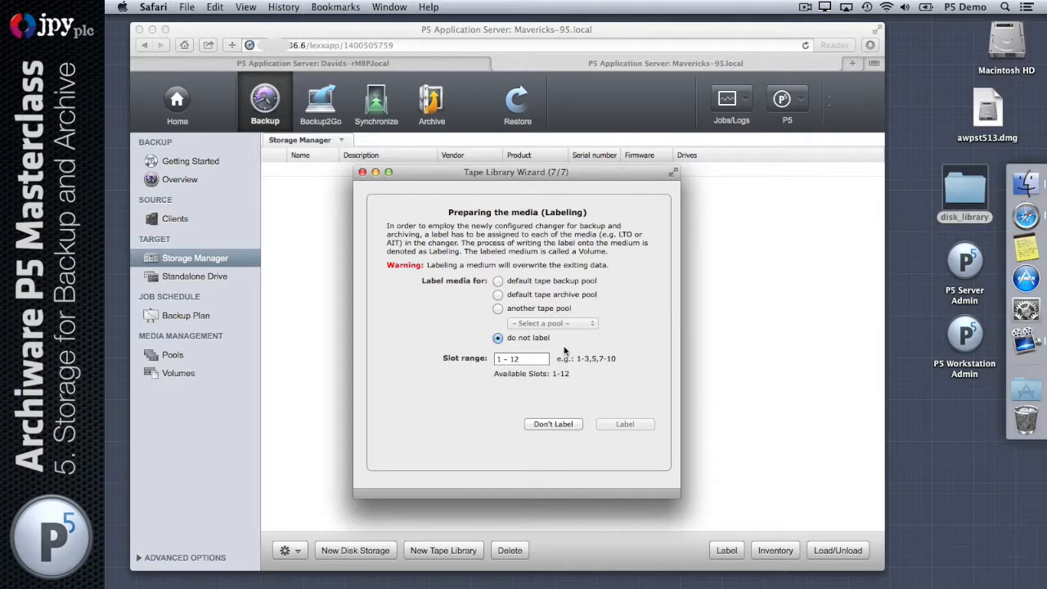
pyautogui.moveTo(635, 310)
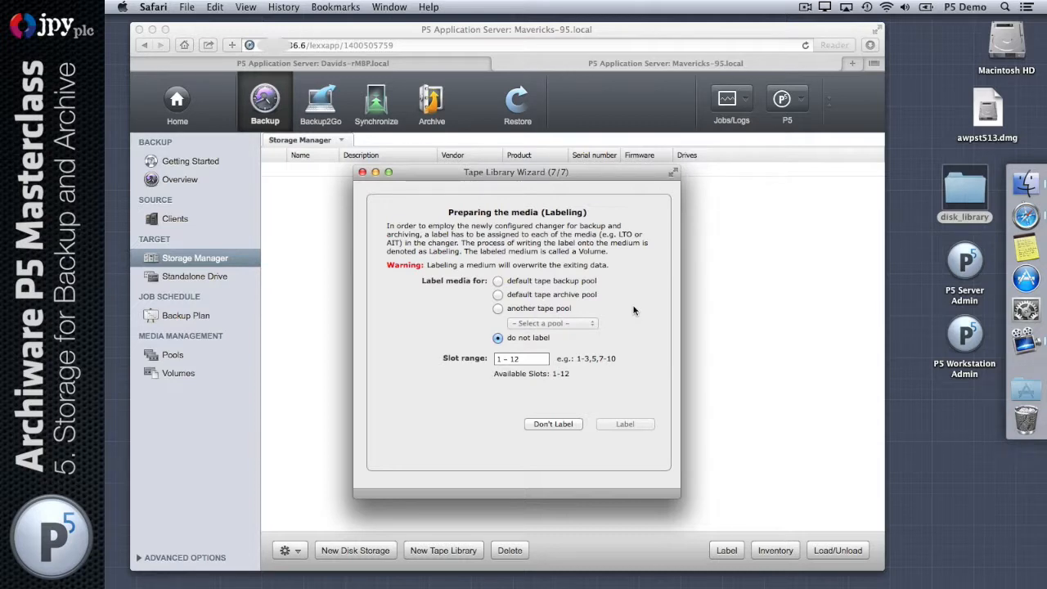
pyautogui.moveTo(642, 257)
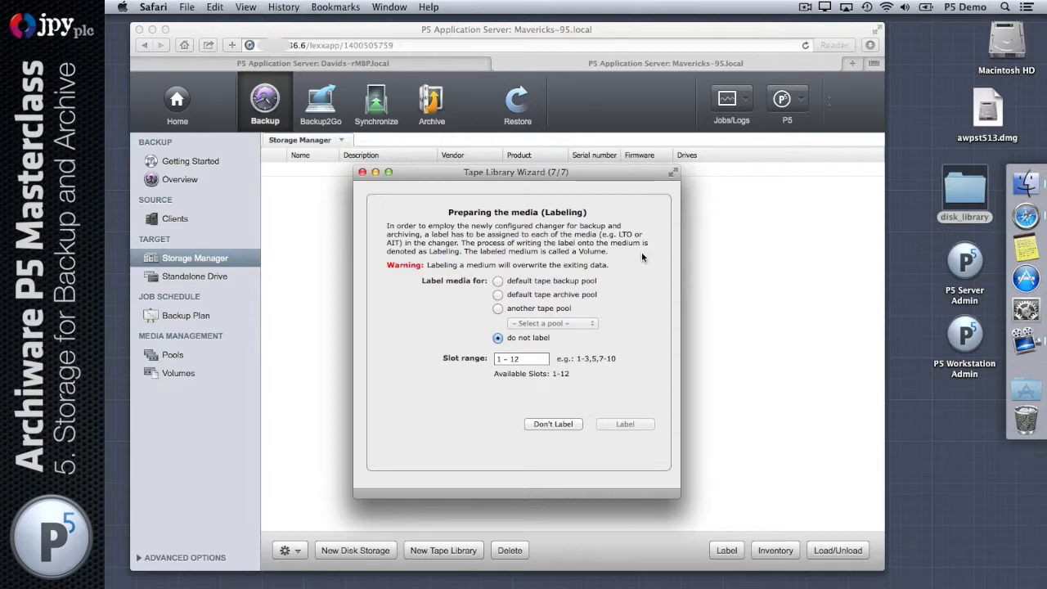
pyautogui.moveTo(610, 333)
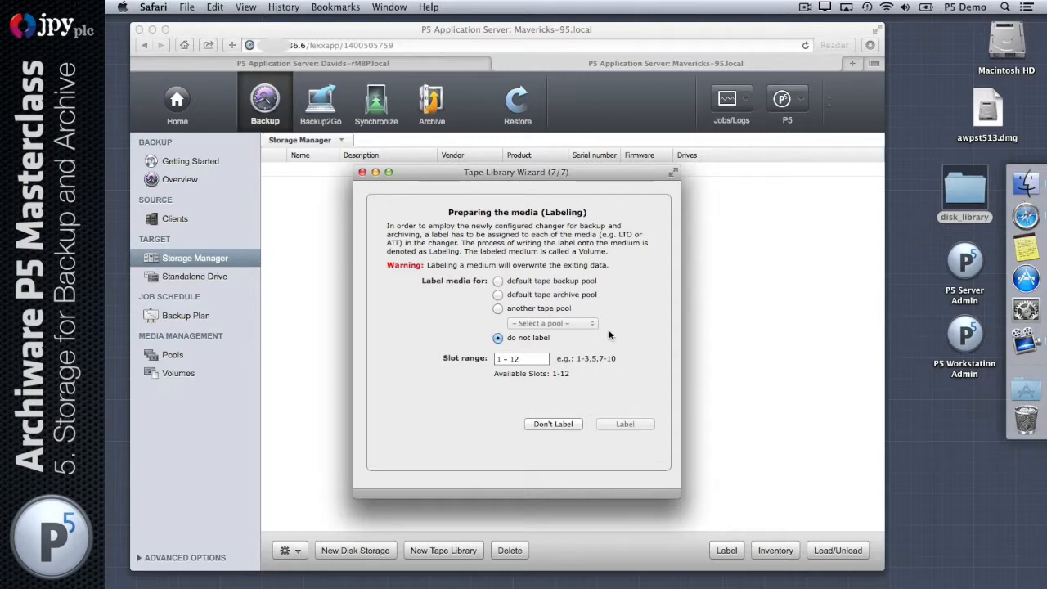
pyautogui.moveTo(576, 267)
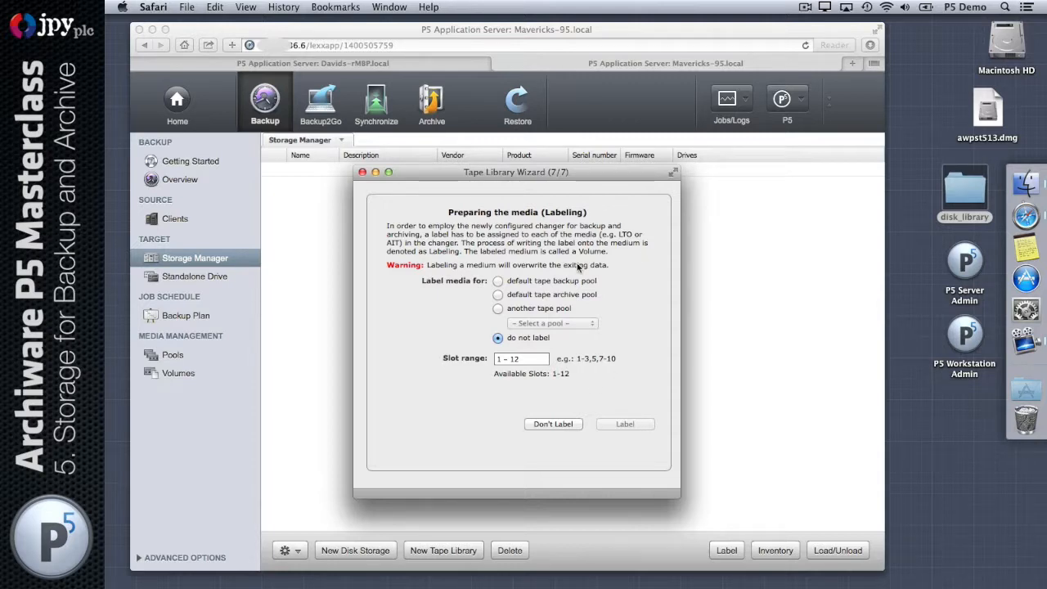
pyautogui.moveTo(592, 264)
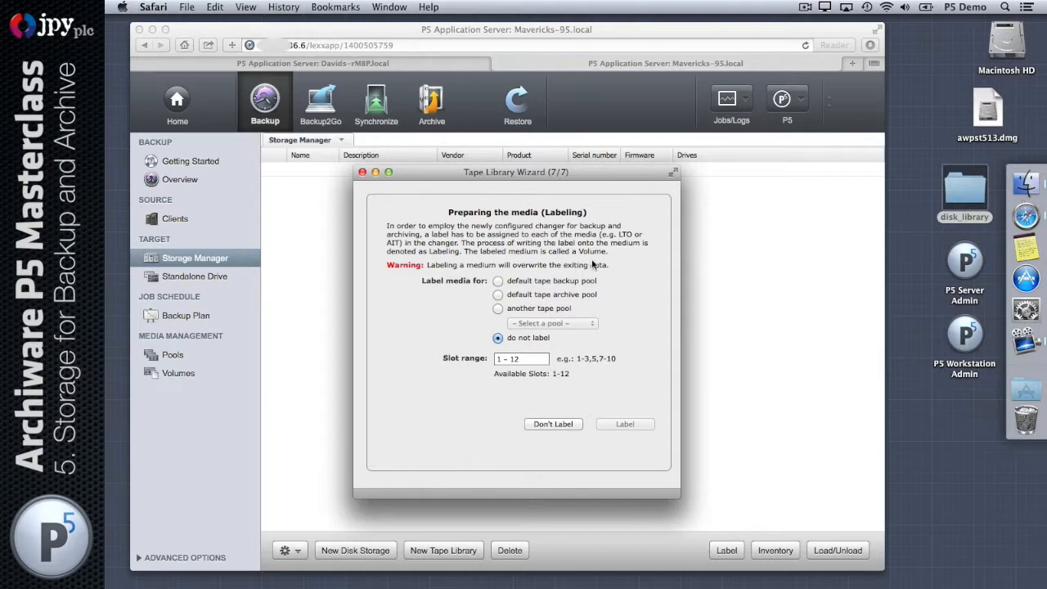
pyautogui.click(497, 338)
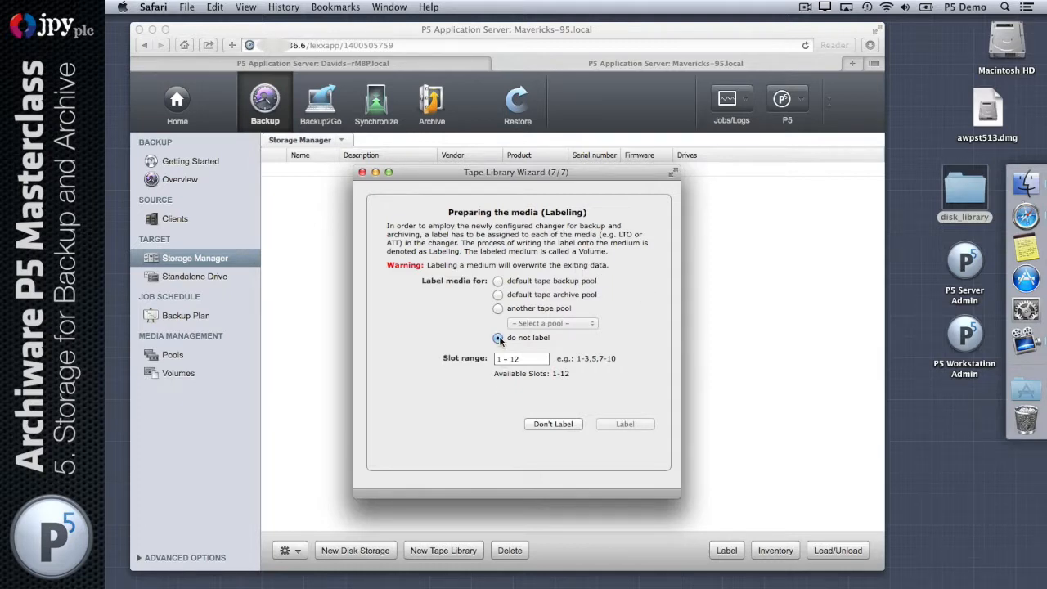
# - Finish the wizard without labelling and select the awjb0 tape library
pyautogui.click(553, 423)
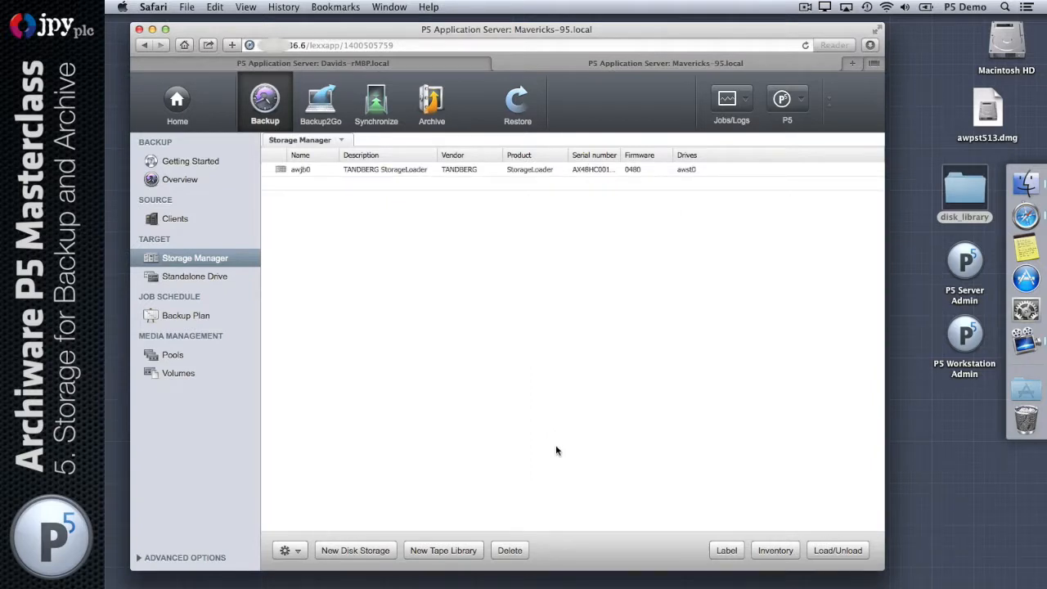
pyautogui.moveTo(650, 256)
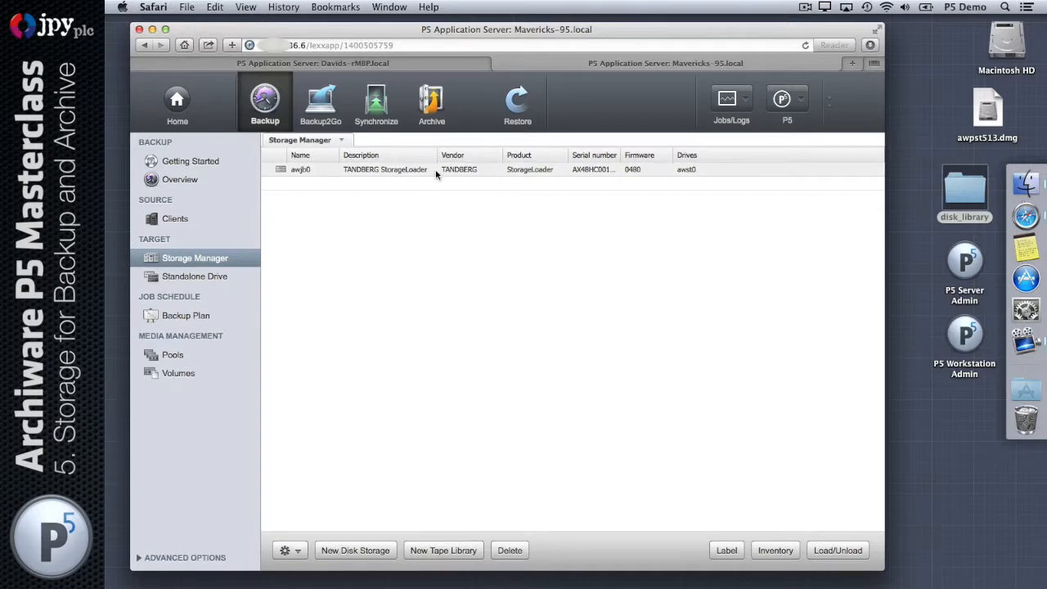
pyautogui.click(384, 169)
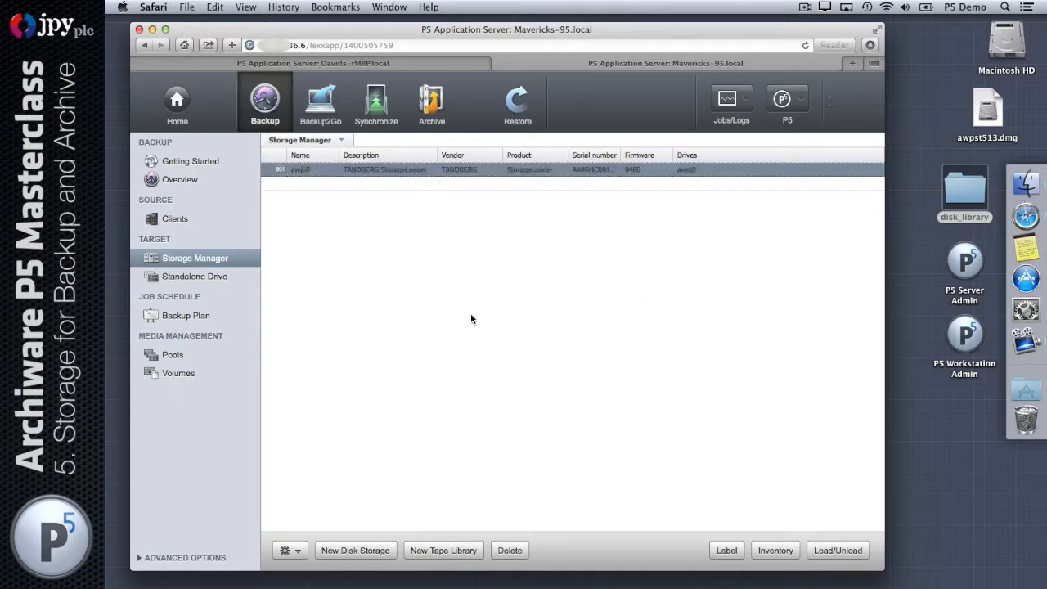
pyautogui.moveTo(229, 289)
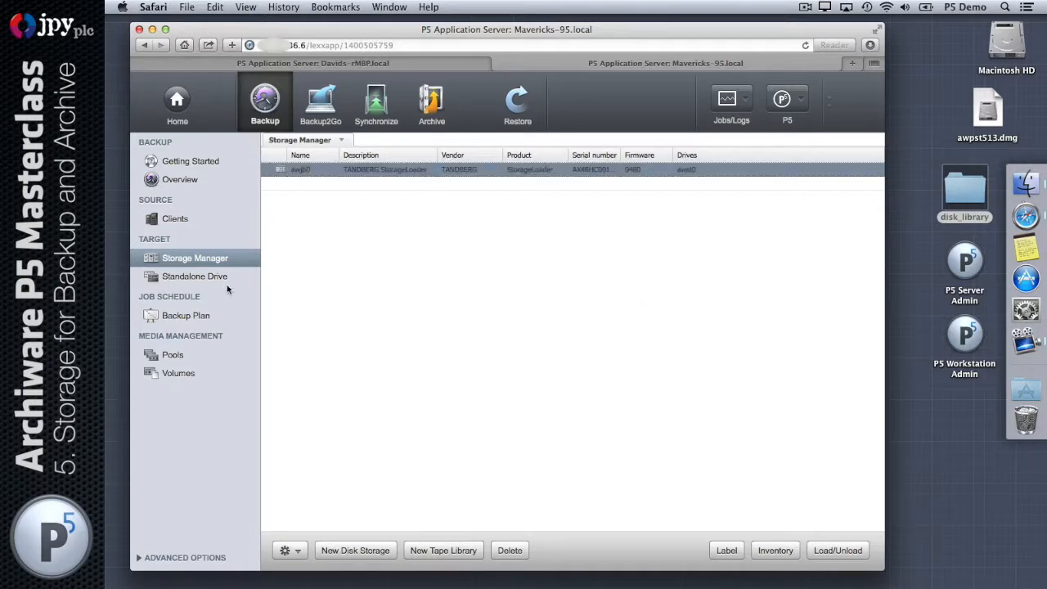
# - View the HP LTO-6 drive awst0 under Standalone Drive, via Storage Manager
pyautogui.click(195, 276)
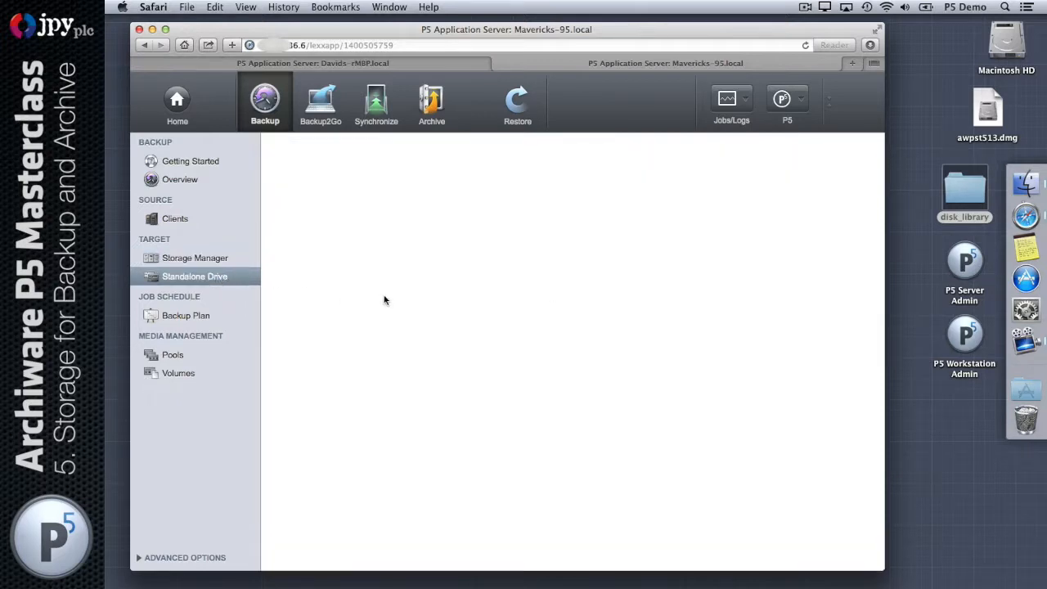
pyautogui.click(195, 275)
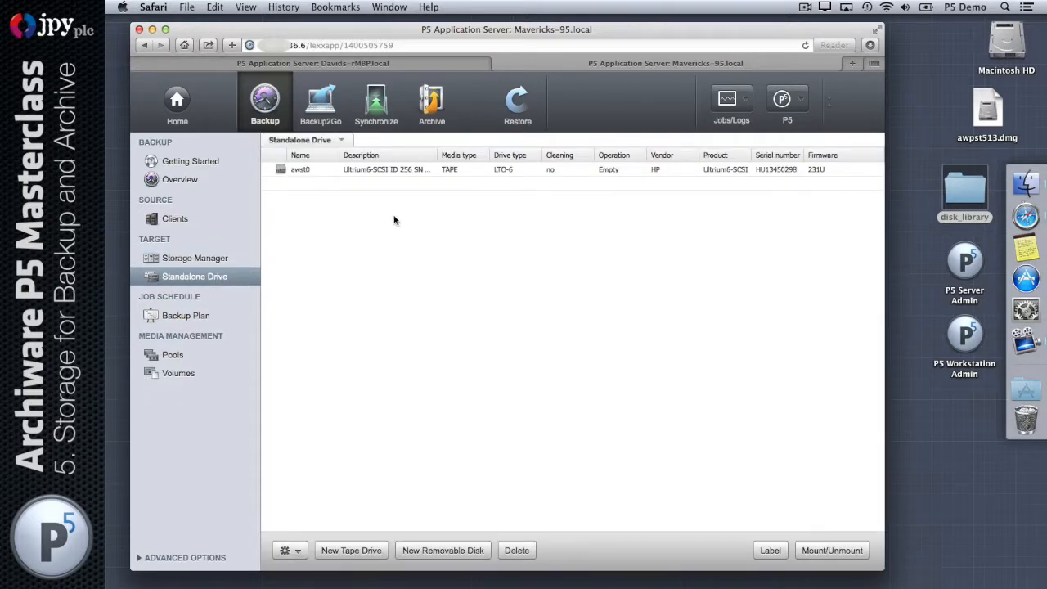
pyautogui.moveTo(395, 171)
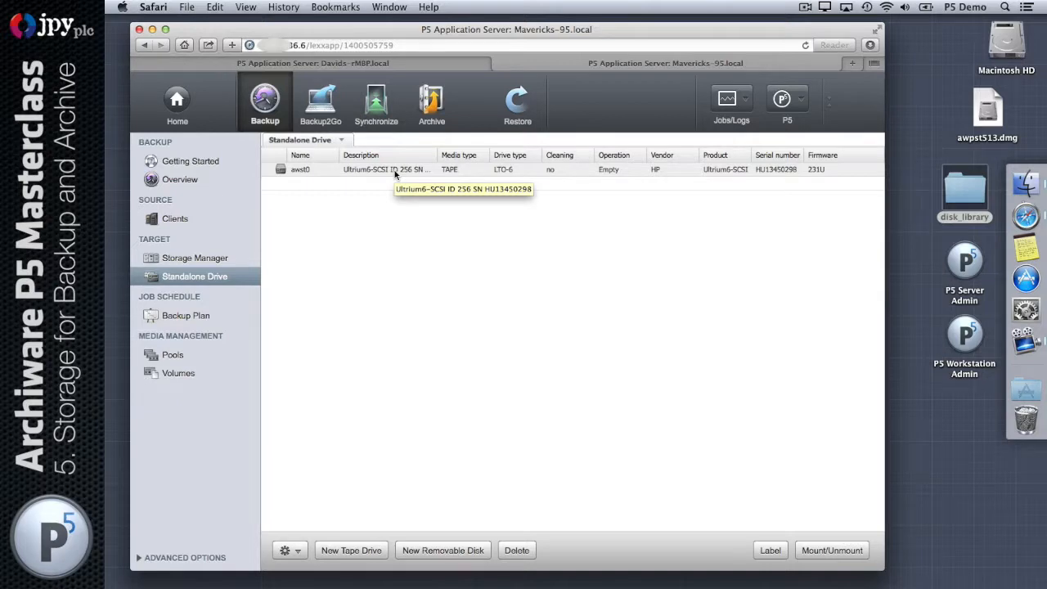
pyautogui.moveTo(307, 286)
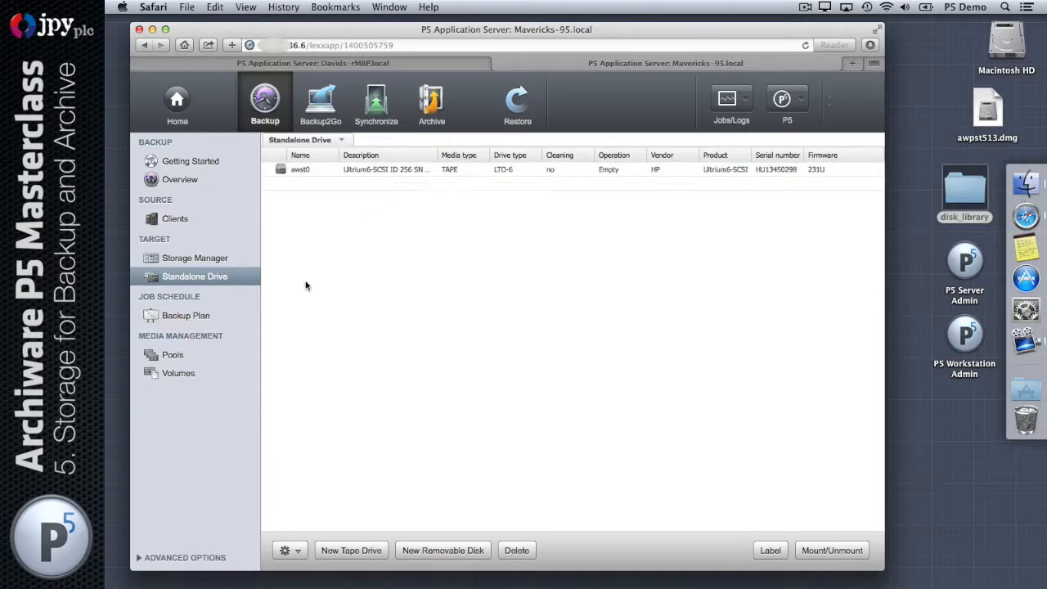
pyautogui.click(195, 257)
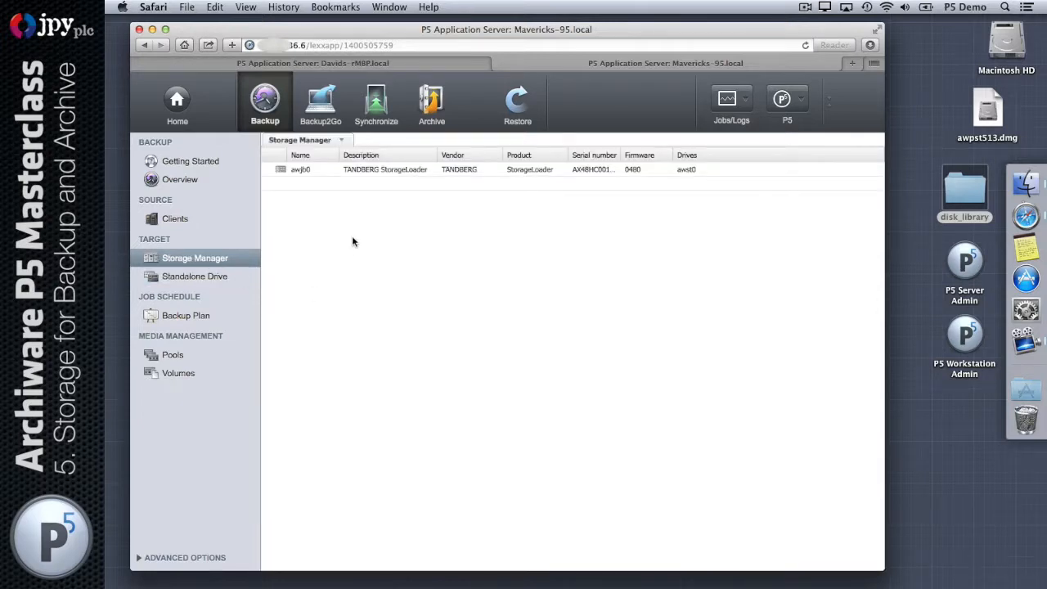
pyautogui.moveTo(317, 189)
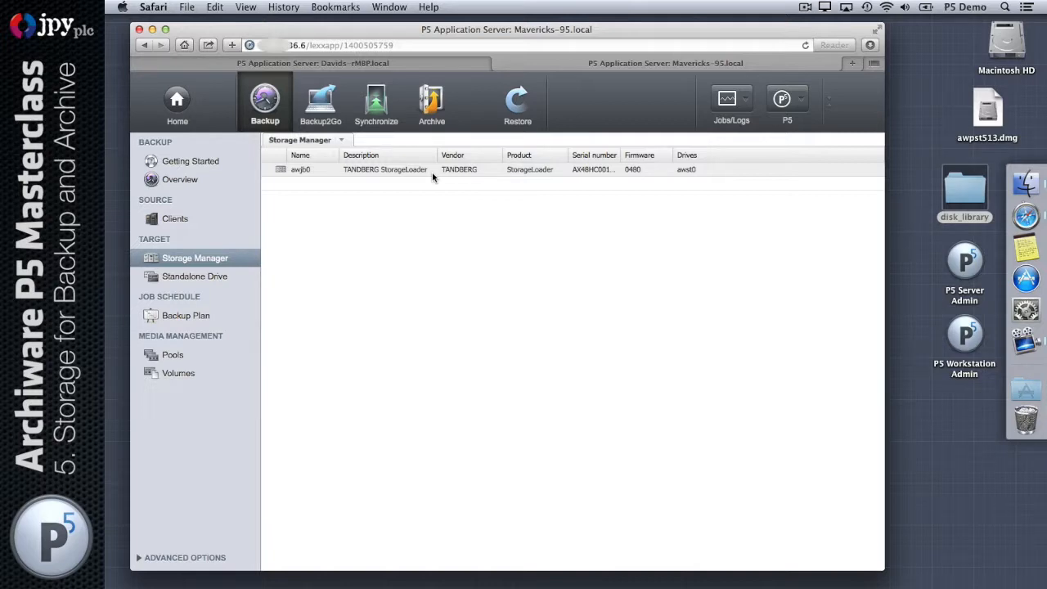
pyautogui.click(195, 275)
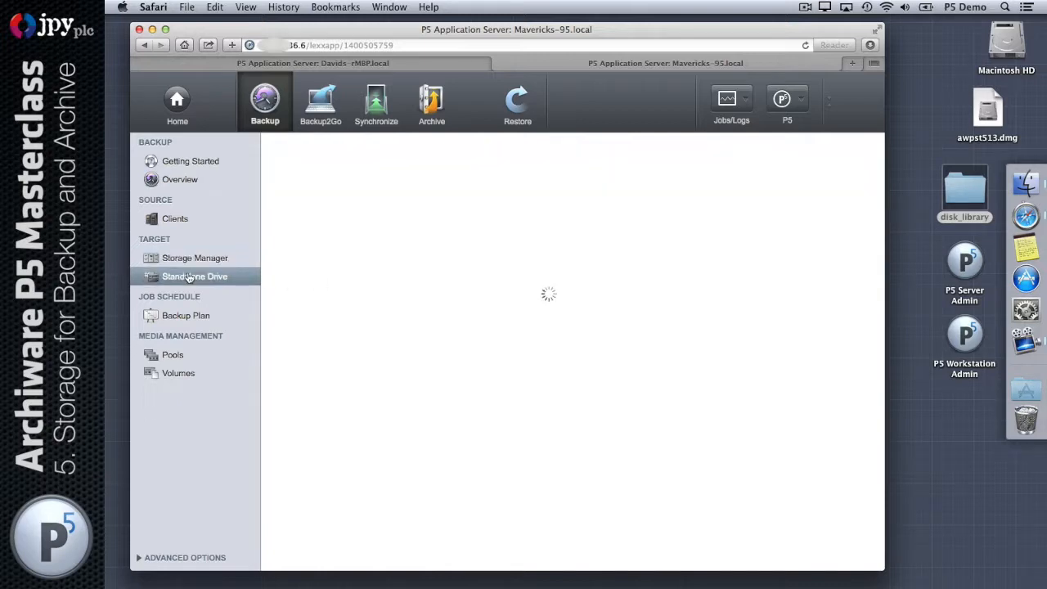
pyautogui.click(195, 276)
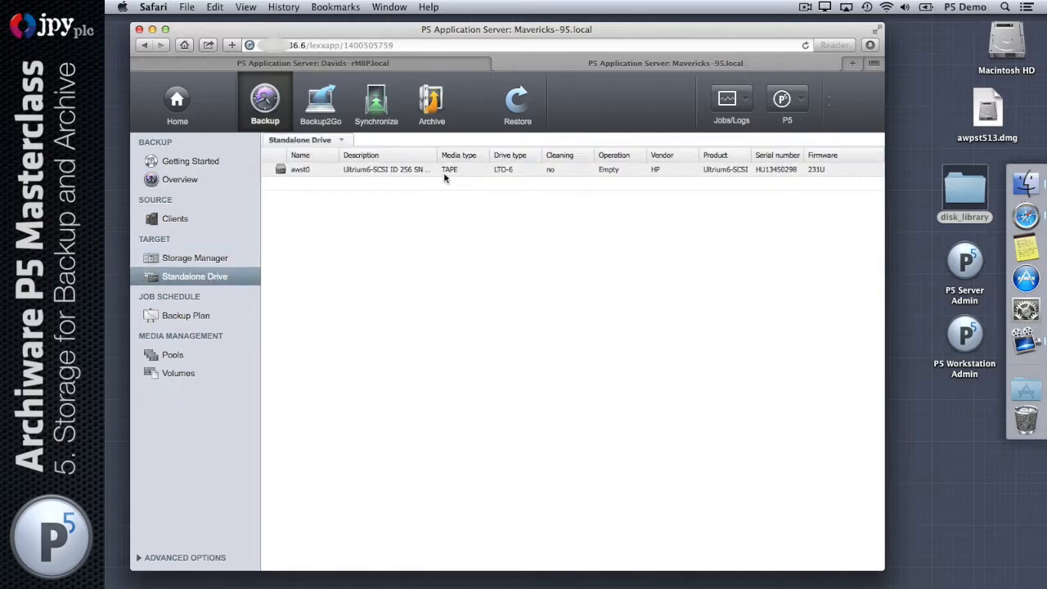
pyautogui.moveTo(419, 174)
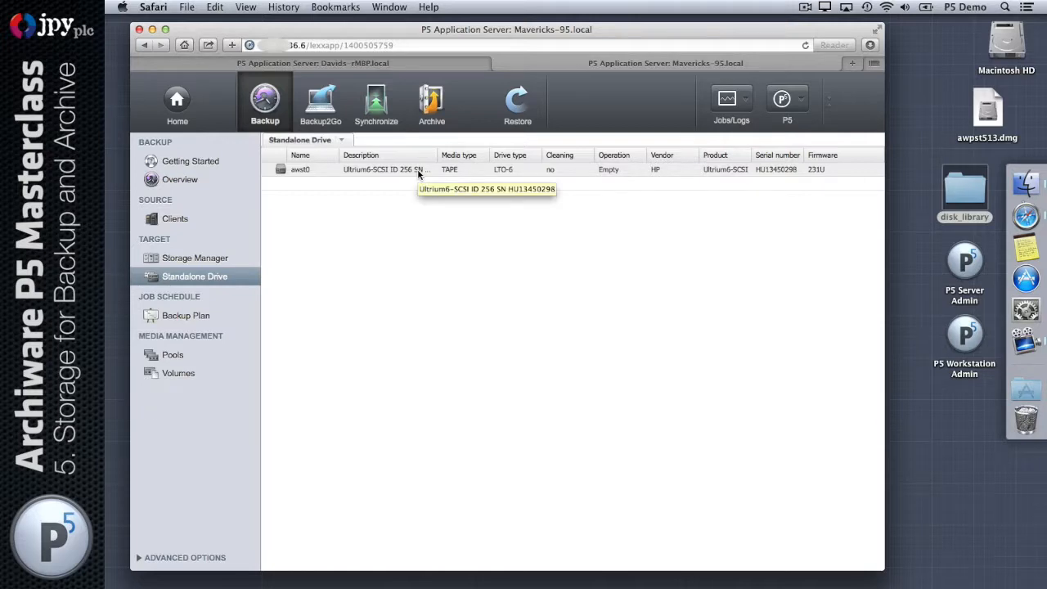
pyautogui.moveTo(812, 177)
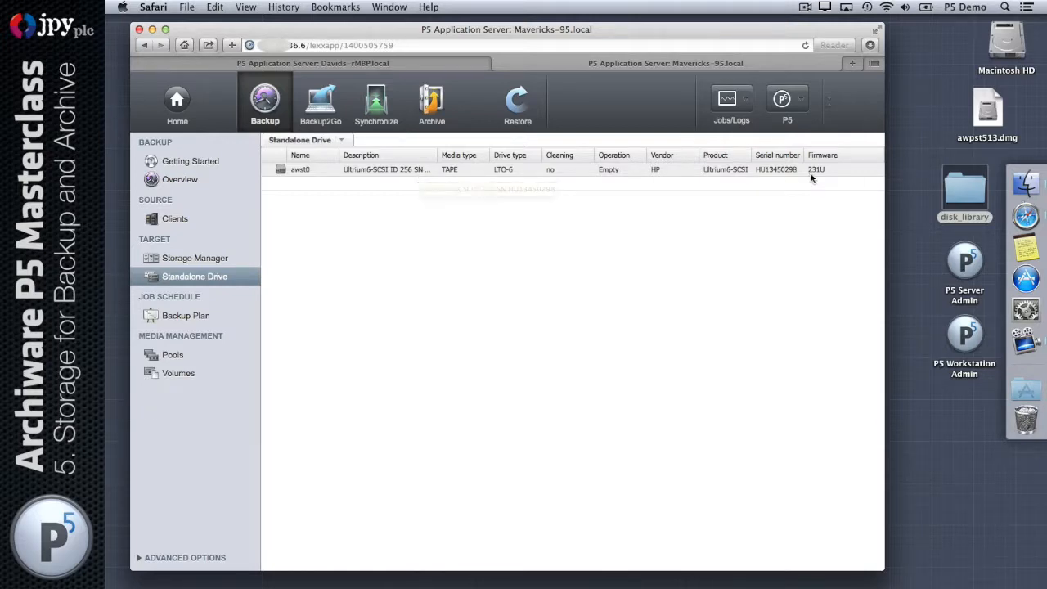
# - Return to the Storage Manager list showing awjb0
pyautogui.click(194, 258)
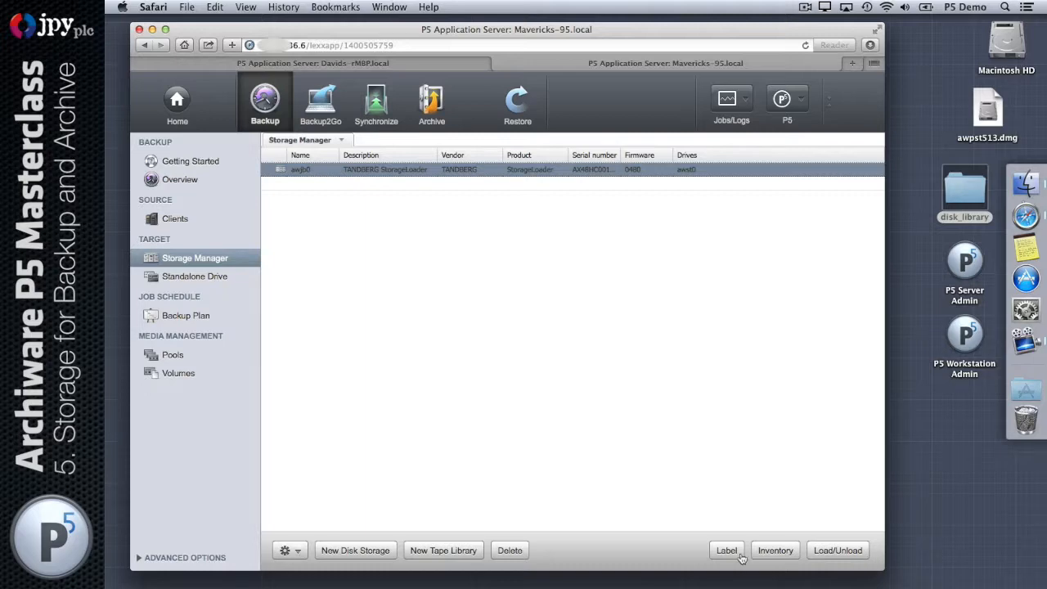
pyautogui.moveTo(736, 556)
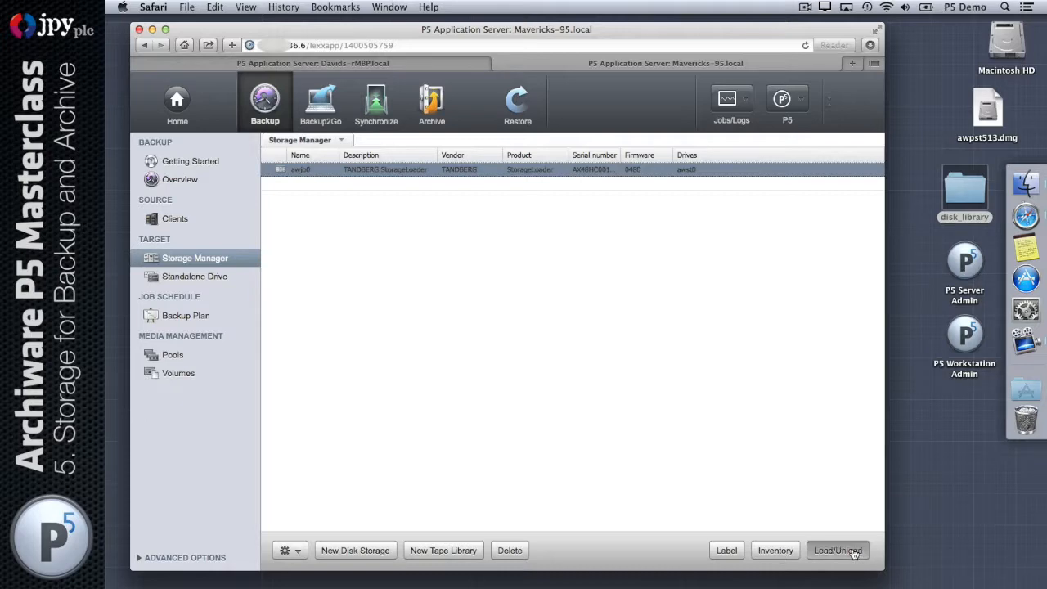
# - Open Load/Unload for awjb0, loading from the mail slot into Slot 2
pyautogui.click(838, 550)
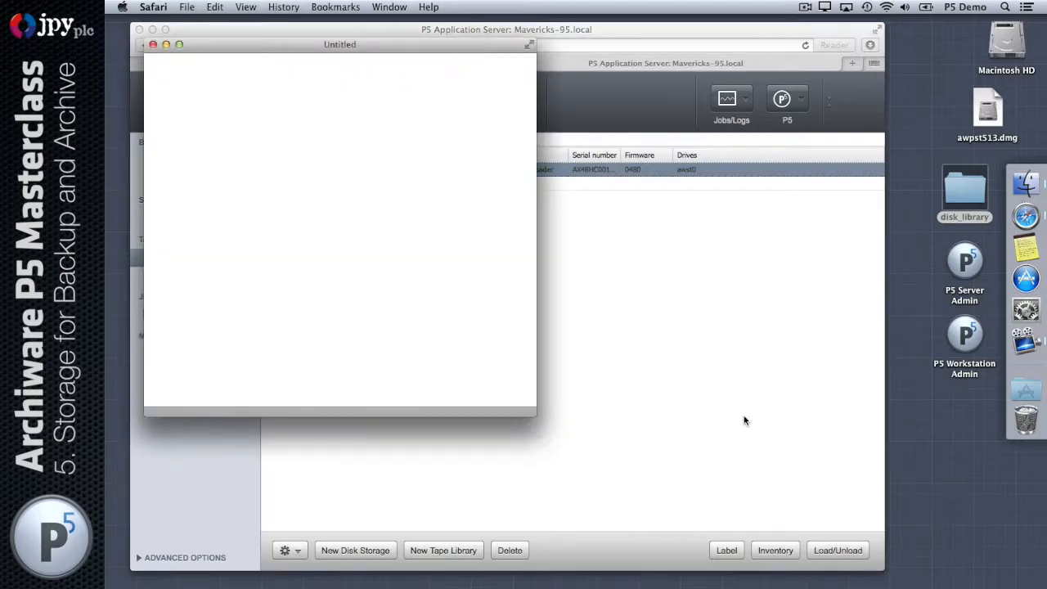
pyautogui.click(837, 550)
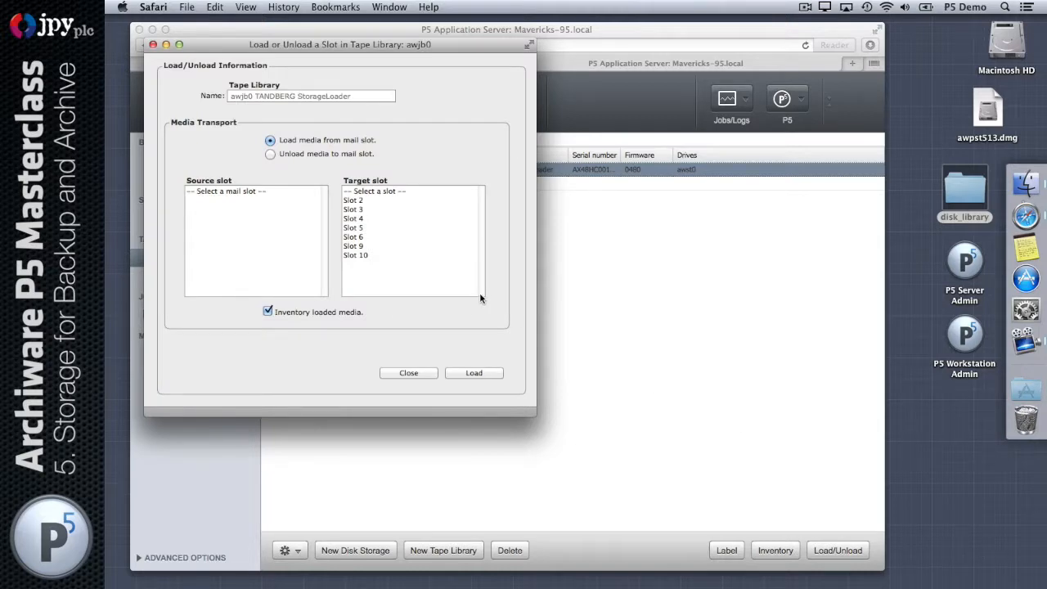
pyautogui.click(354, 200)
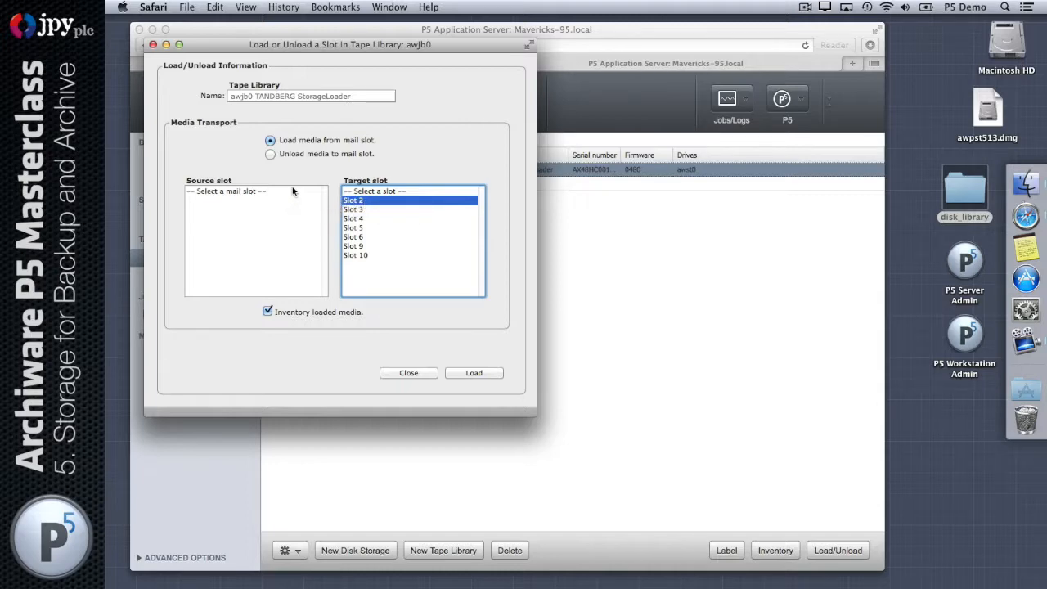
pyautogui.click(408, 373)
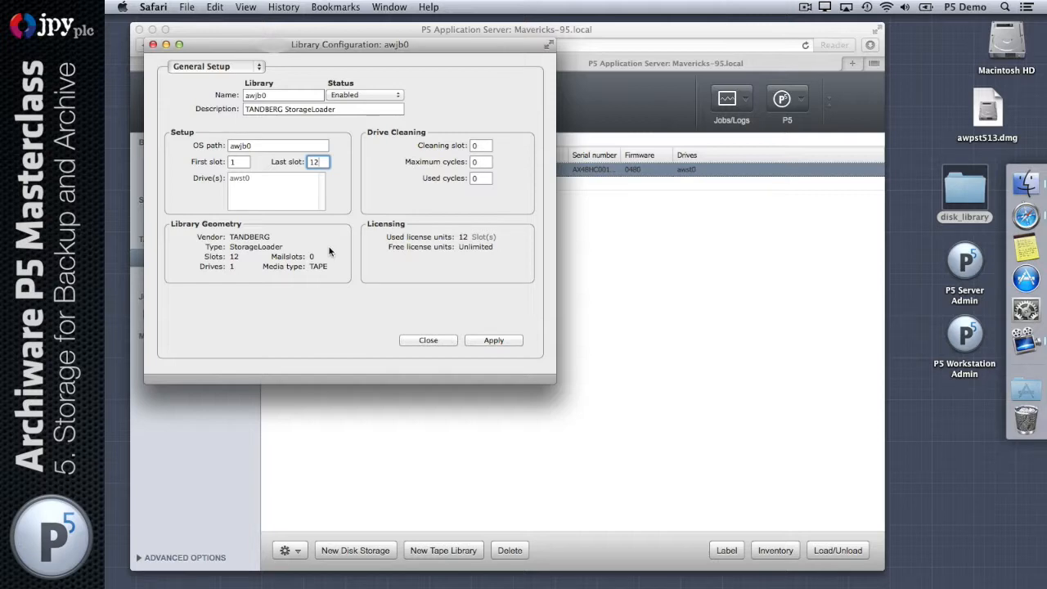
pyautogui.moveTo(445, 264)
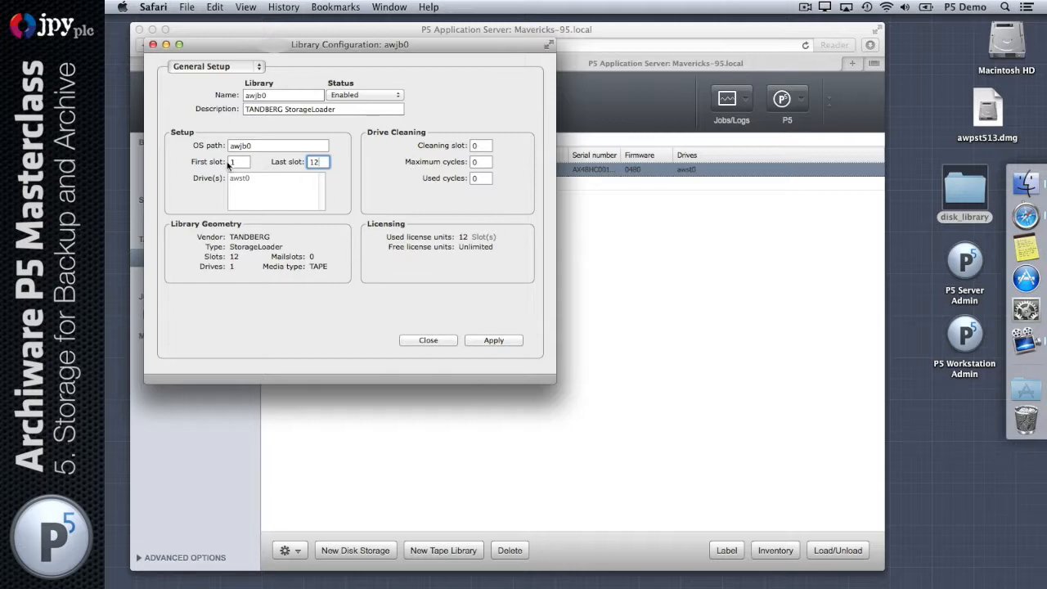
pyautogui.moveTo(458, 240)
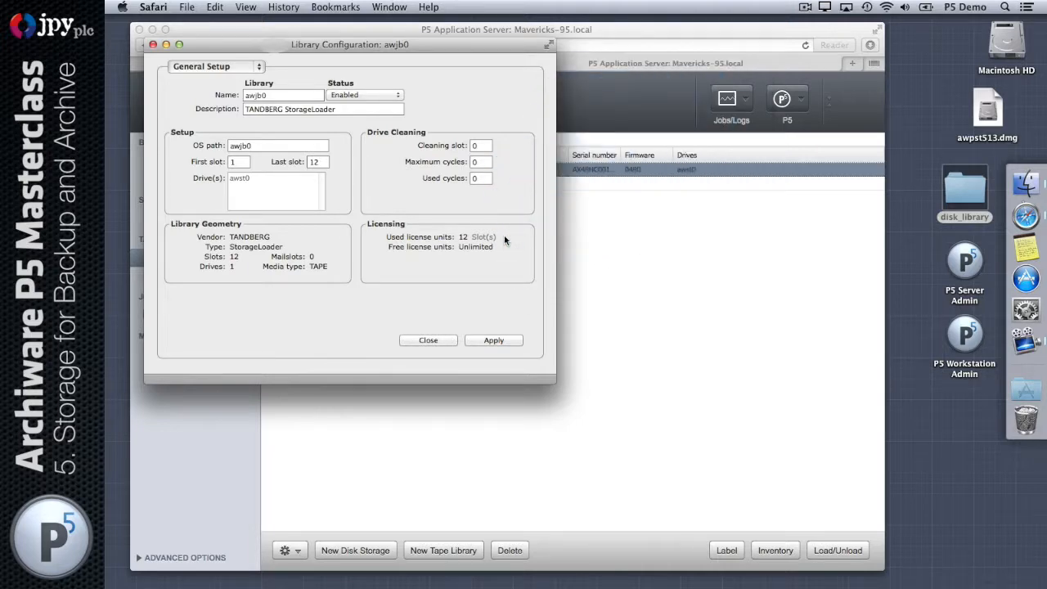
# - Close the awjb0 Library Configuration without changes
pyautogui.click(427, 339)
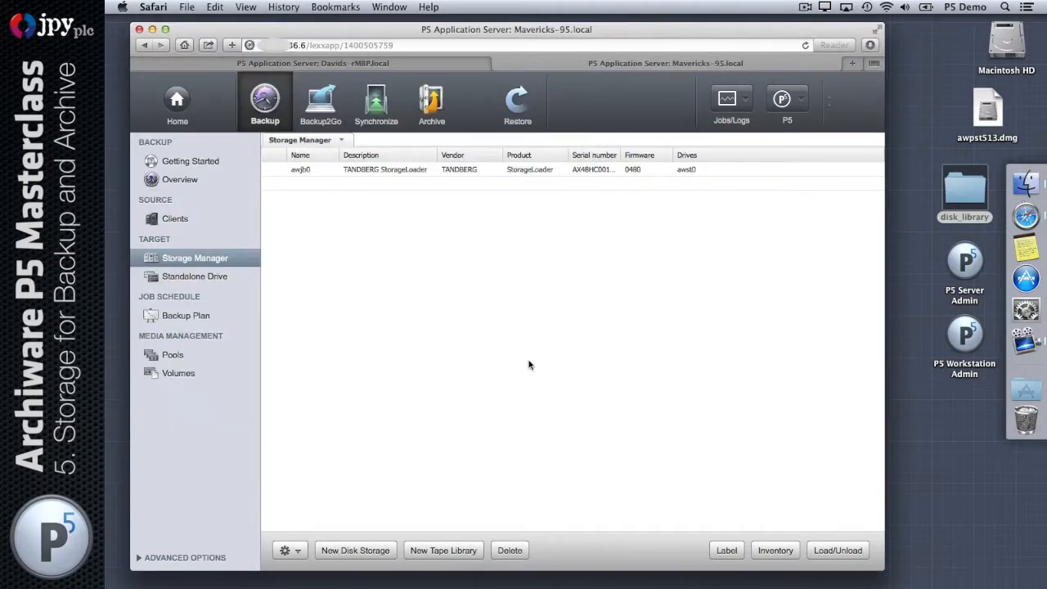
pyautogui.moveTo(529, 366)
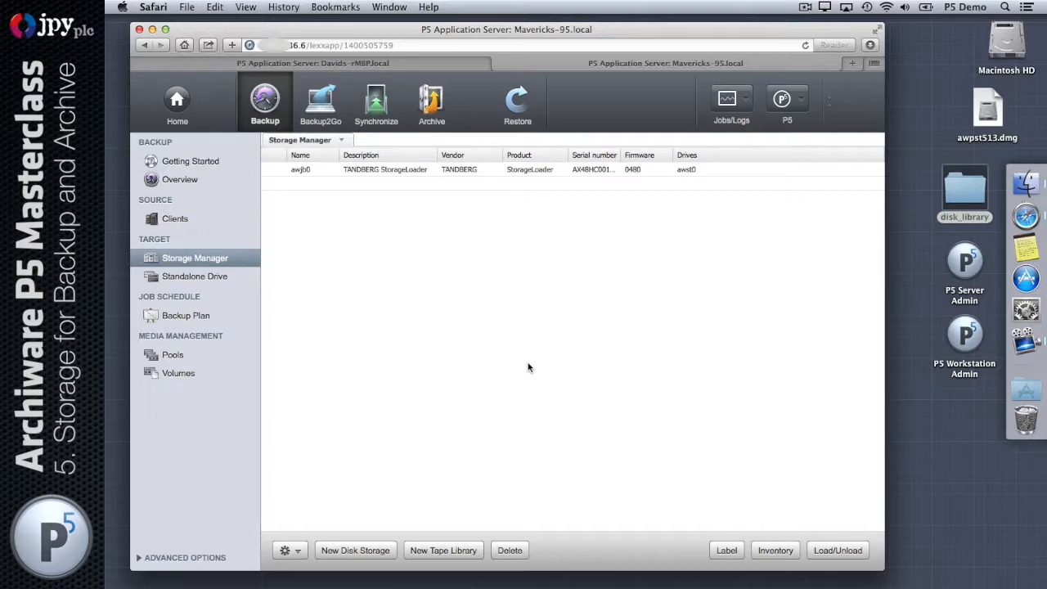